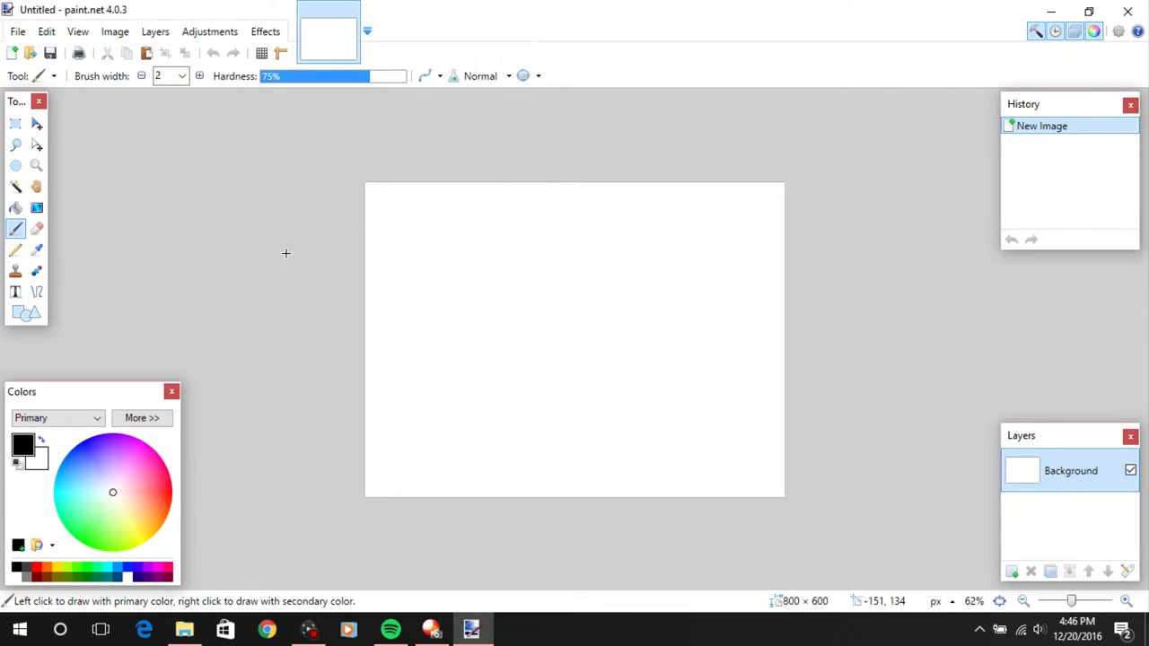
mouse_move(284, 178)
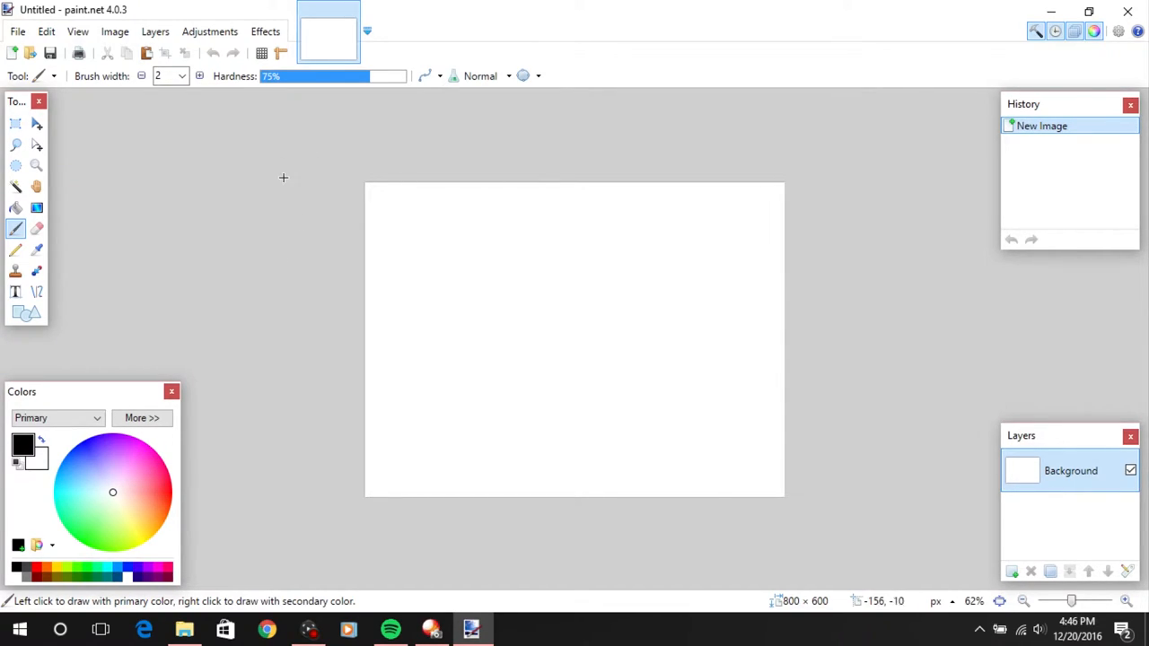
mouse_move(282, 174)
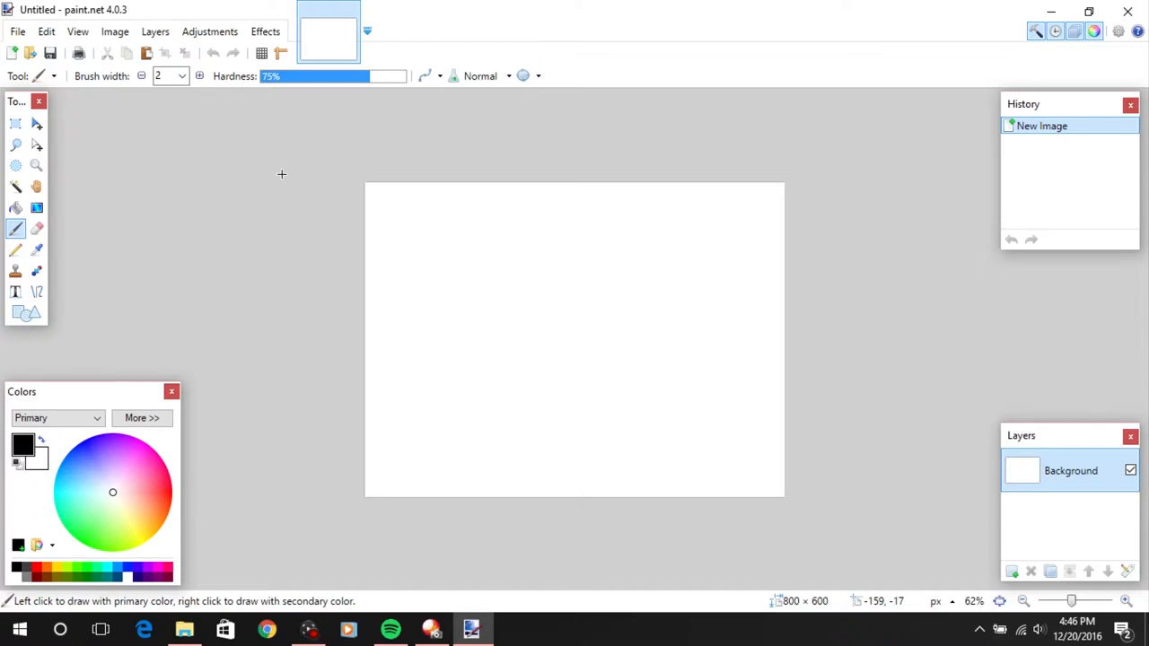
mouse_move(291, 173)
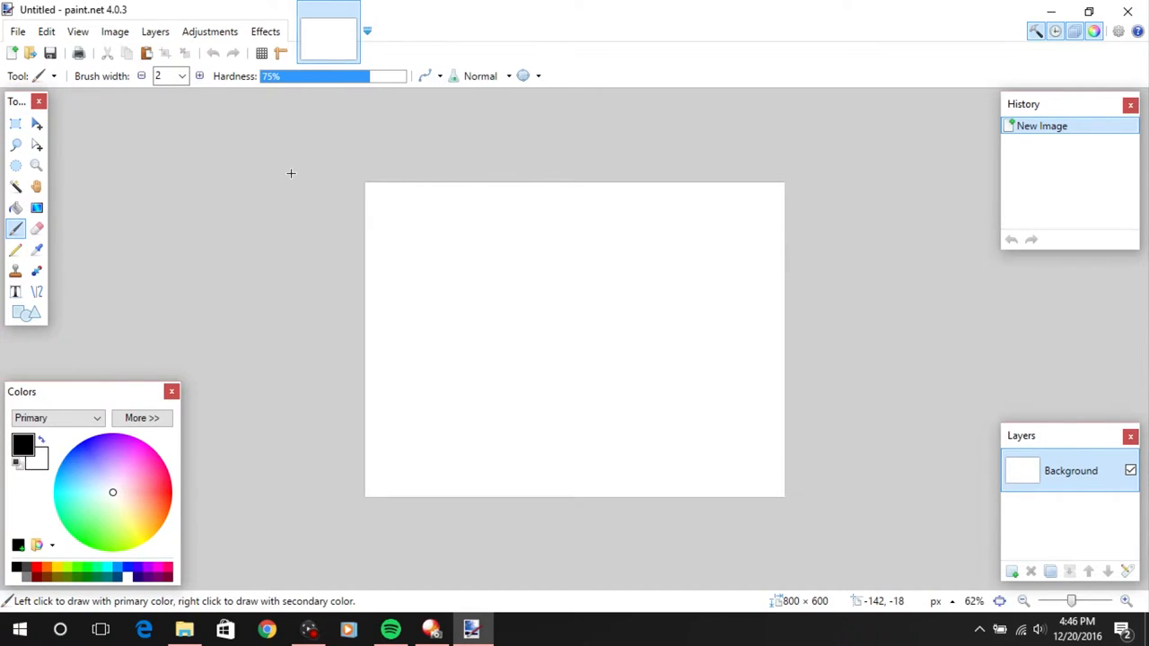
mouse_move(313, 173)
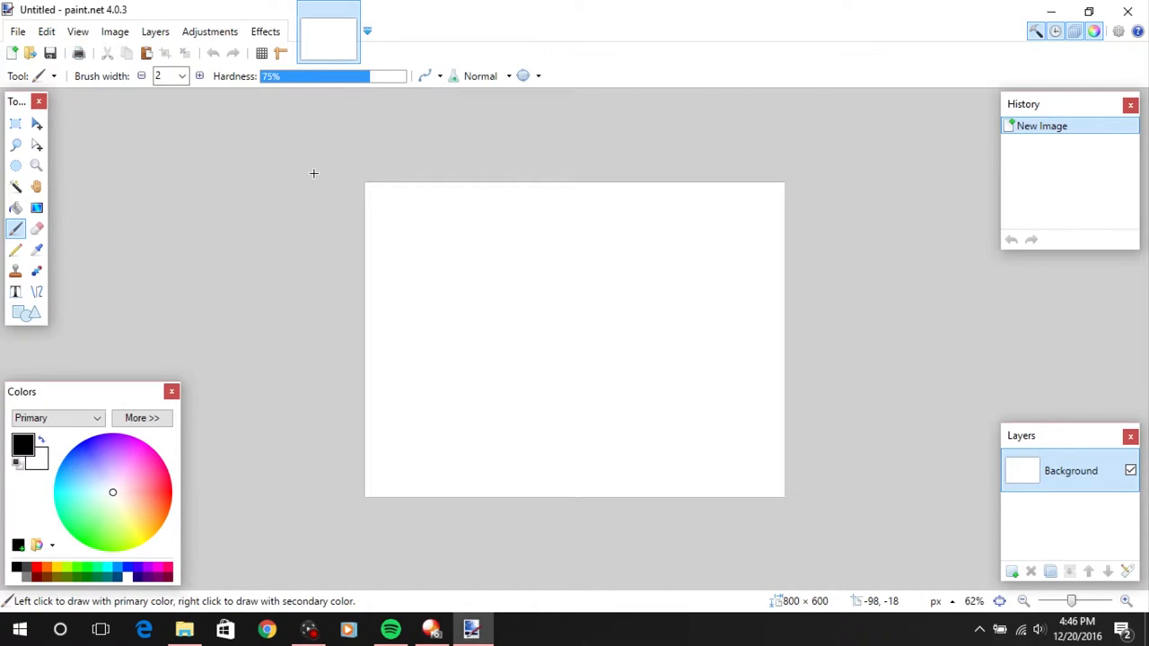
mouse_move(277, 216)
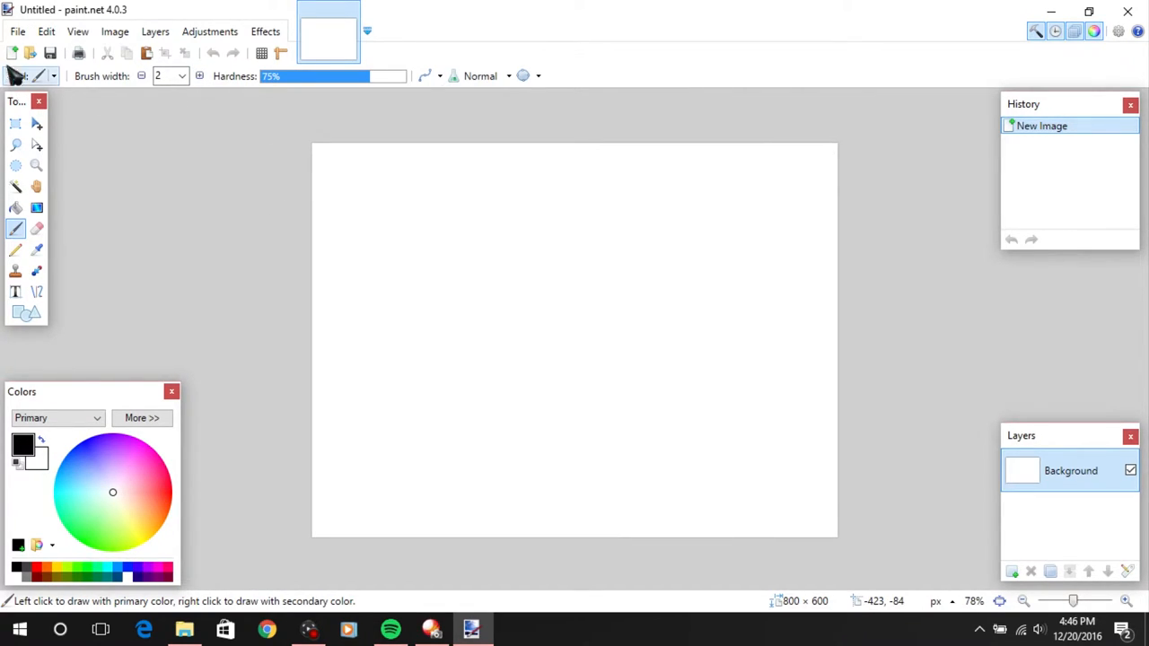
mouse_move(255, 131)
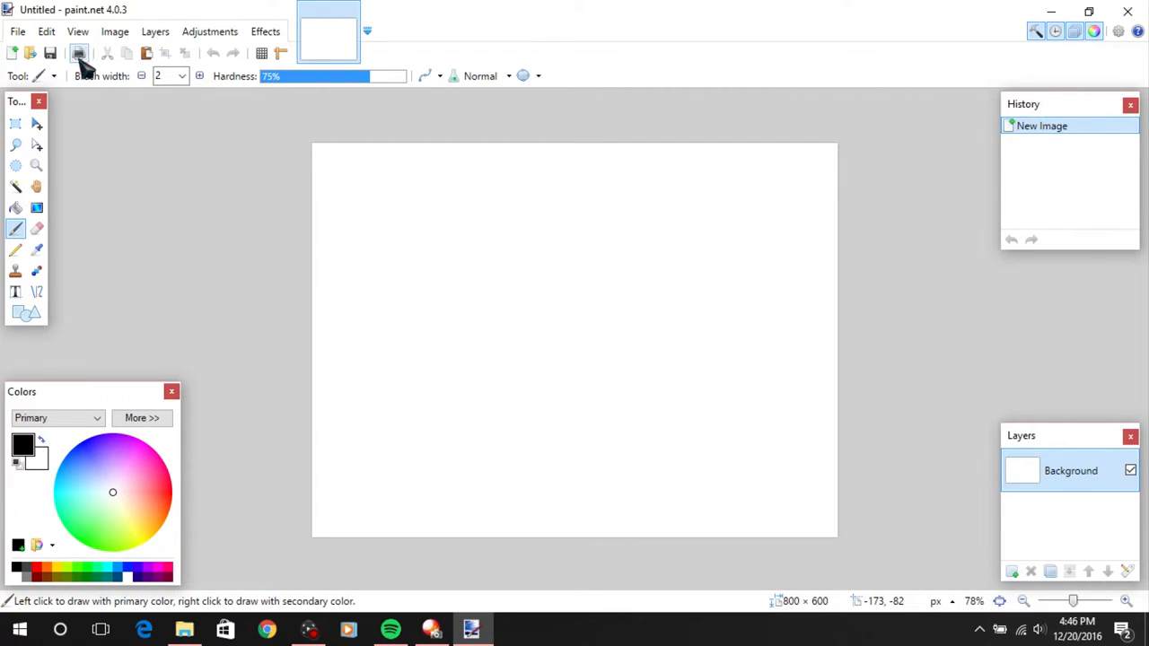
mouse_move(12, 54)
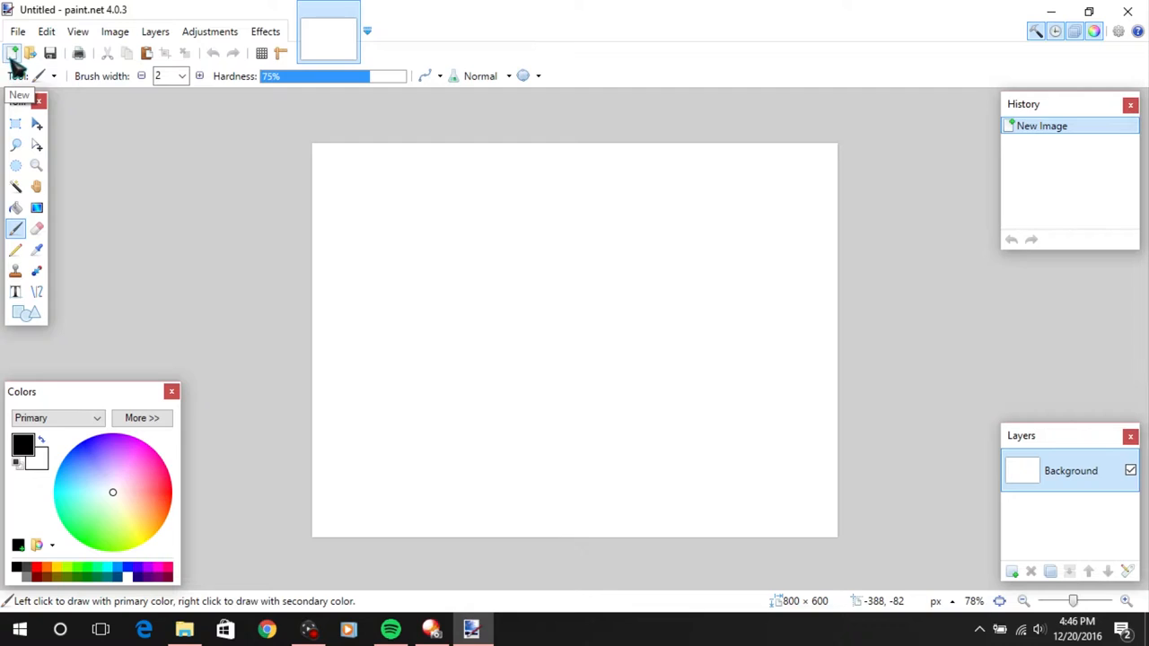
Create a new blank image 1280 pixels wide and 720 pixels high
click(12, 53)
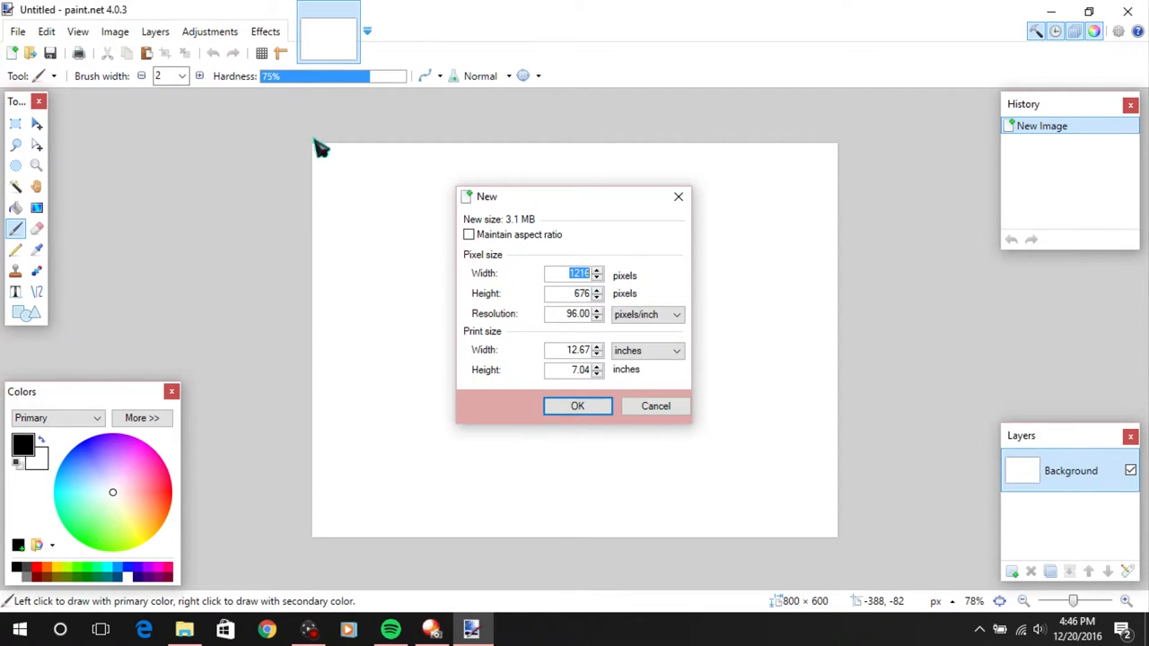
mouse_move(508, 247)
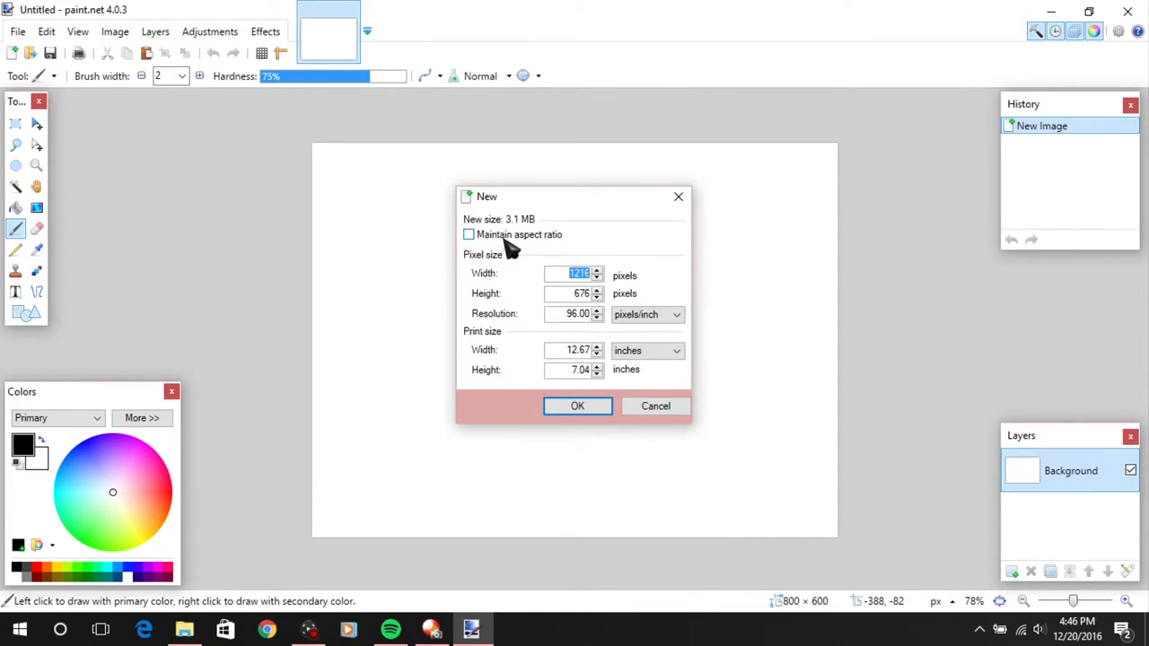
text(1280)
click(573, 293)
text(7)
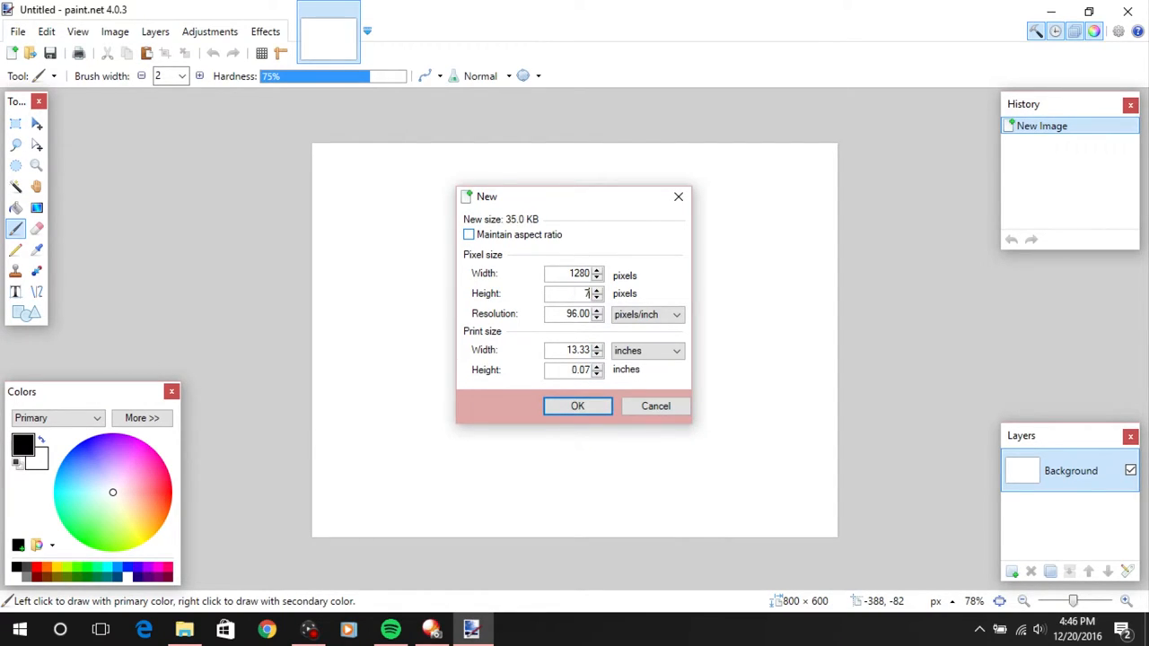
click(577, 406)
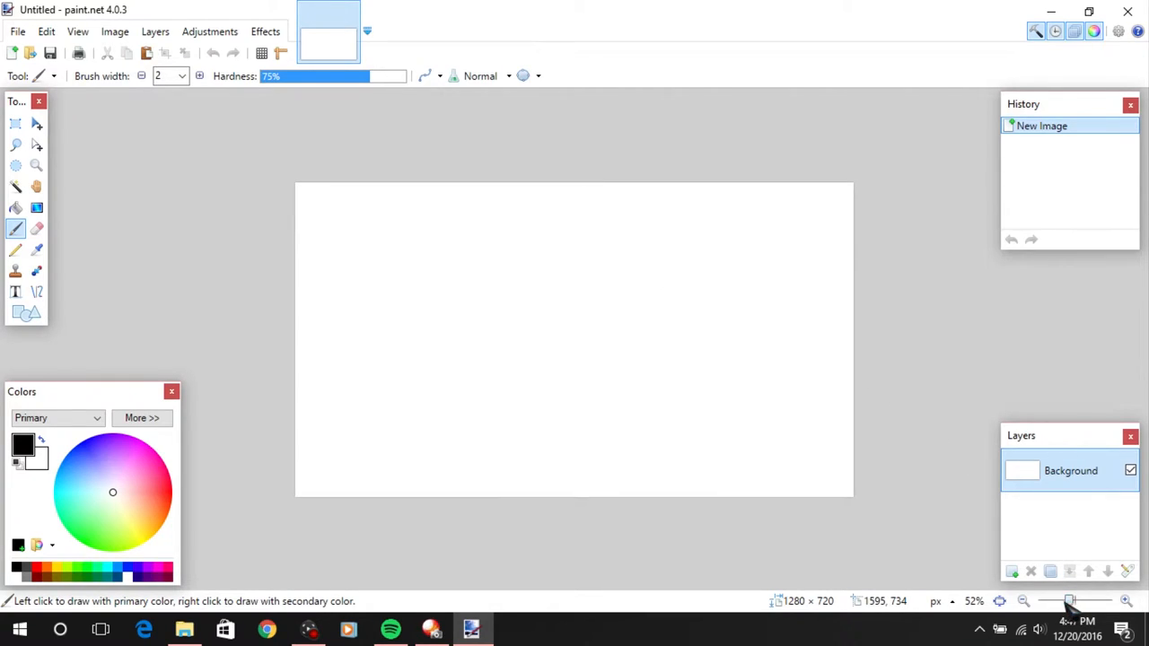
mouse_move(1013, 114)
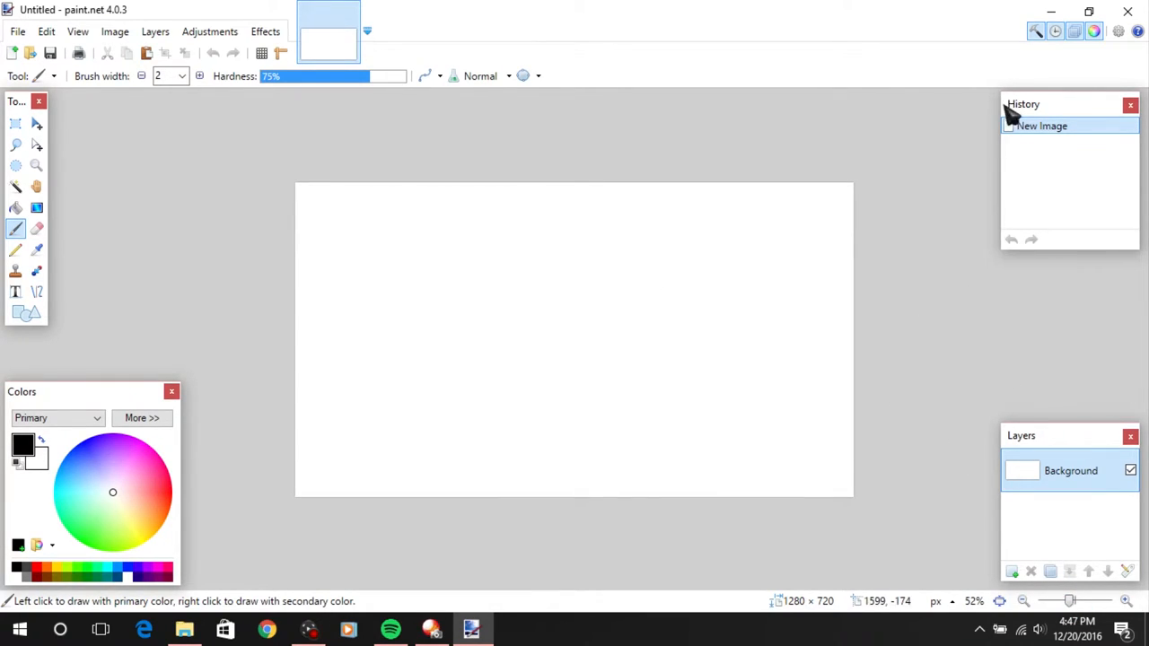
mouse_move(4, 148)
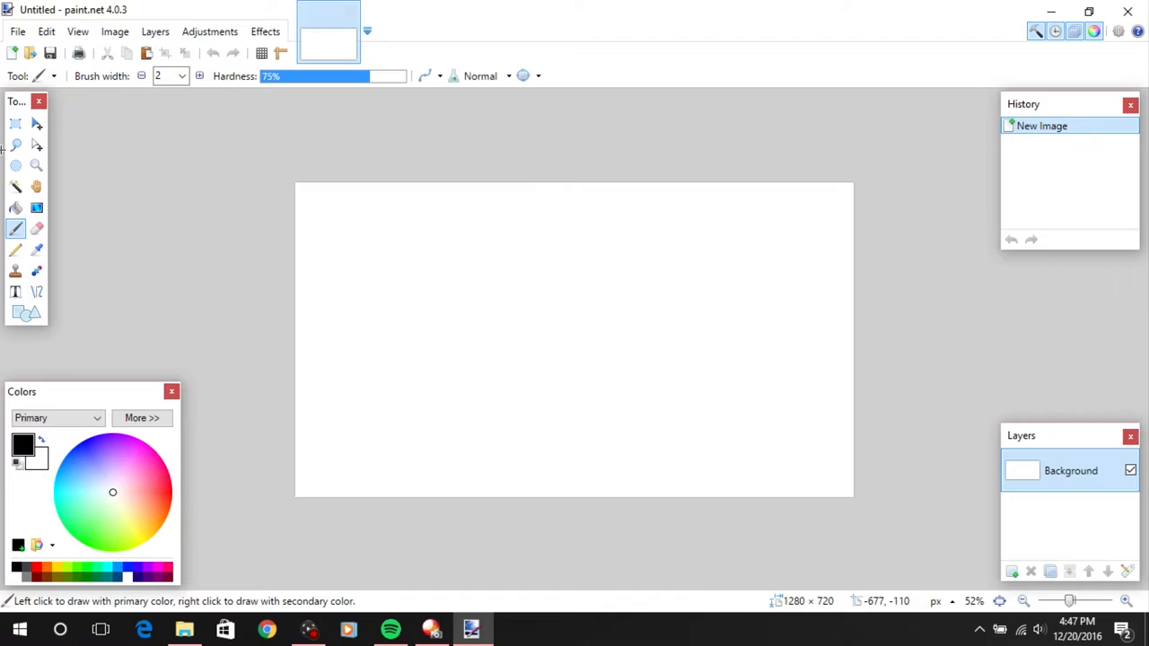
mouse_move(114, 231)
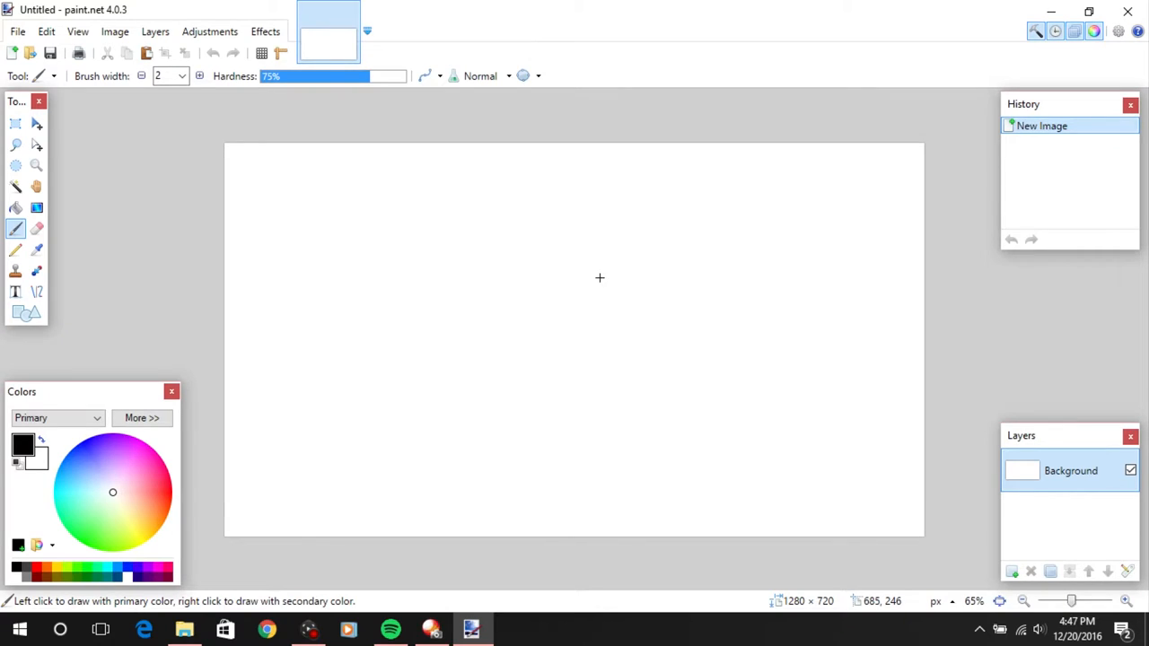
mouse_move(394, 394)
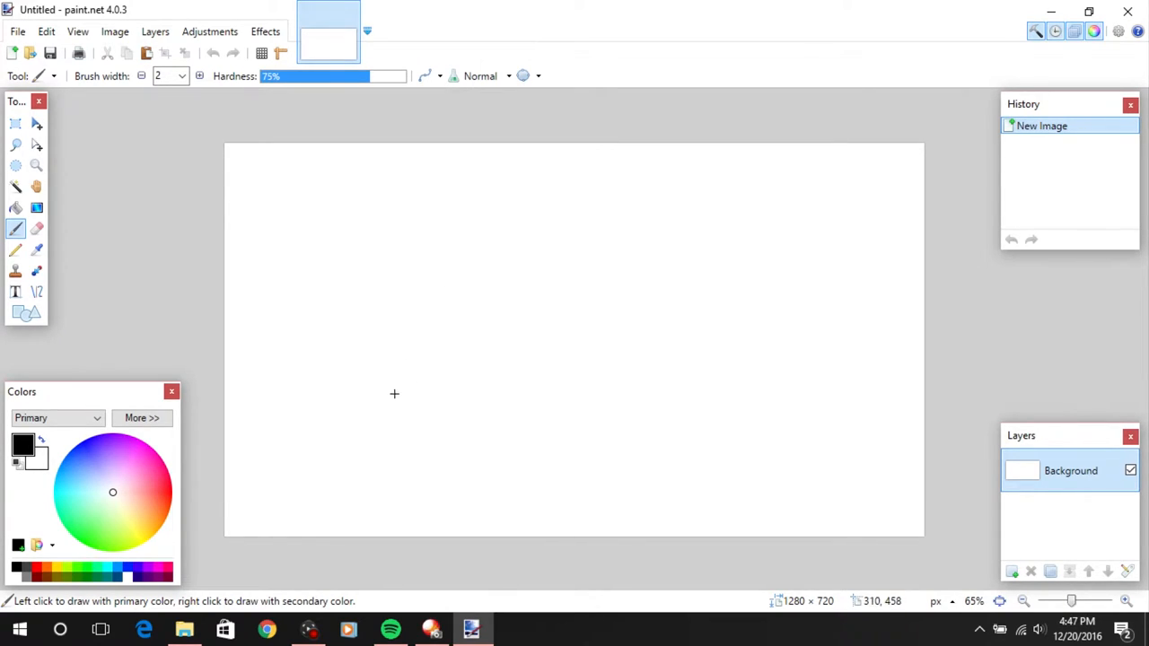
mouse_move(595, 236)
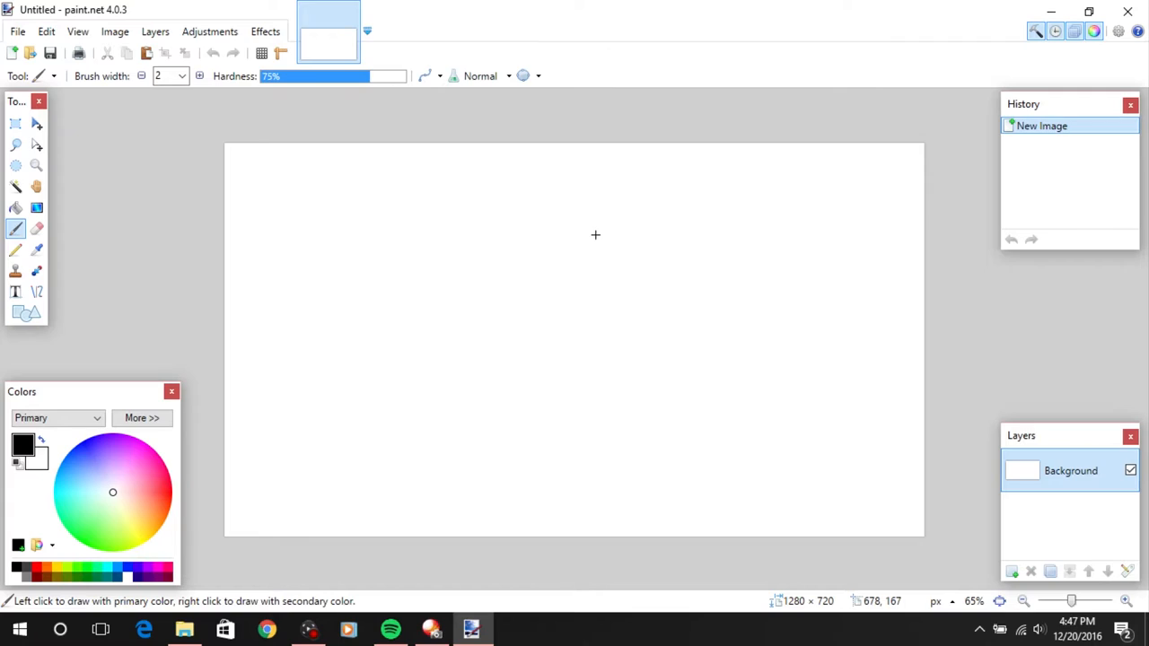
mouse_move(619, 239)
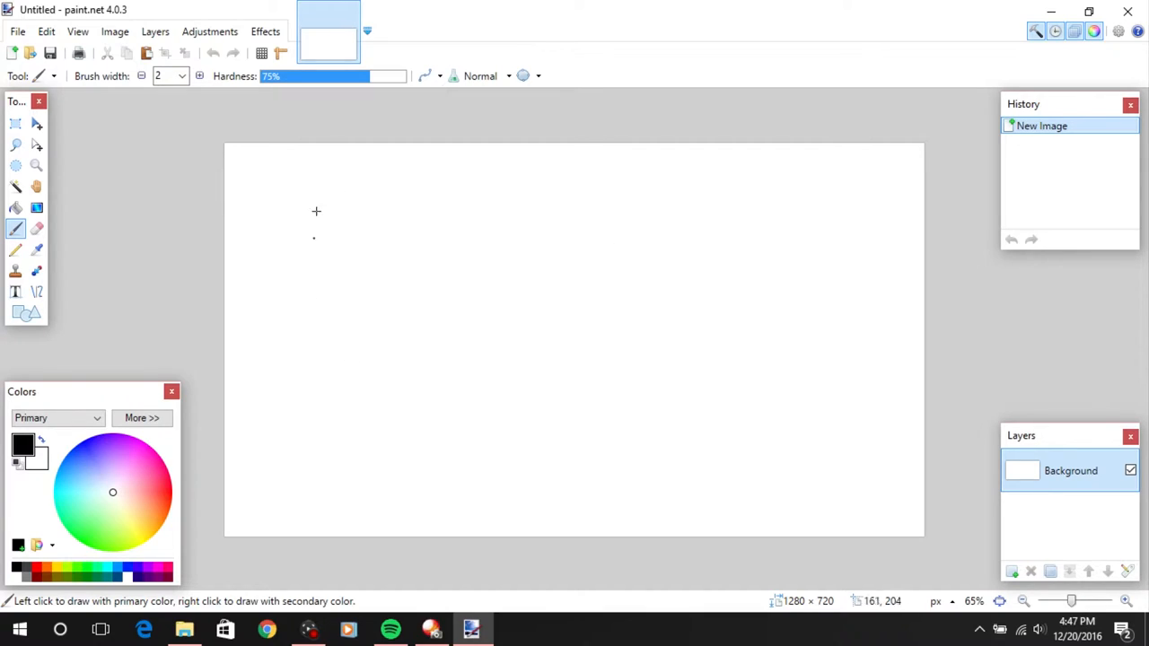
mouse_move(504, 426)
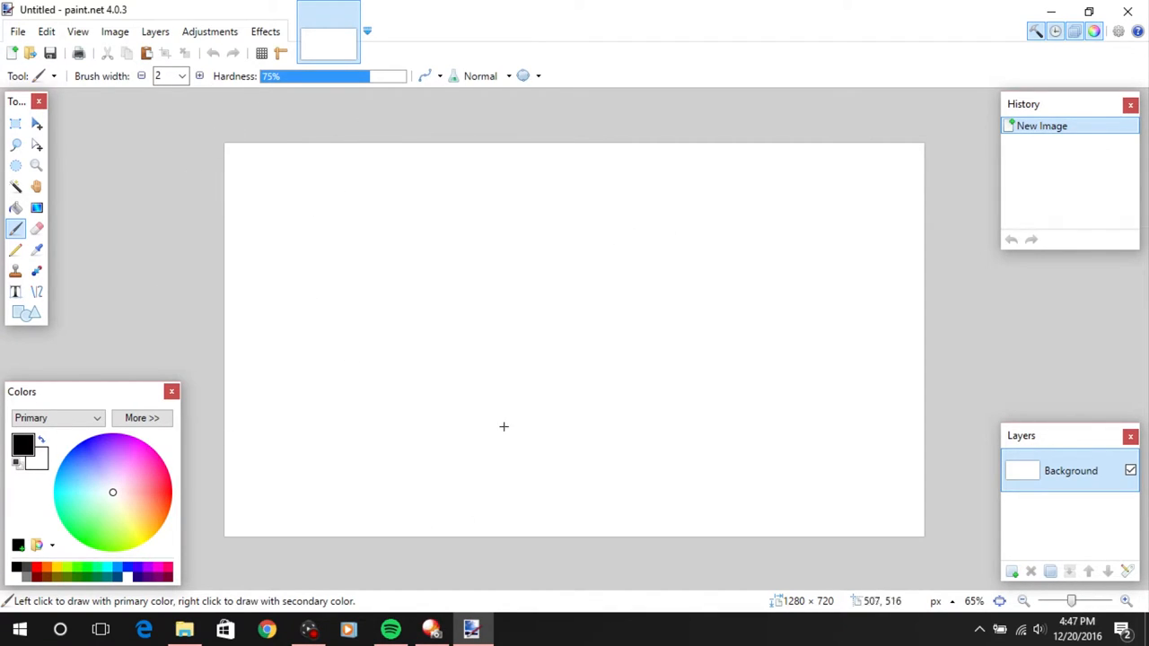
mouse_move(1072, 532)
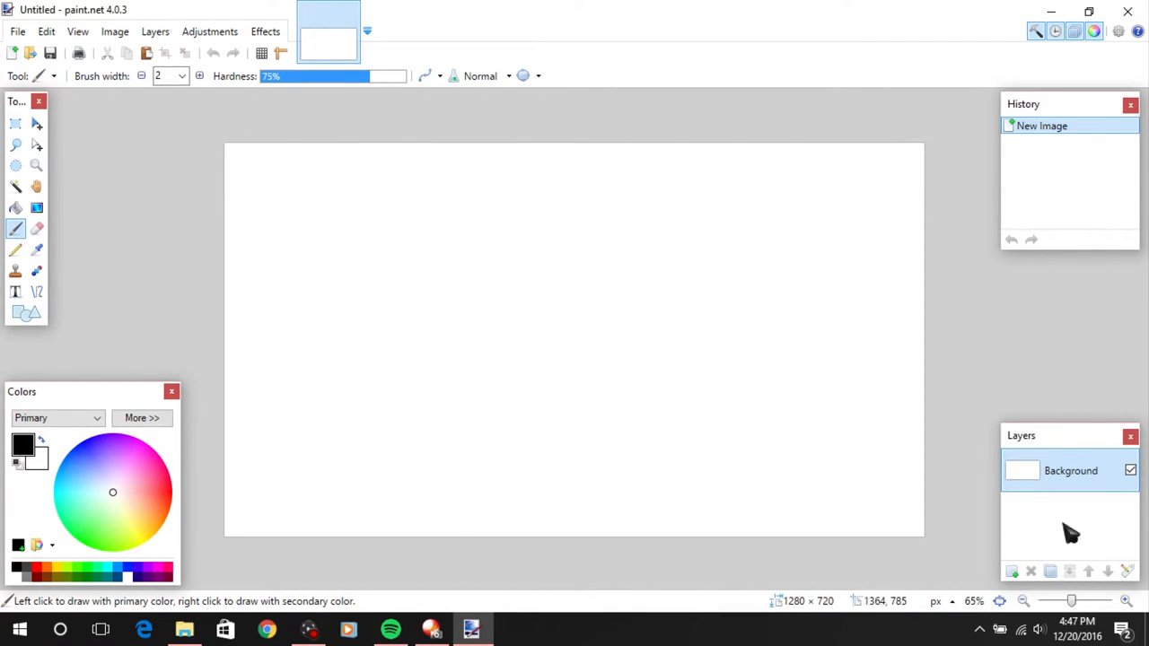
mouse_move(947, 314)
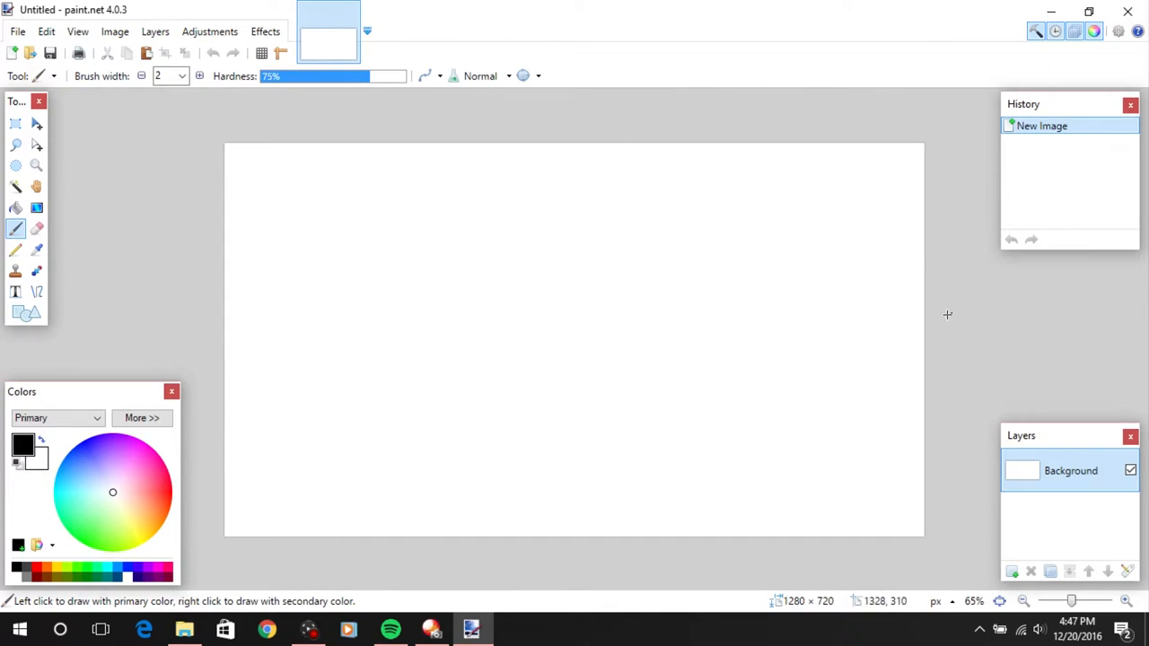
mouse_move(204, 581)
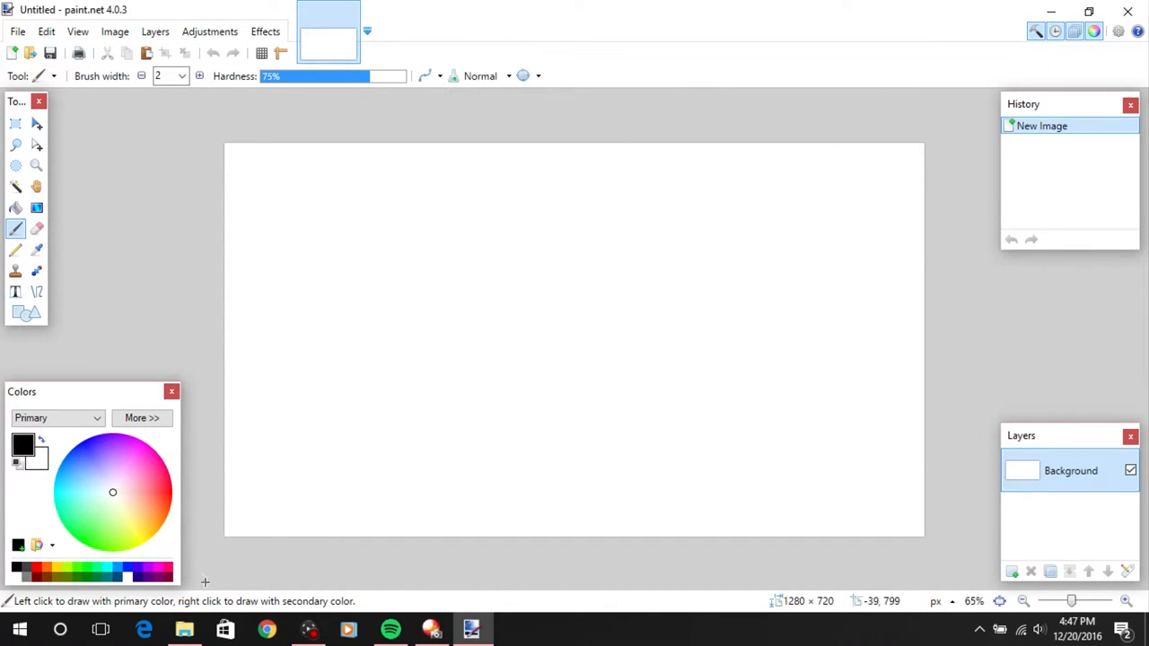
Drag the Redragon1 photo from the ThumbnailTutorial folder onto the Paint.NET canvas
click(184, 628)
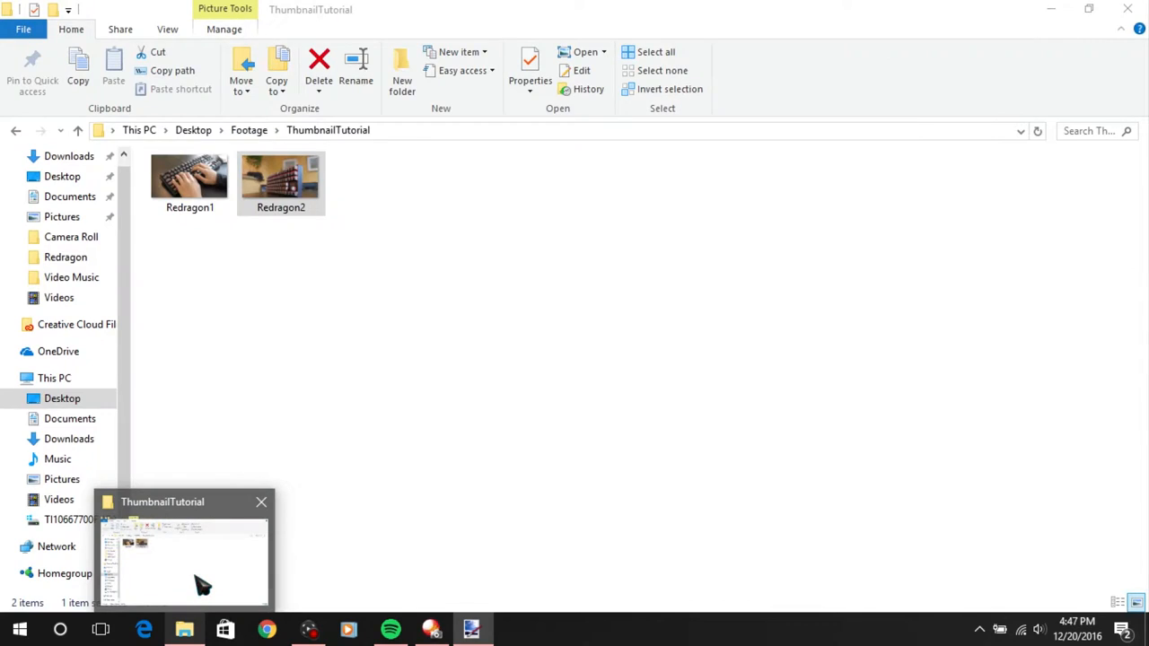
click(190, 179)
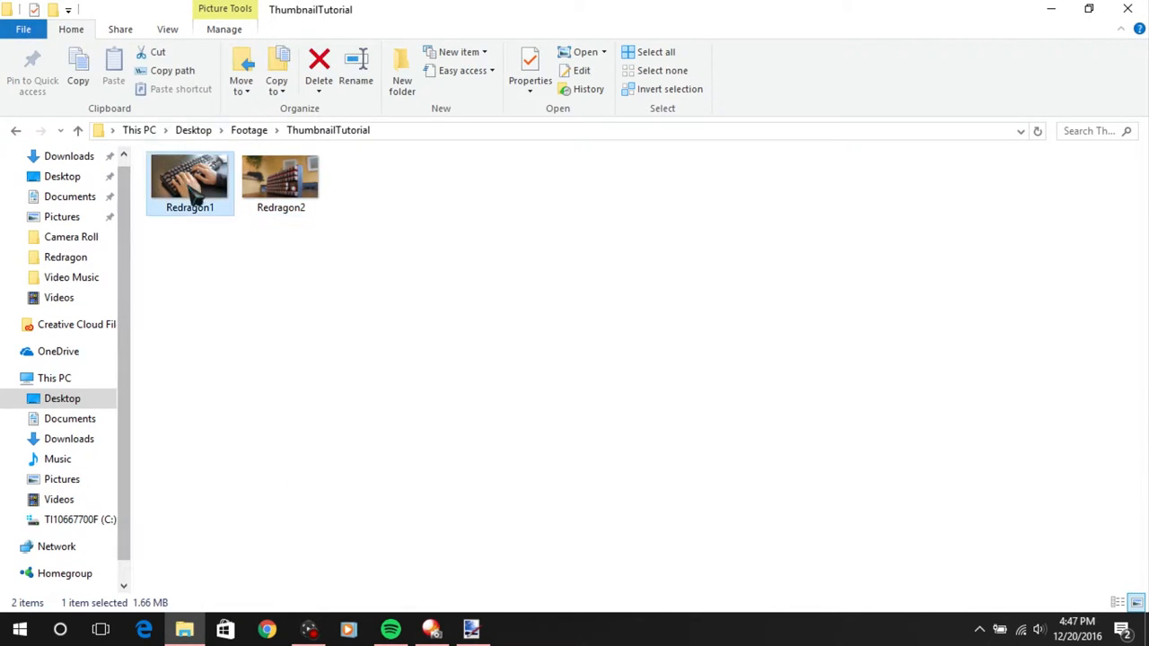
mouse_move(233, 193)
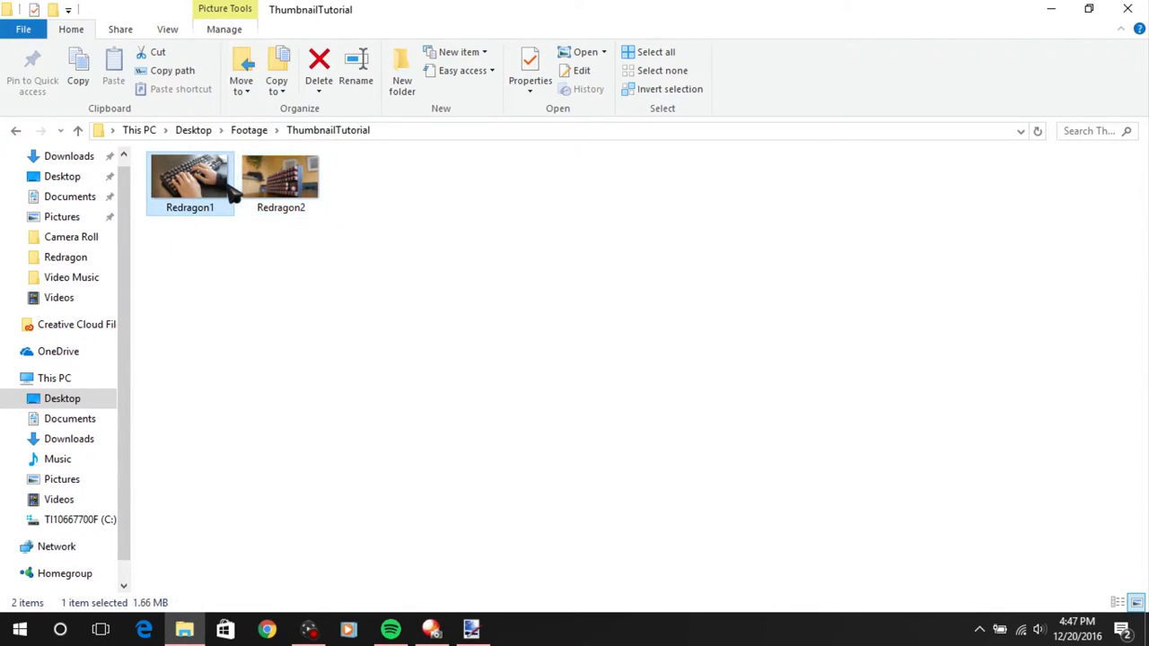
double_click(281, 175)
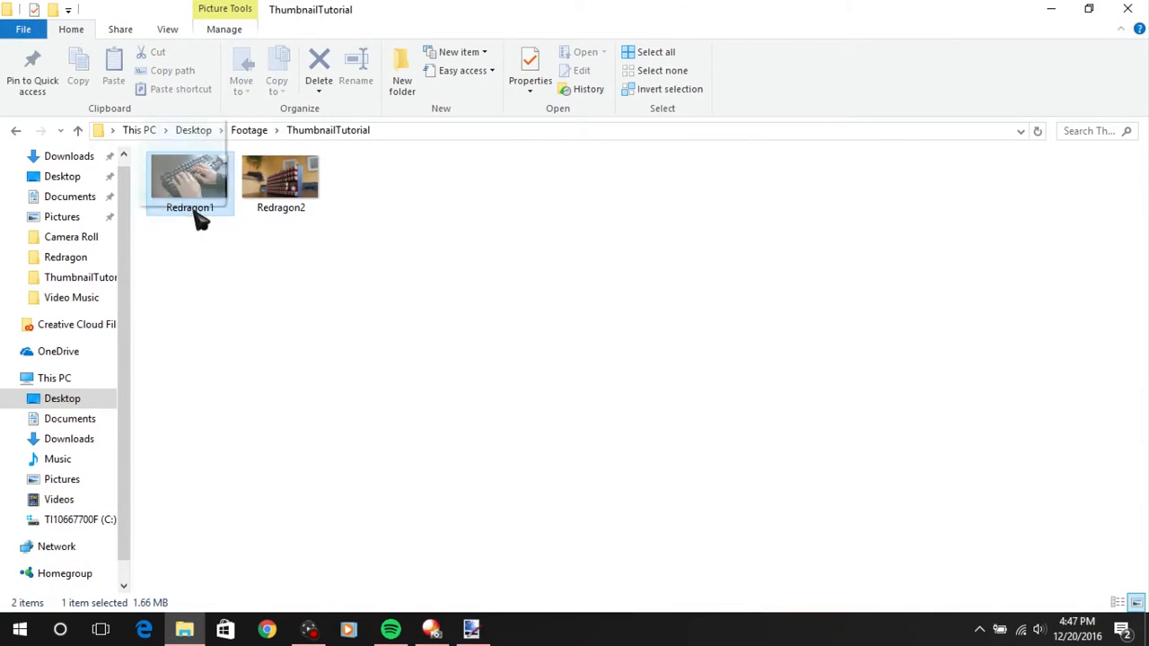
drag(189, 180, 575, 351)
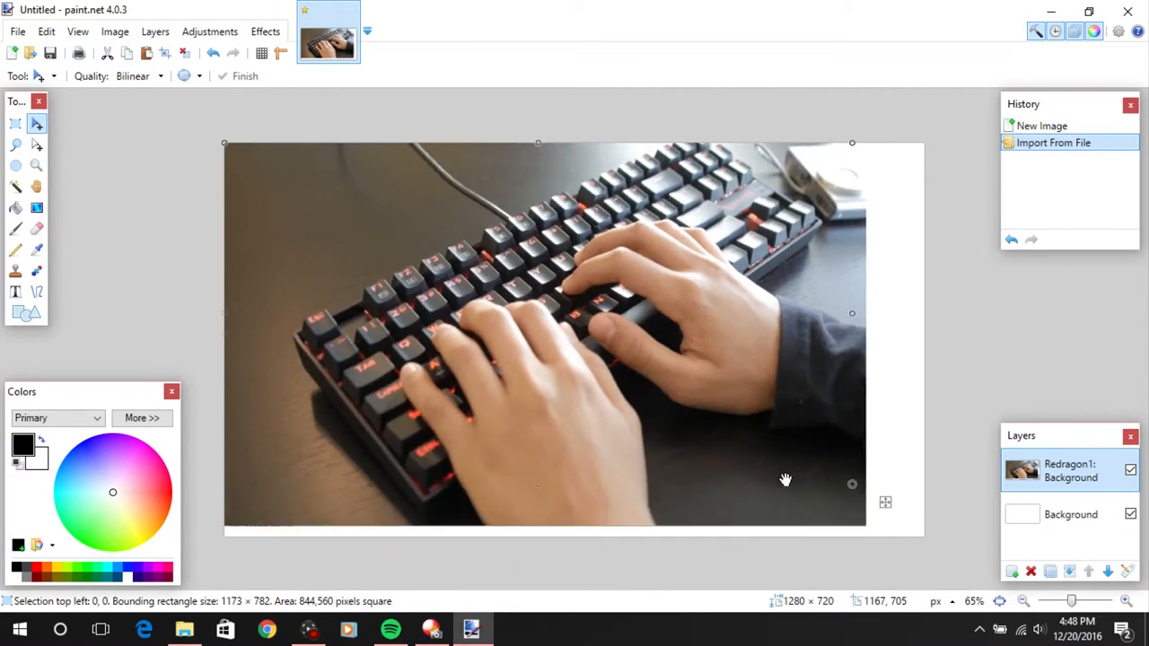
Move the Redragon1 photo to the canvas corner and scale it to fill most of the canvas
drag(852, 484, 744, 431)
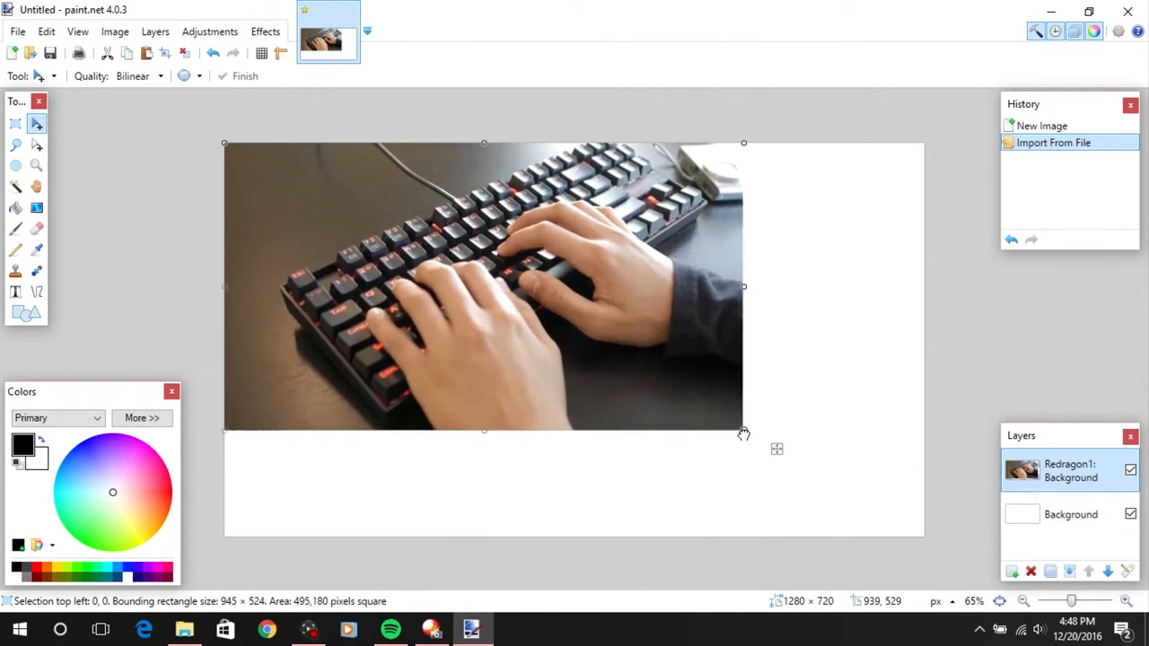
drag(743, 433, 767, 449)
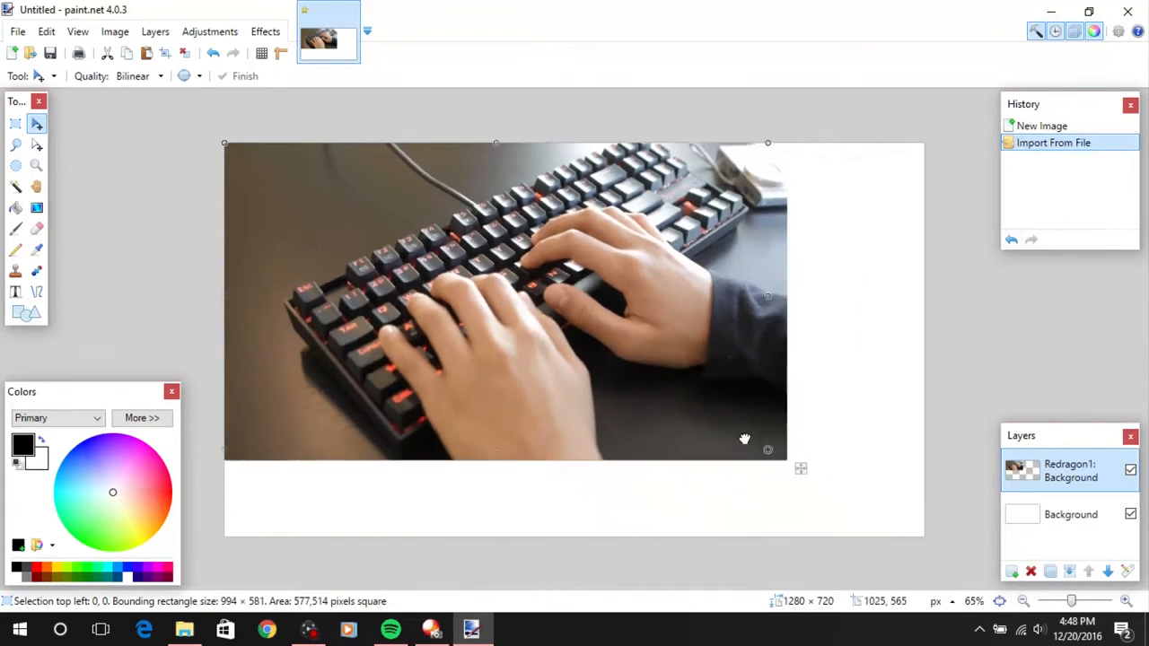
drag(767, 448, 551, 327)
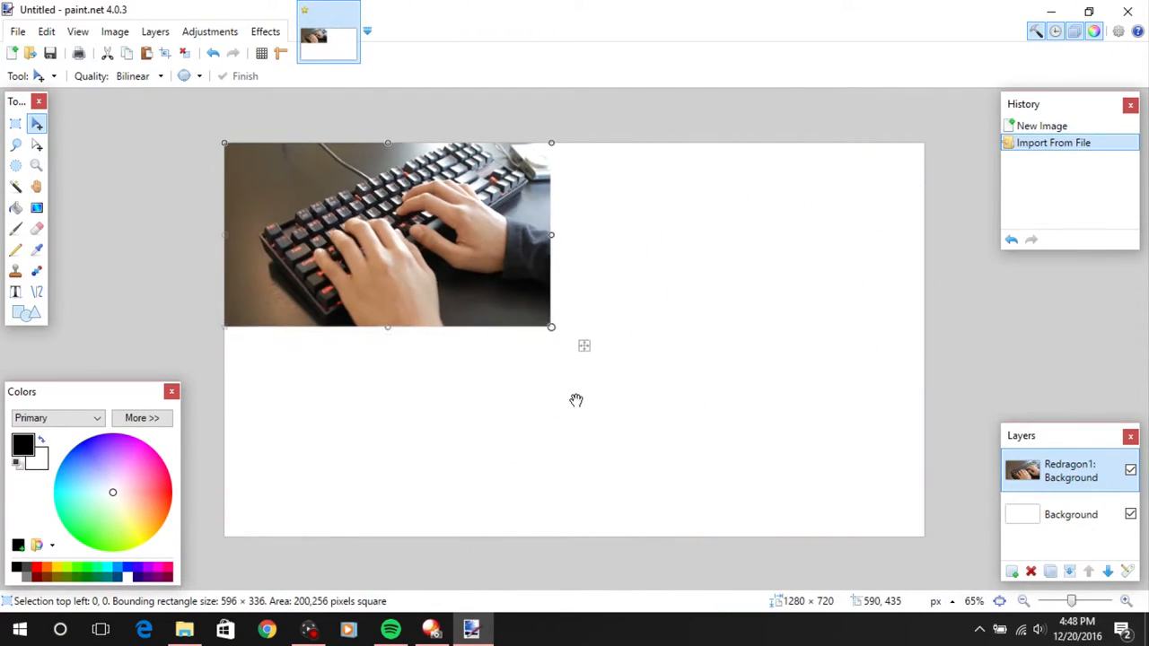
drag(551, 326, 659, 423)
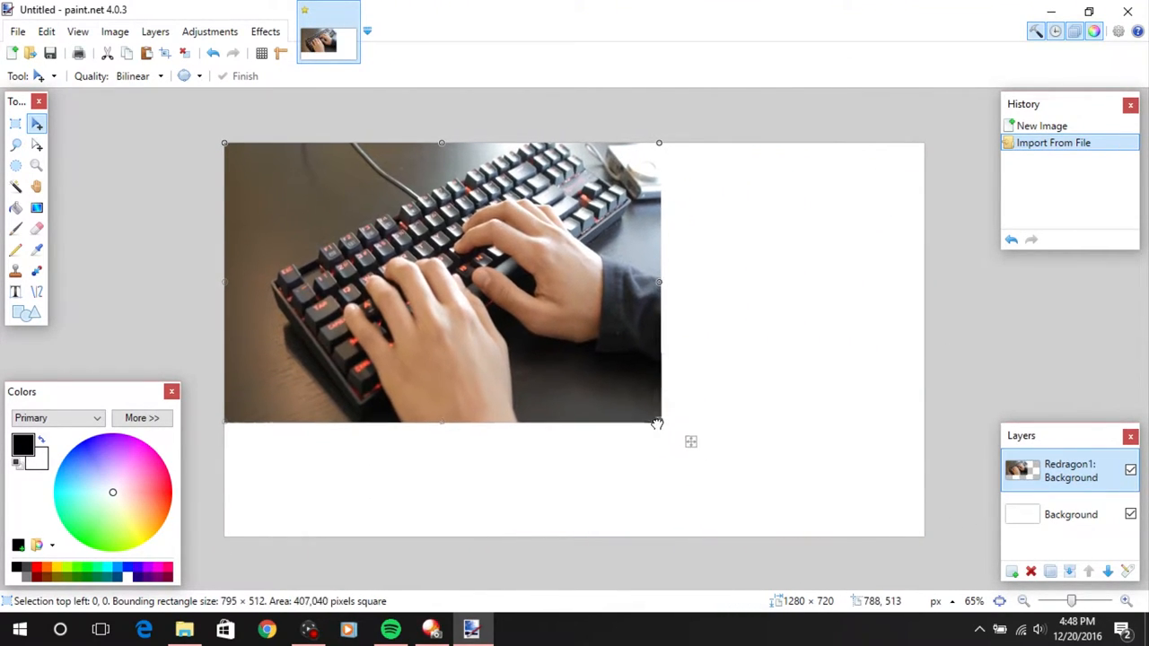
drag(659, 422, 846, 492)
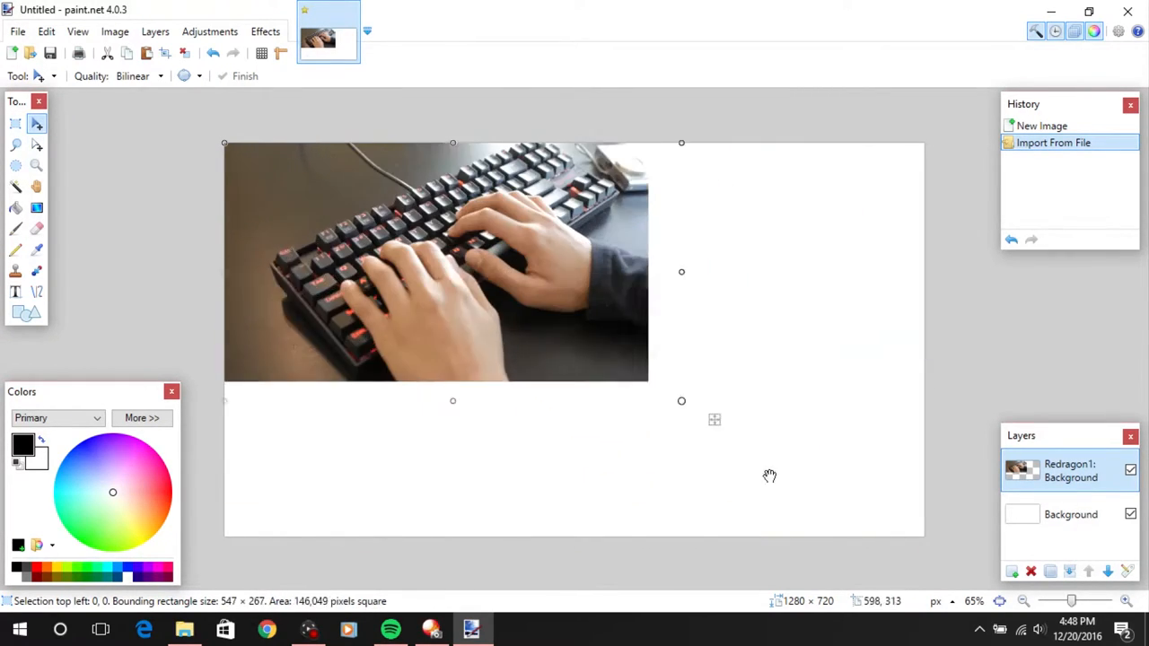
drag(681, 401, 333, 204)
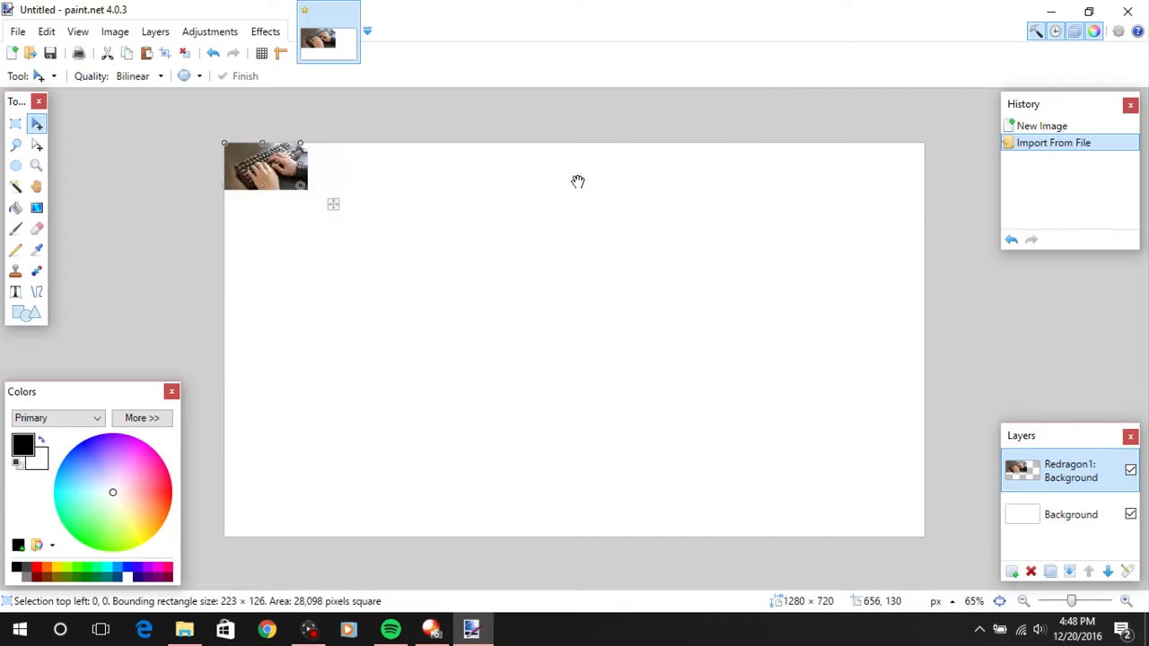
drag(265, 166, 702, 451)
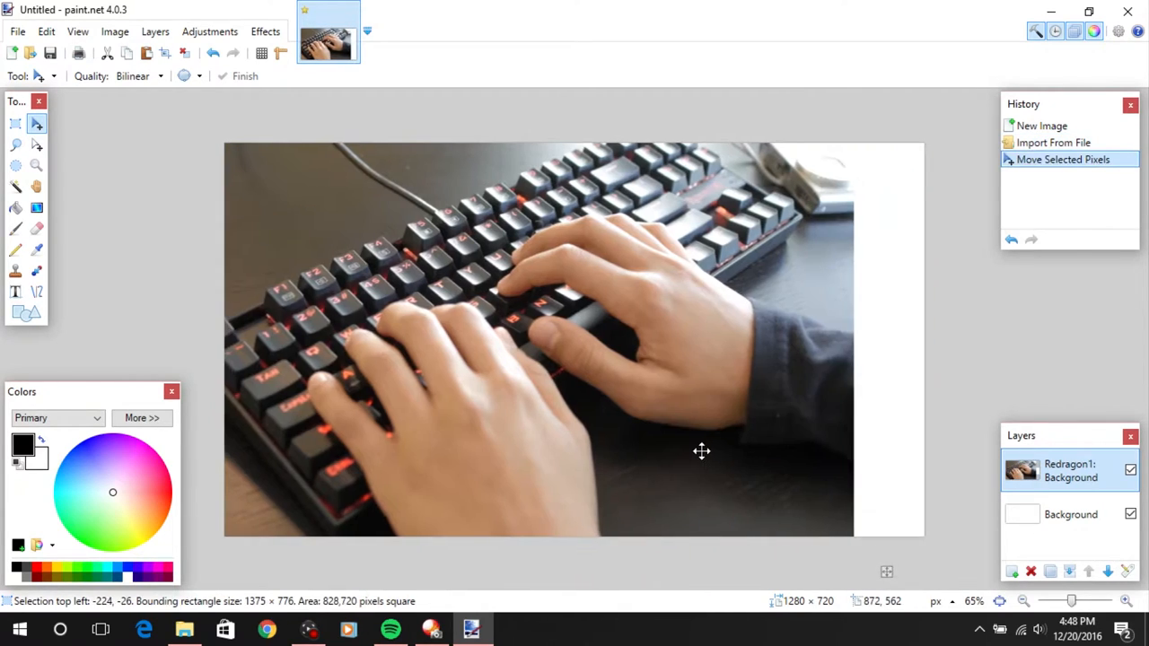
drag(701, 451, 482, 340)
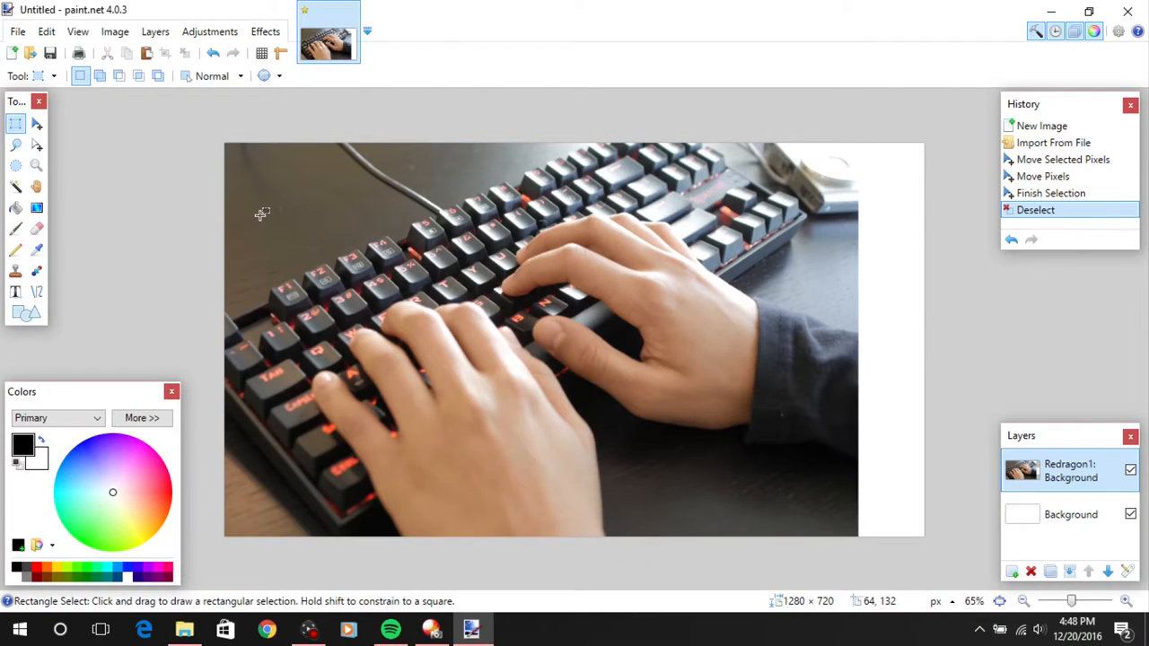
mouse_move(152, 168)
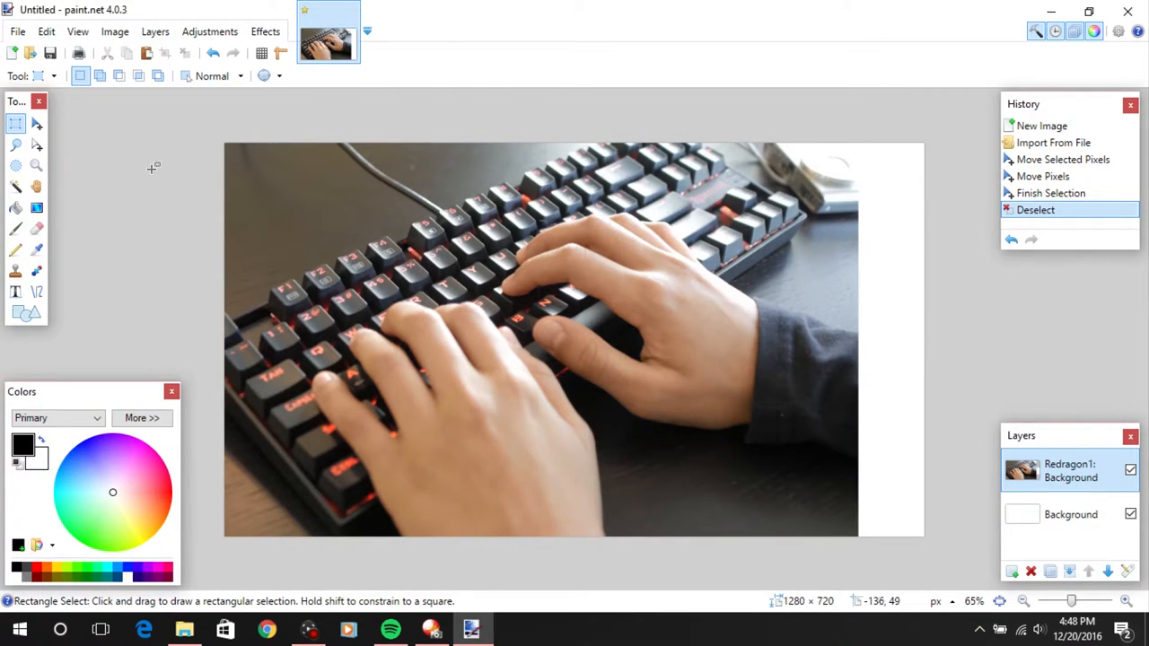
mouse_move(770, 496)
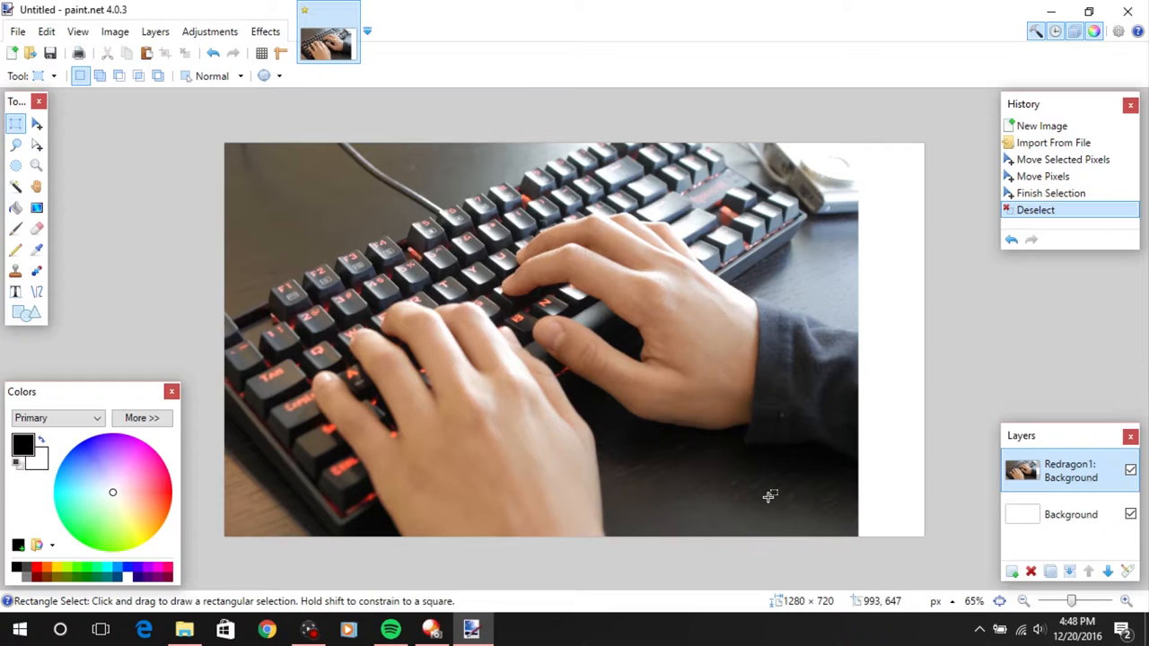
mouse_move(823, 453)
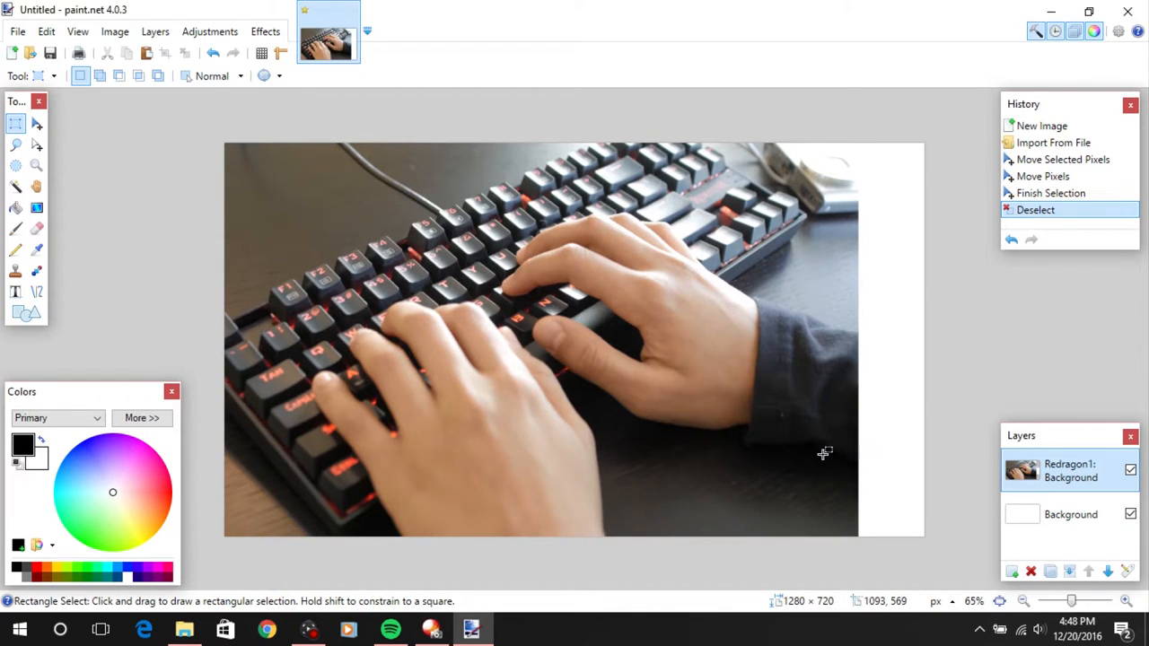
mouse_move(881, 455)
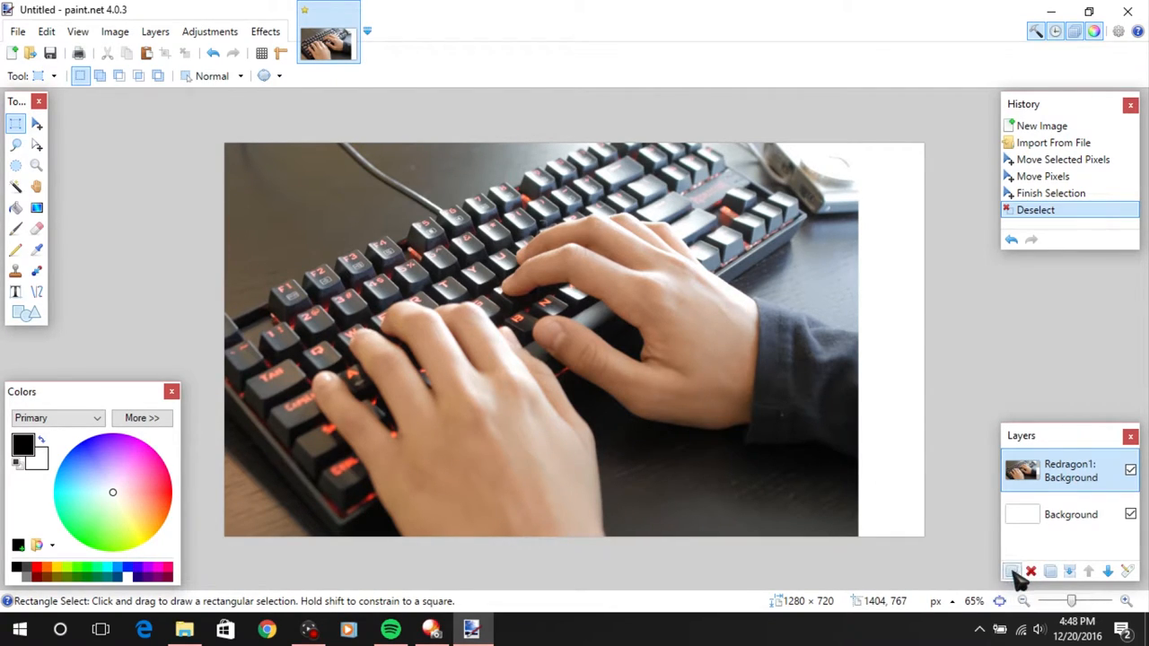
Add a new layer and choose the Line/Curve tool in plain straight-line mode
click(1013, 572)
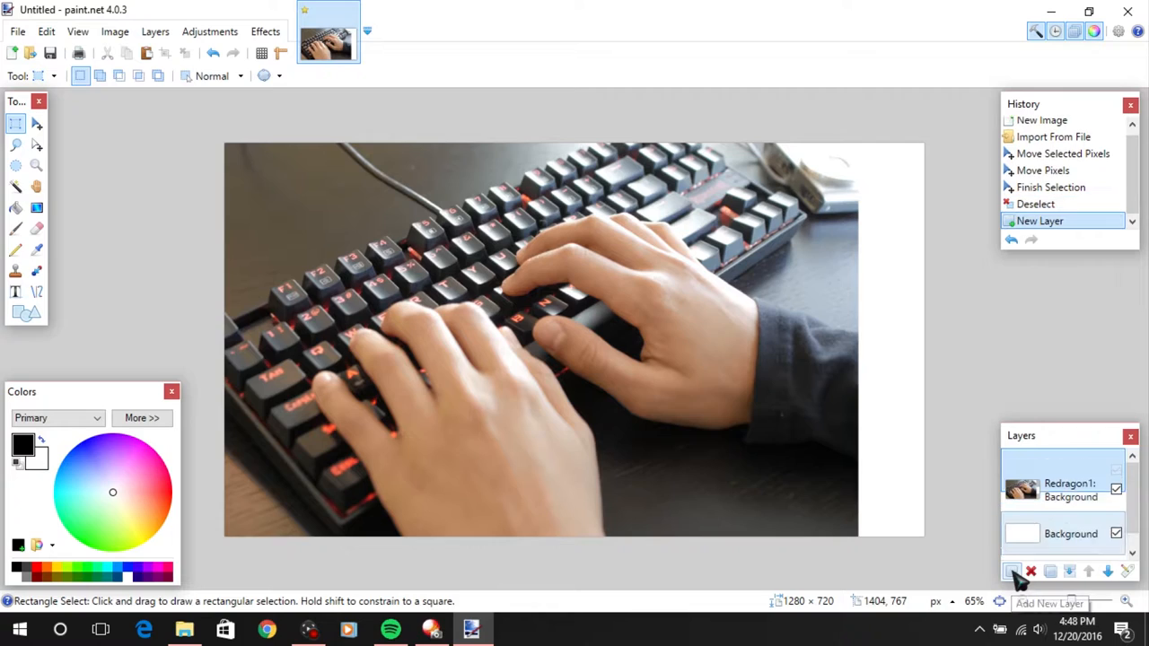
click(1012, 572)
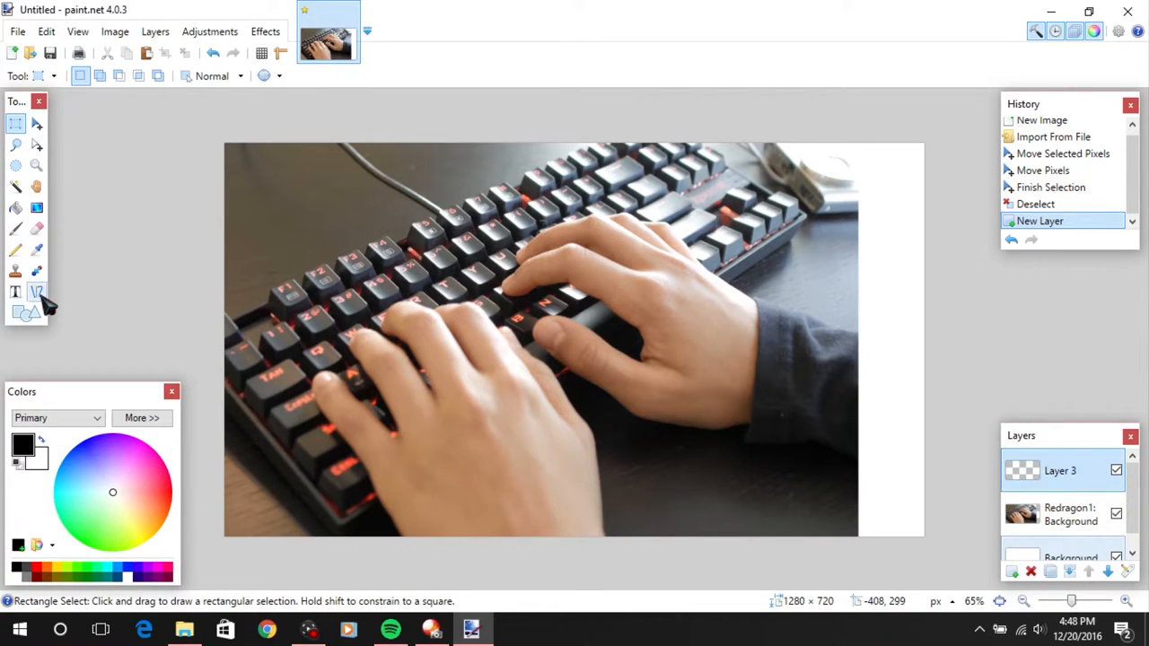
click(36, 291)
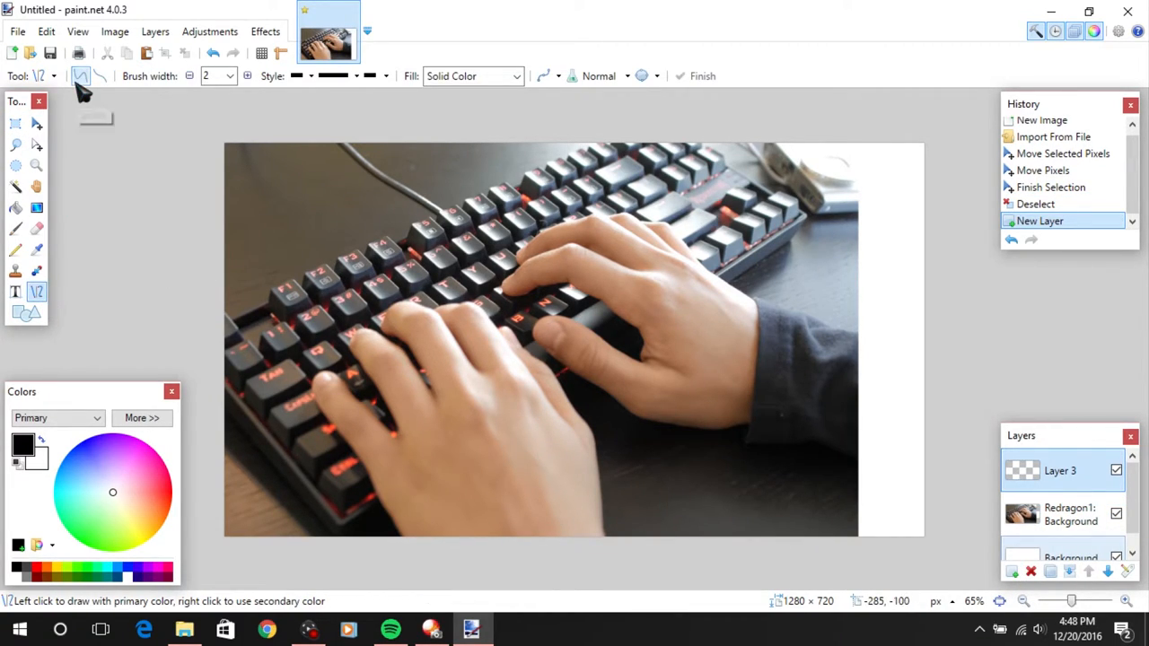
click(232, 75)
text(12)
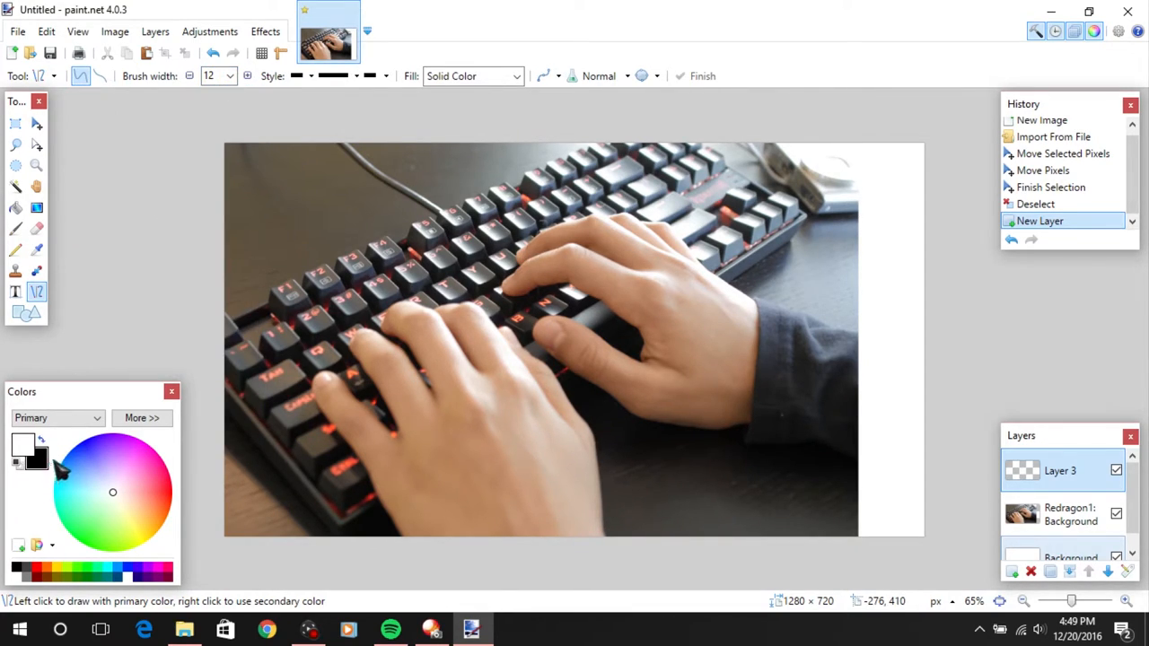
mouse_move(815, 67)
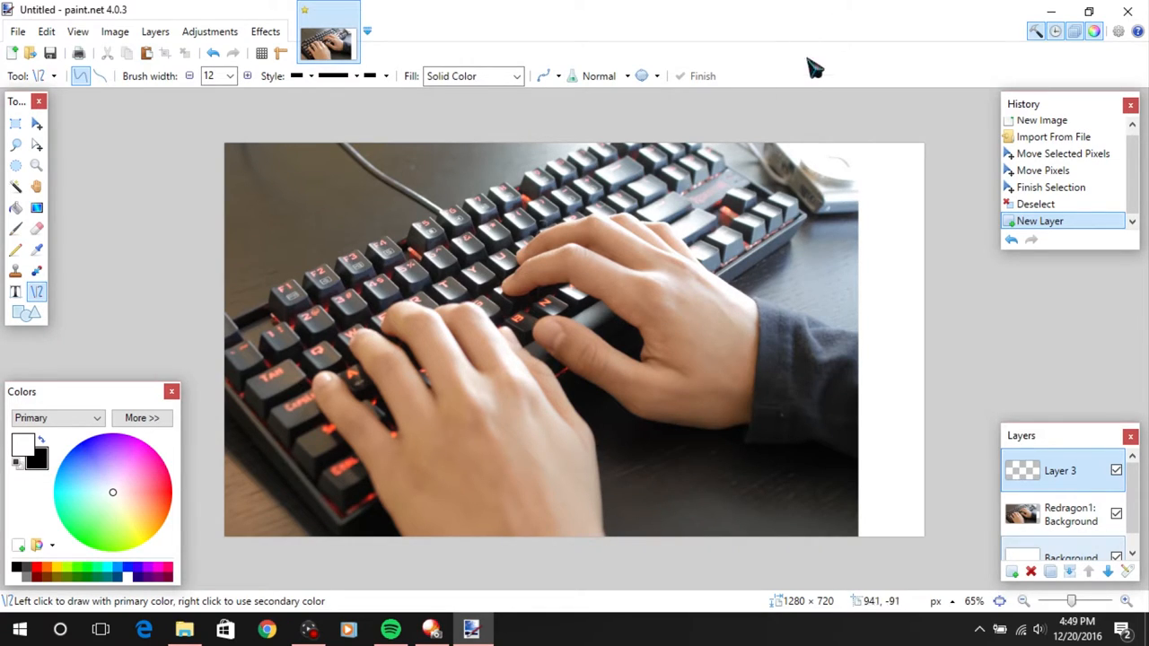
mouse_move(566, 564)
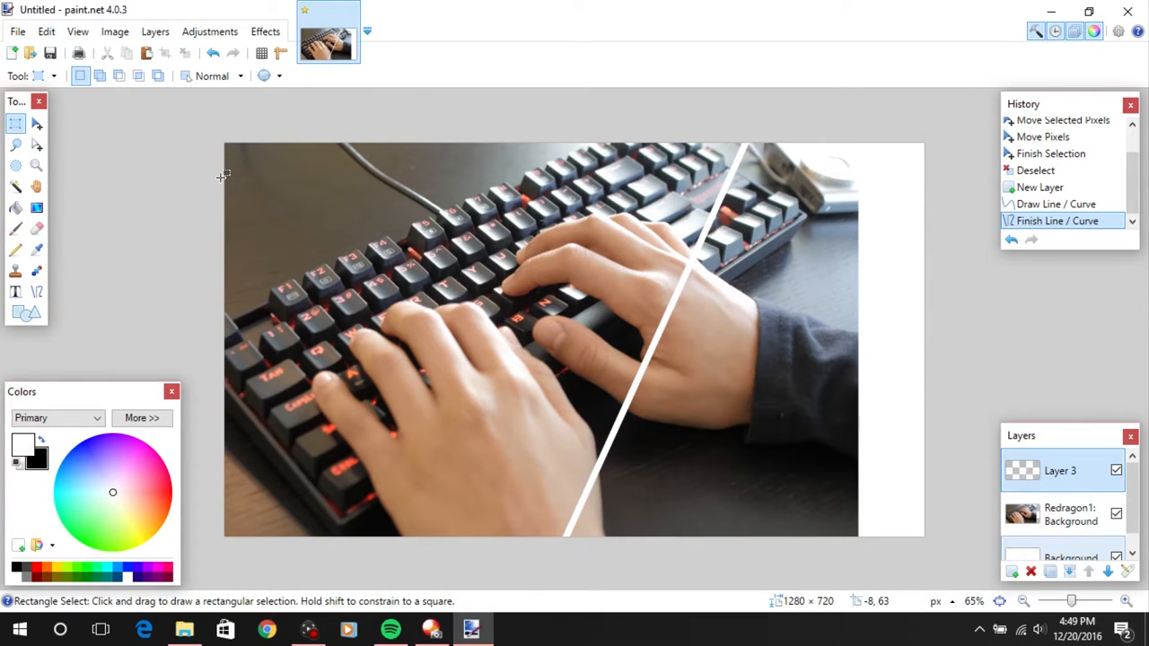
mouse_move(600, 256)
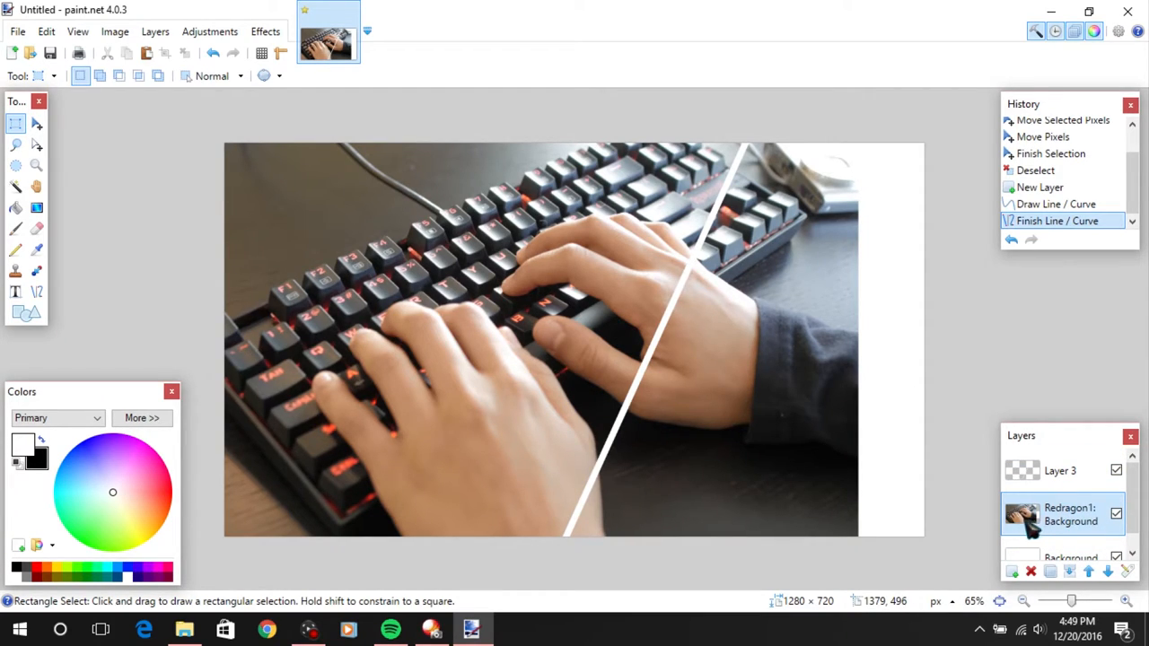
mouse_move(518, 571)
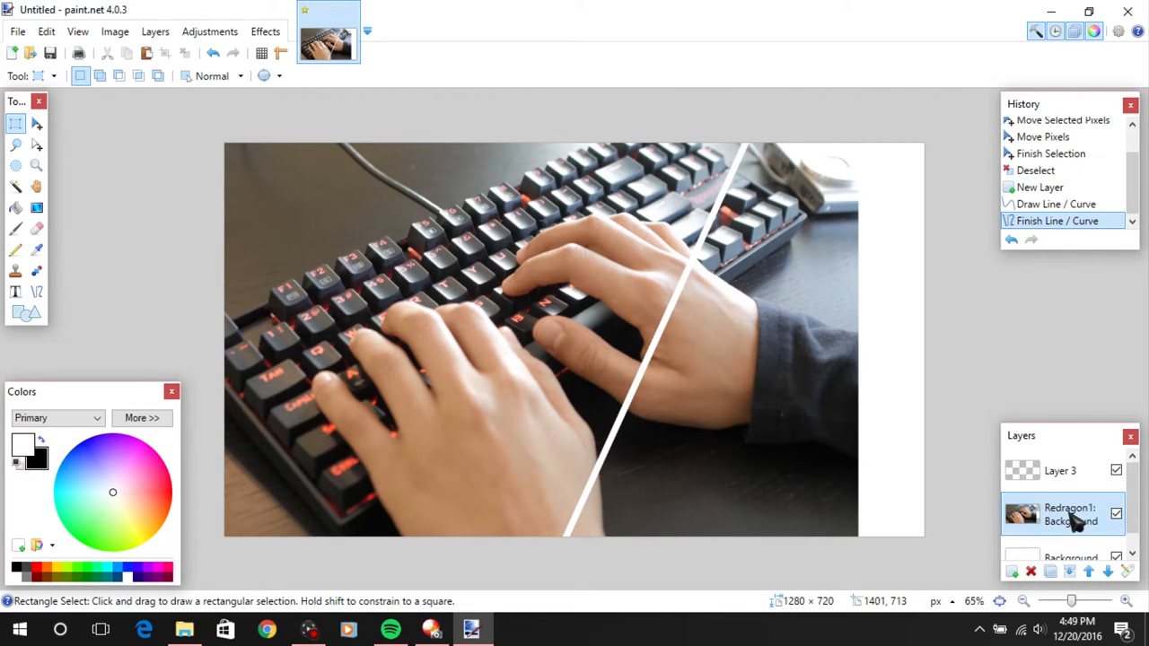
View the Redragon1 layer's properties without changes, then choose the Magic Wand
double_click(1068, 514)
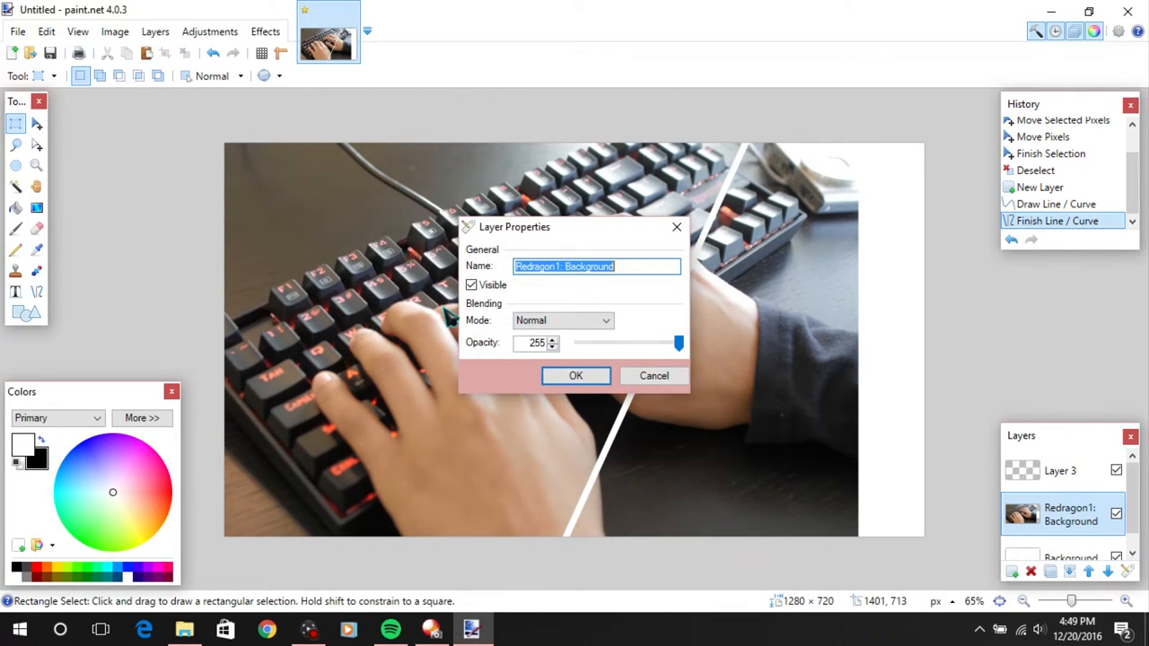
mouse_move(1073, 240)
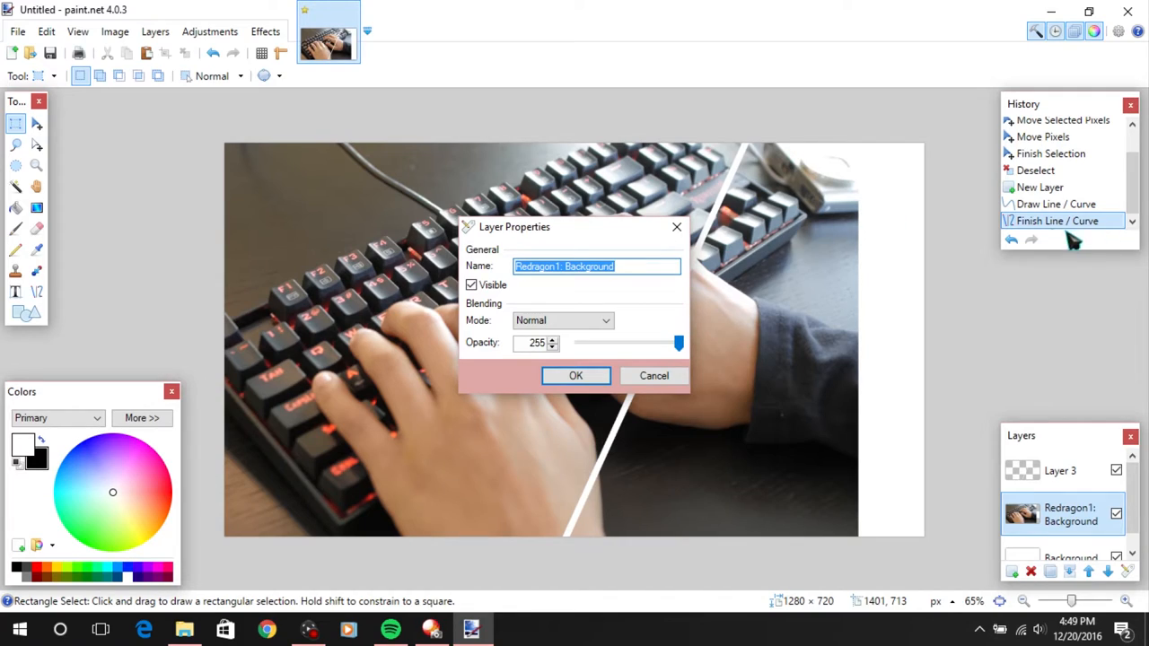
mouse_move(901, 245)
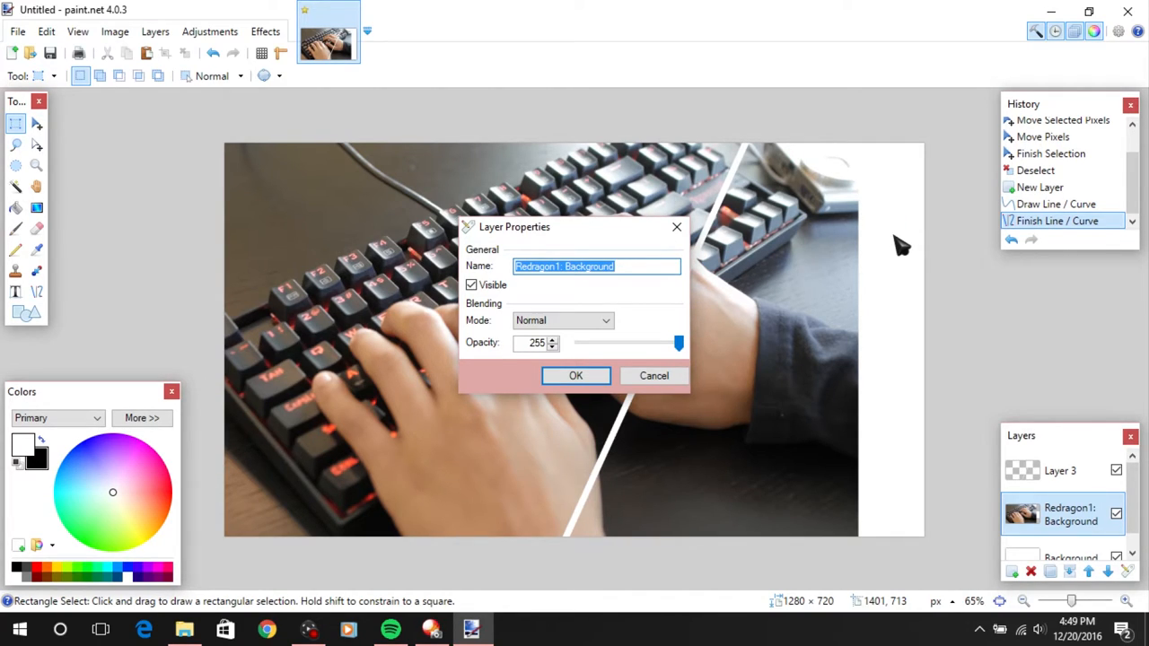
mouse_move(636, 266)
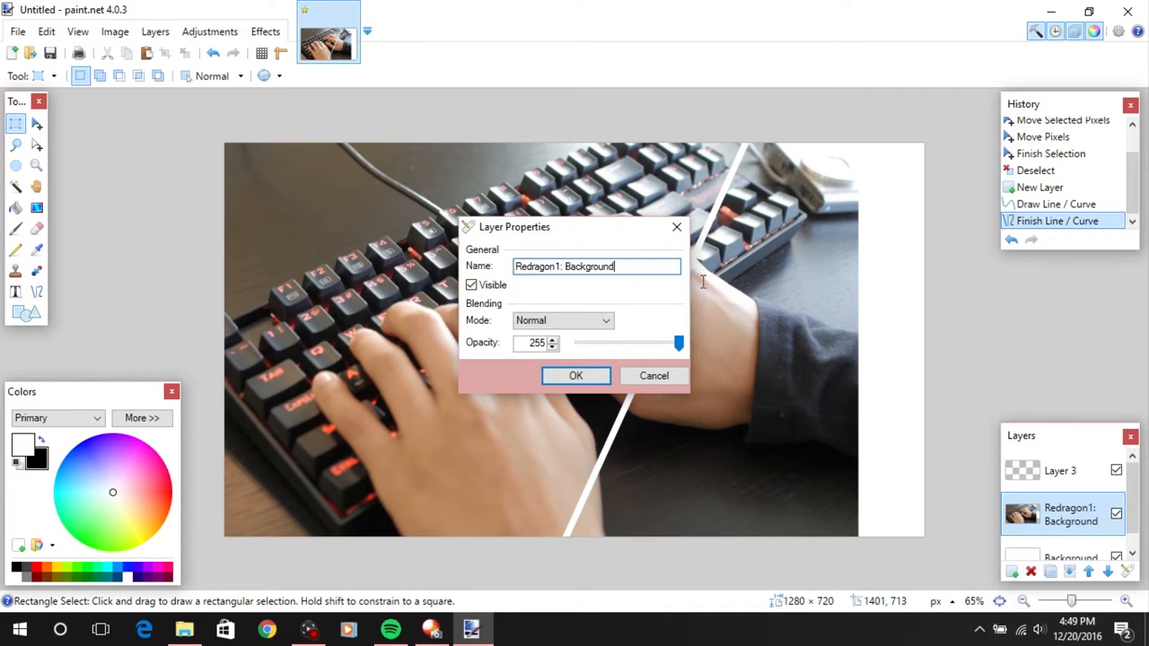
click(576, 375)
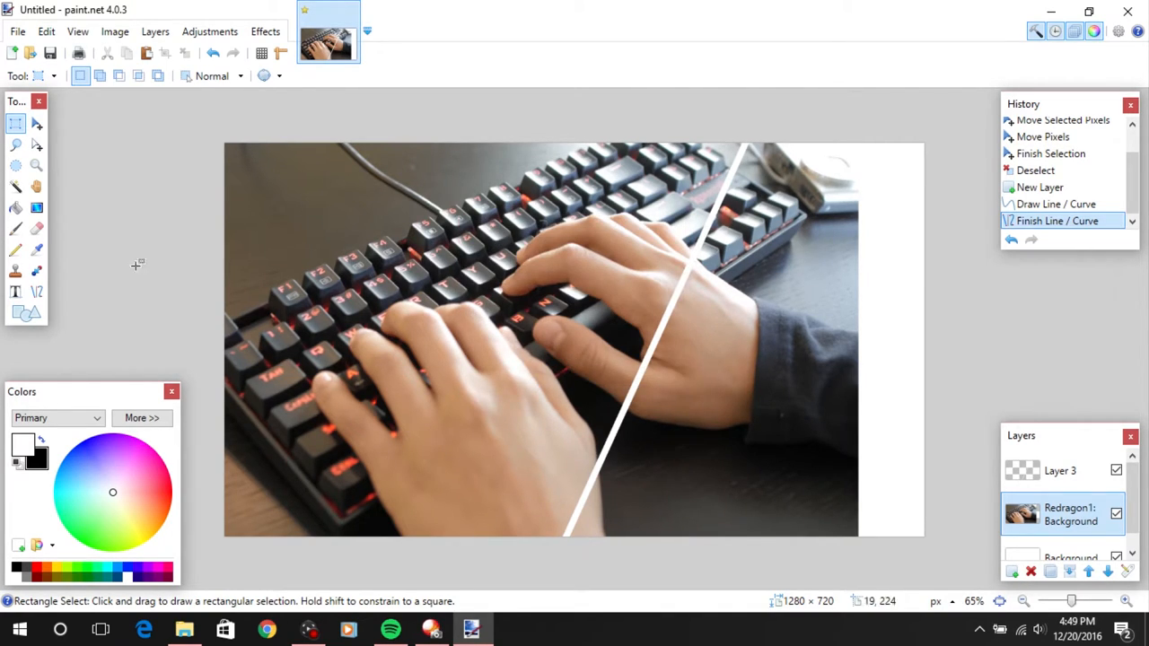
click(15, 187)
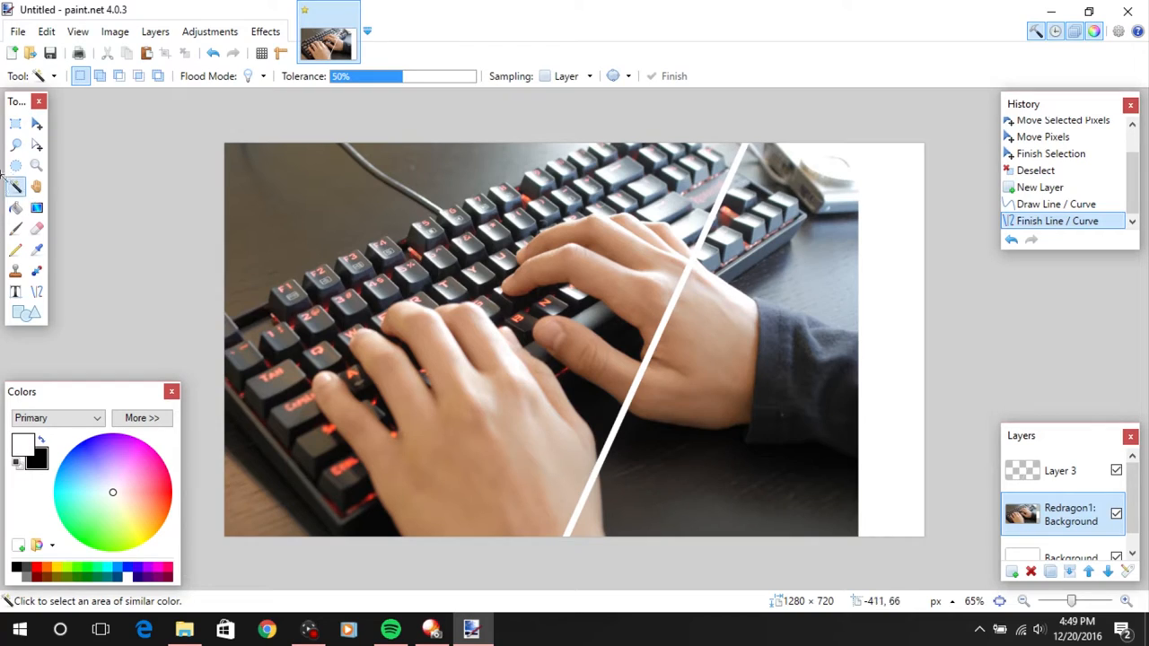
mouse_move(327, 85)
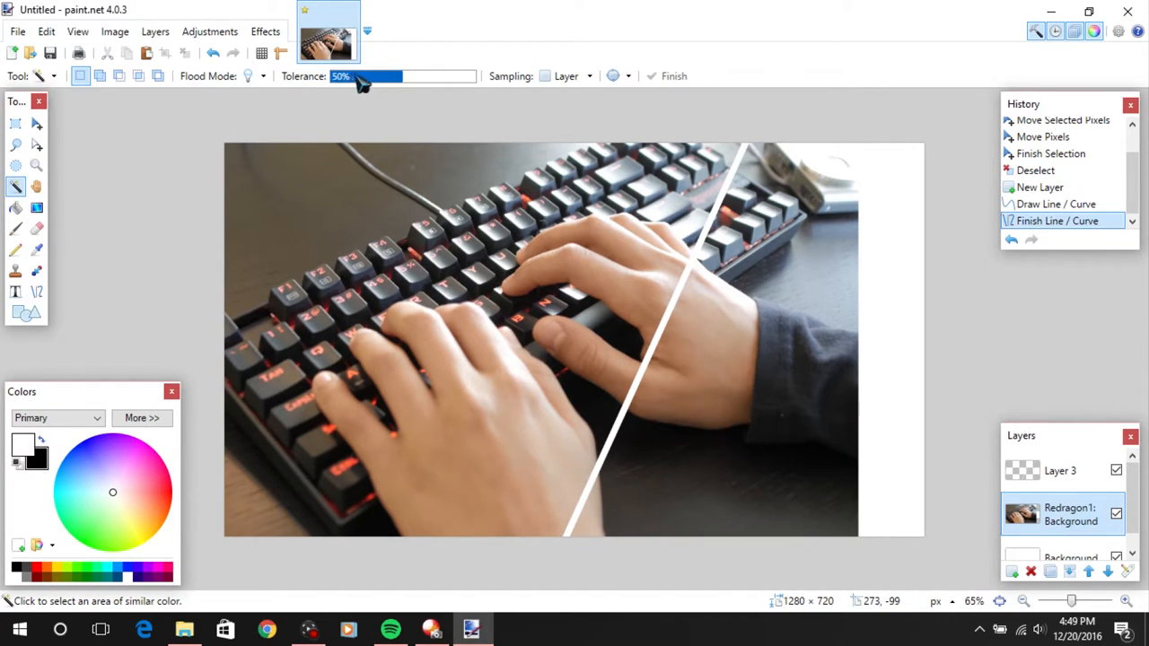
mouse_move(691, 166)
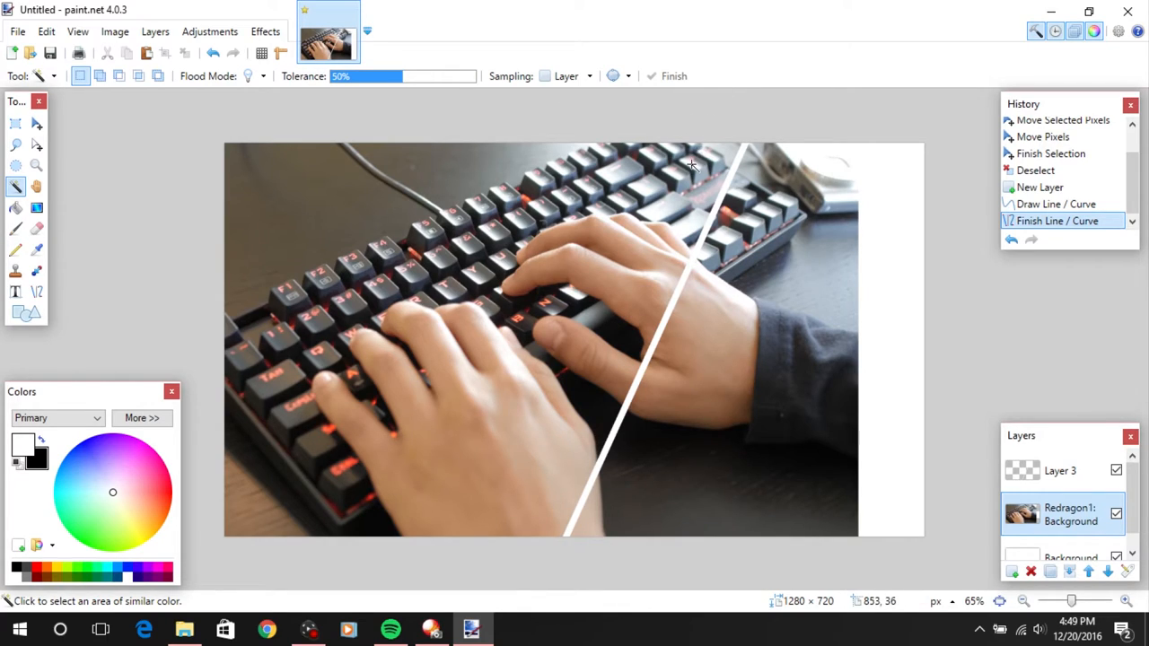
mouse_move(694, 162)
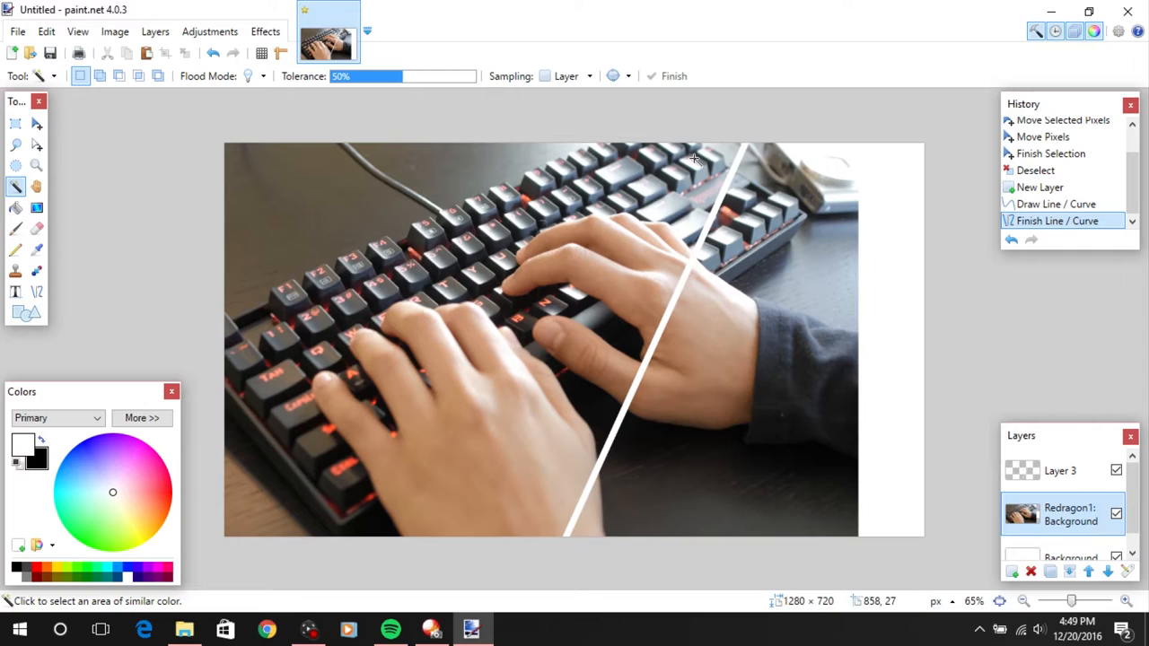
mouse_move(727, 298)
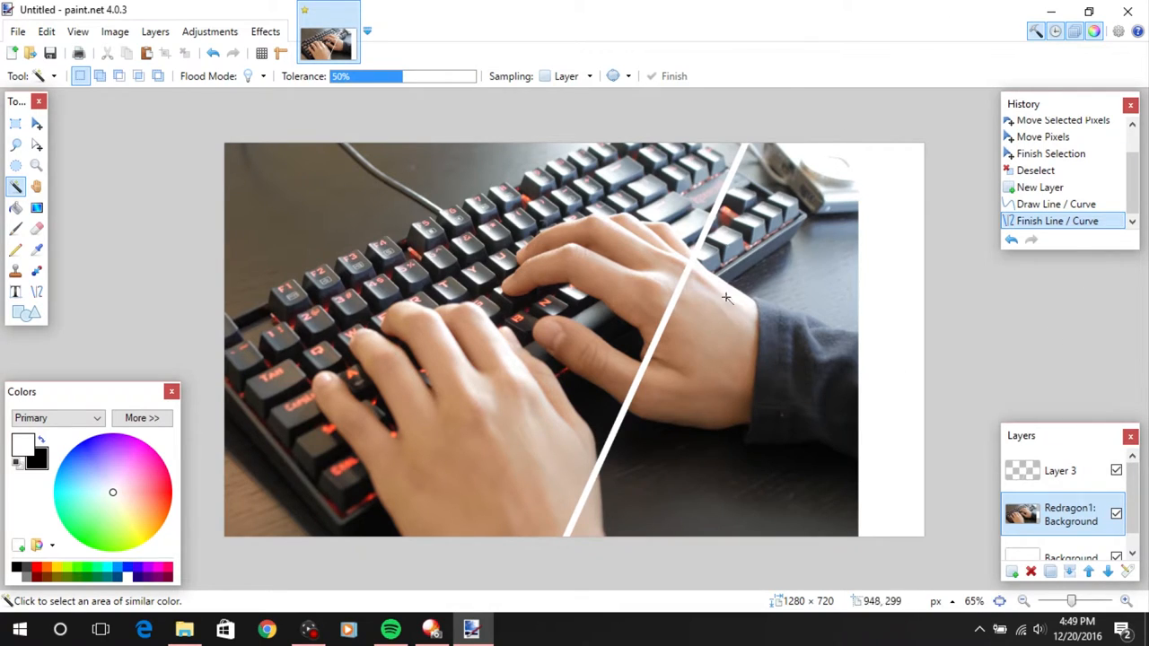
mouse_move(533, 94)
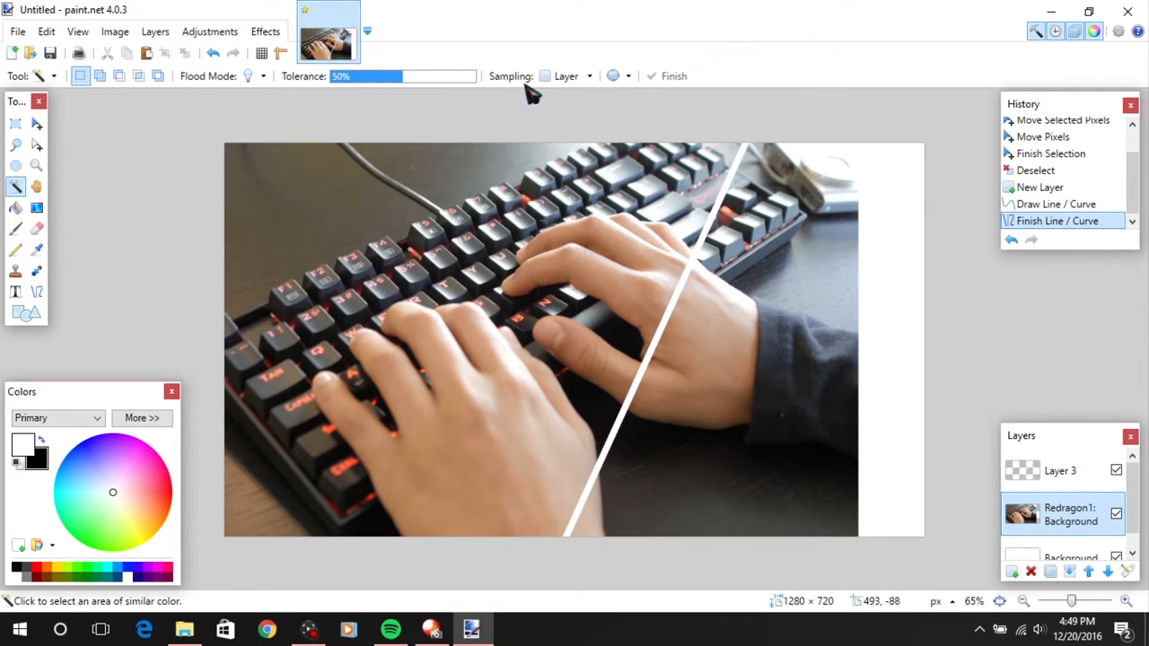
mouse_move(813, 287)
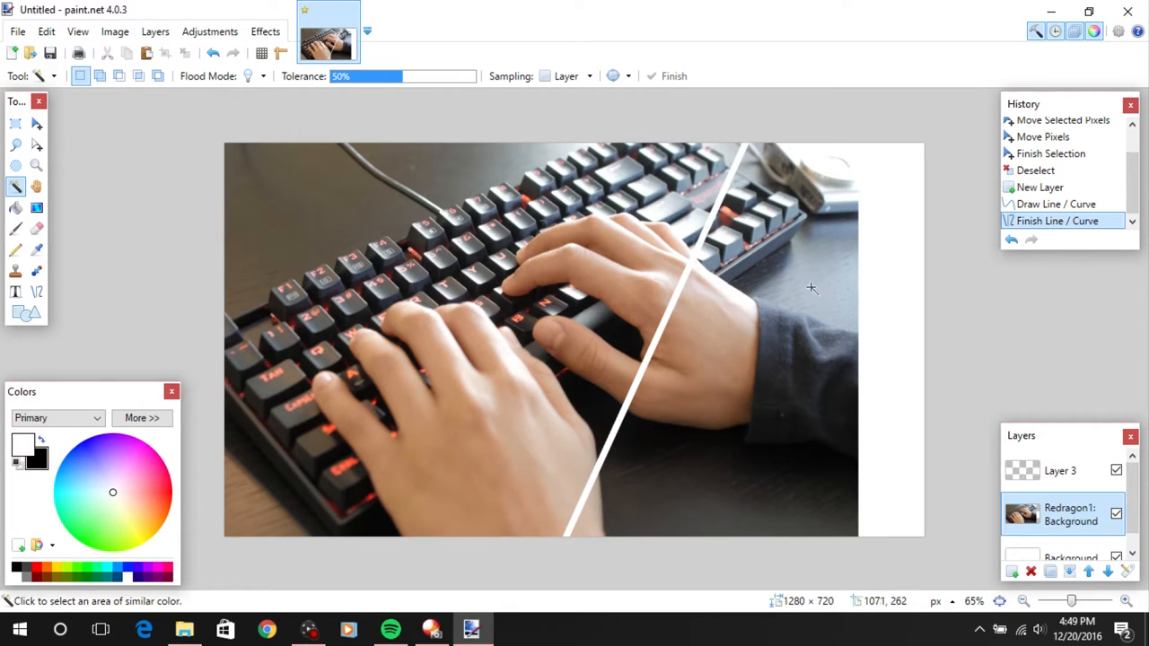
mouse_move(786, 353)
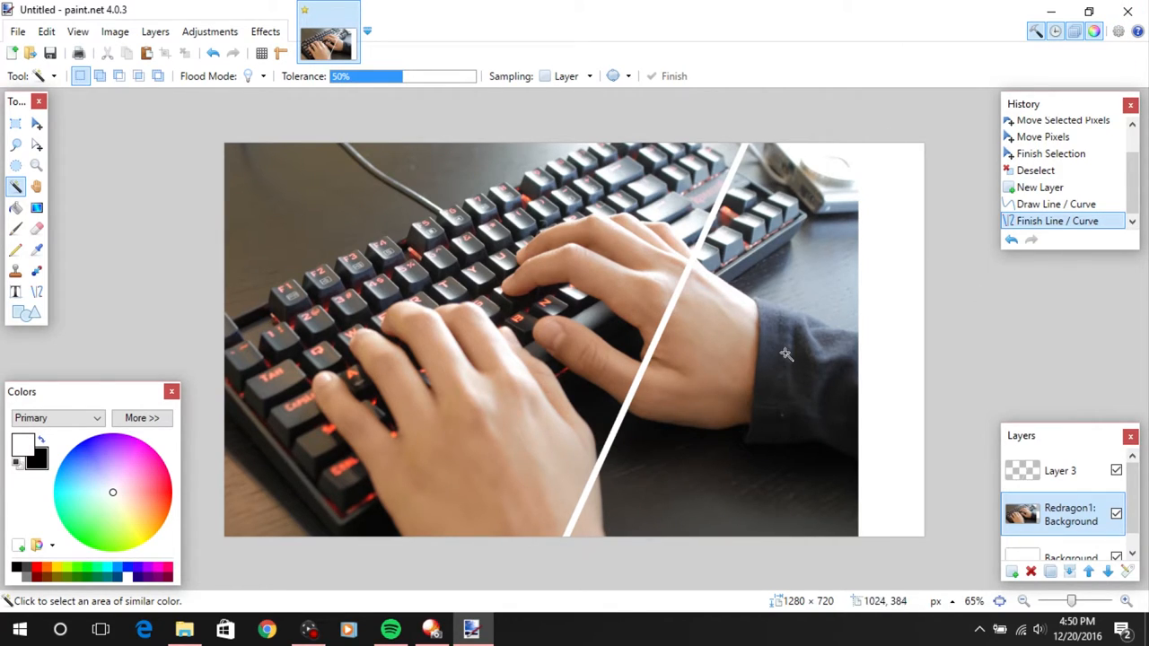
mouse_move(754, 451)
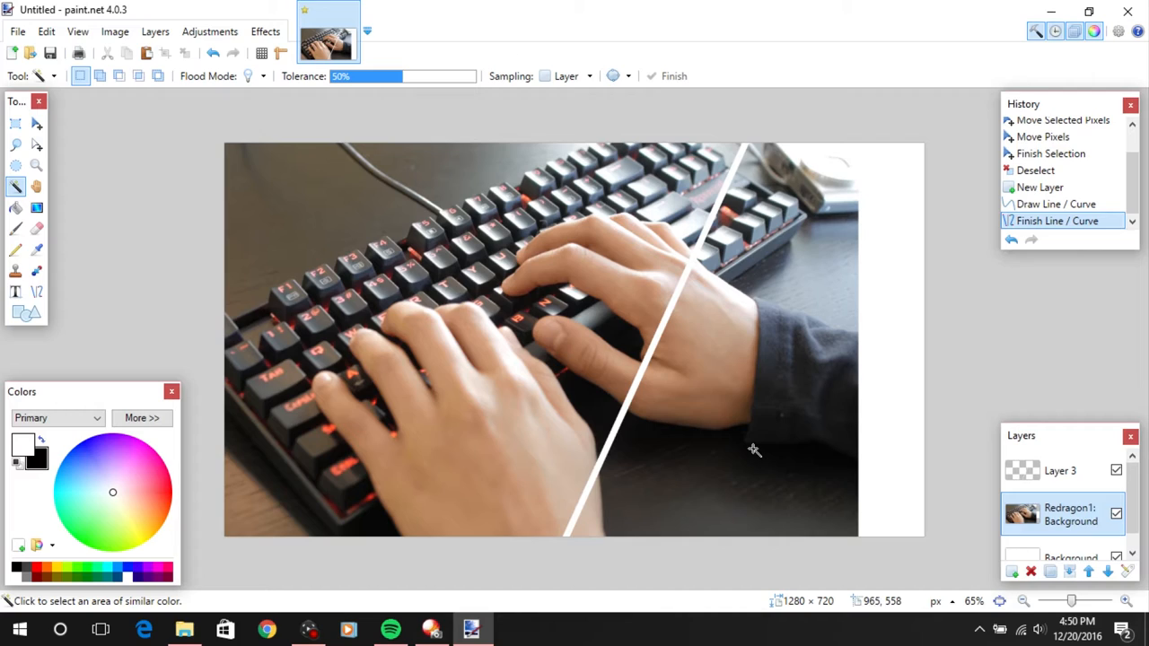
mouse_move(730, 110)
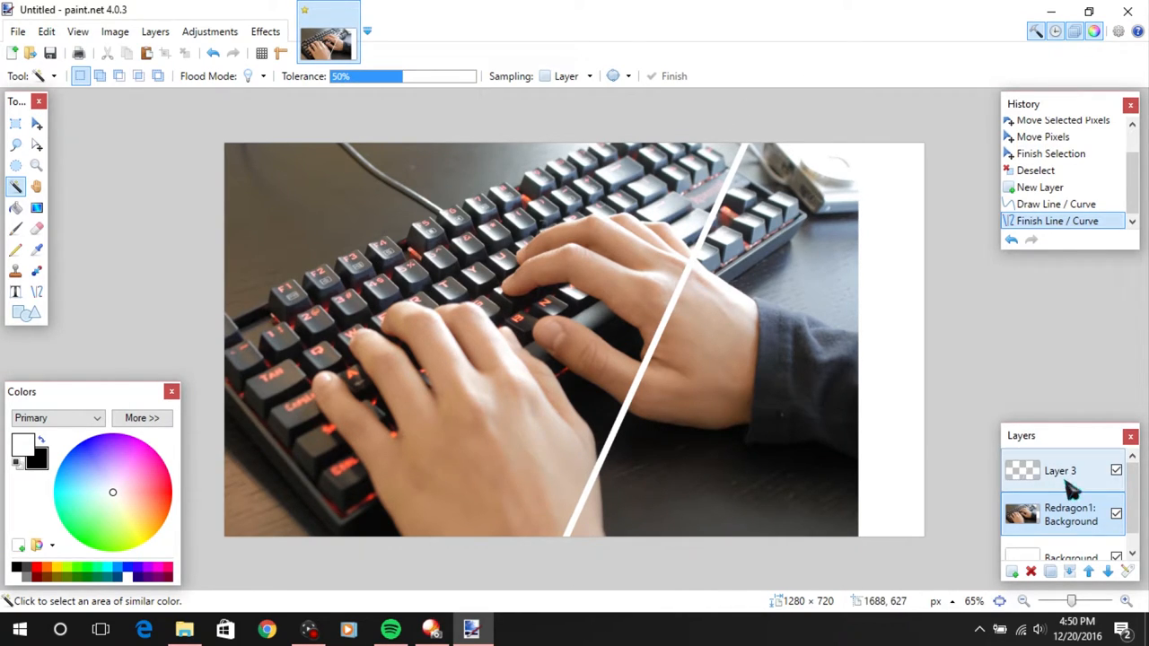
click(781, 449)
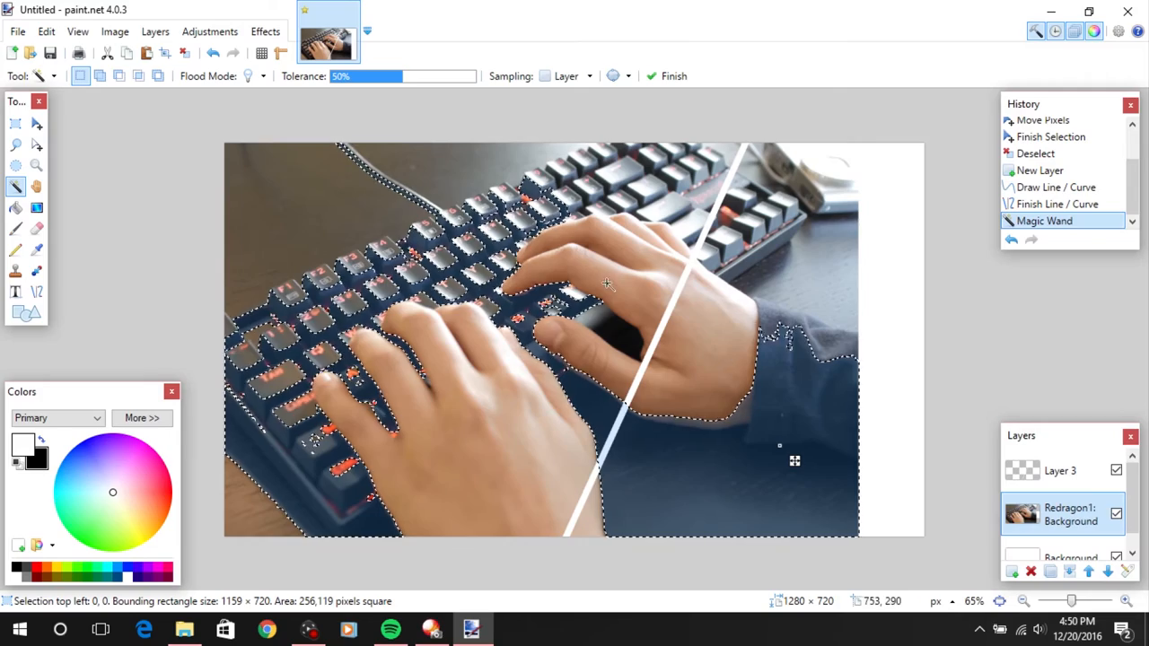
mouse_move(115, 149)
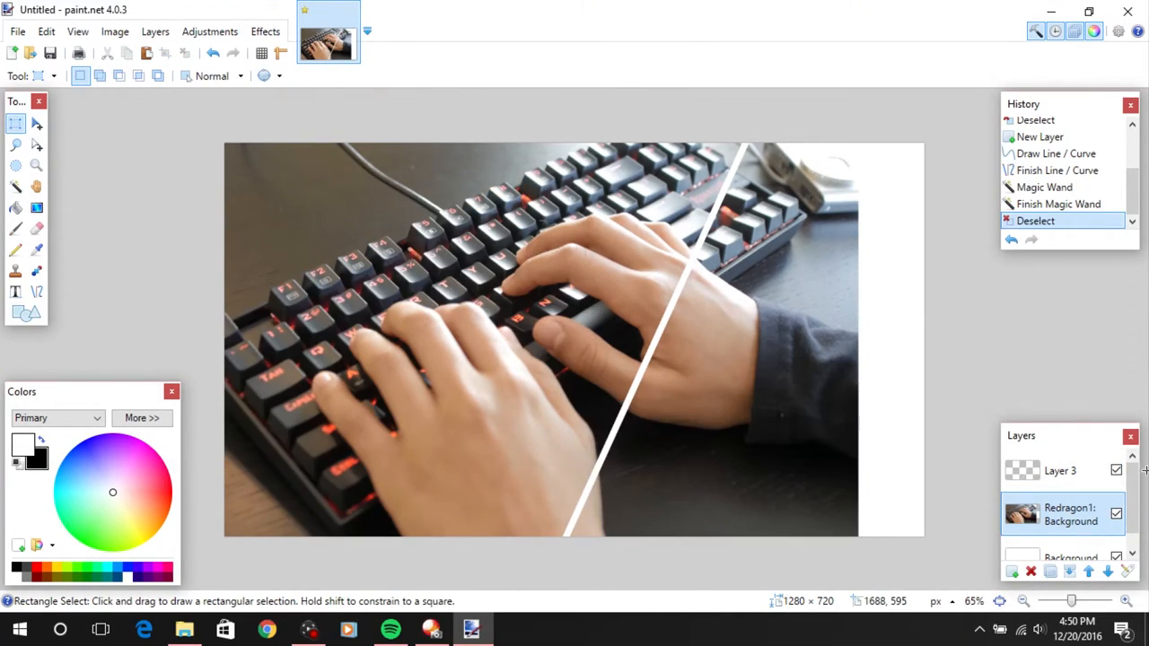
click(1061, 471)
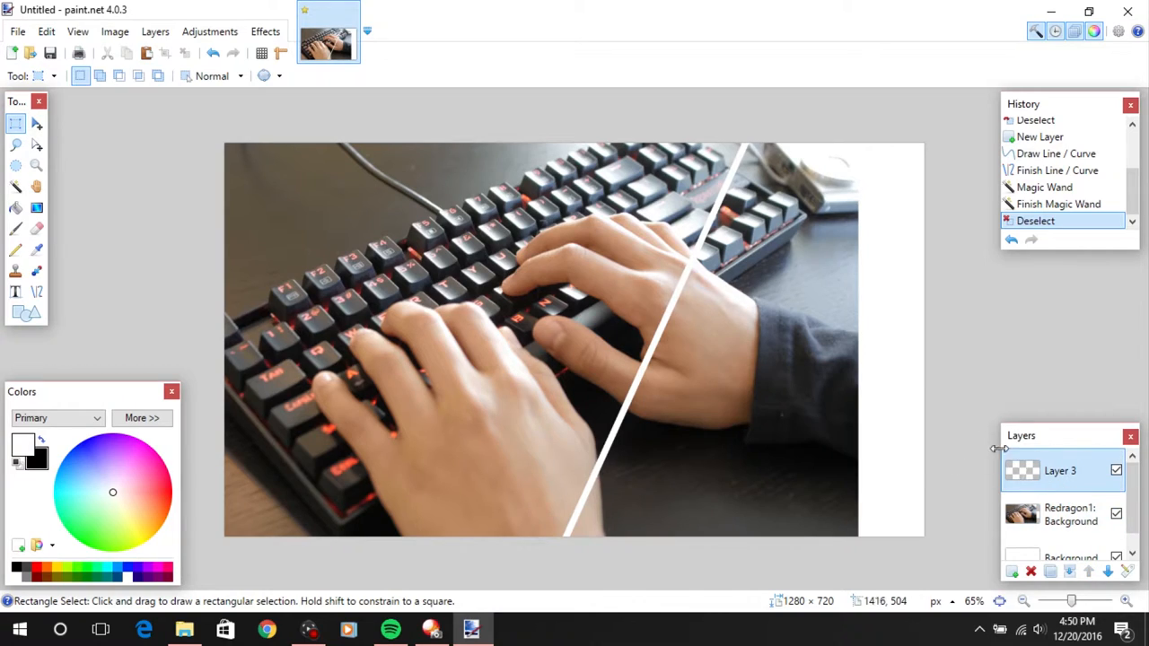
mouse_move(16, 193)
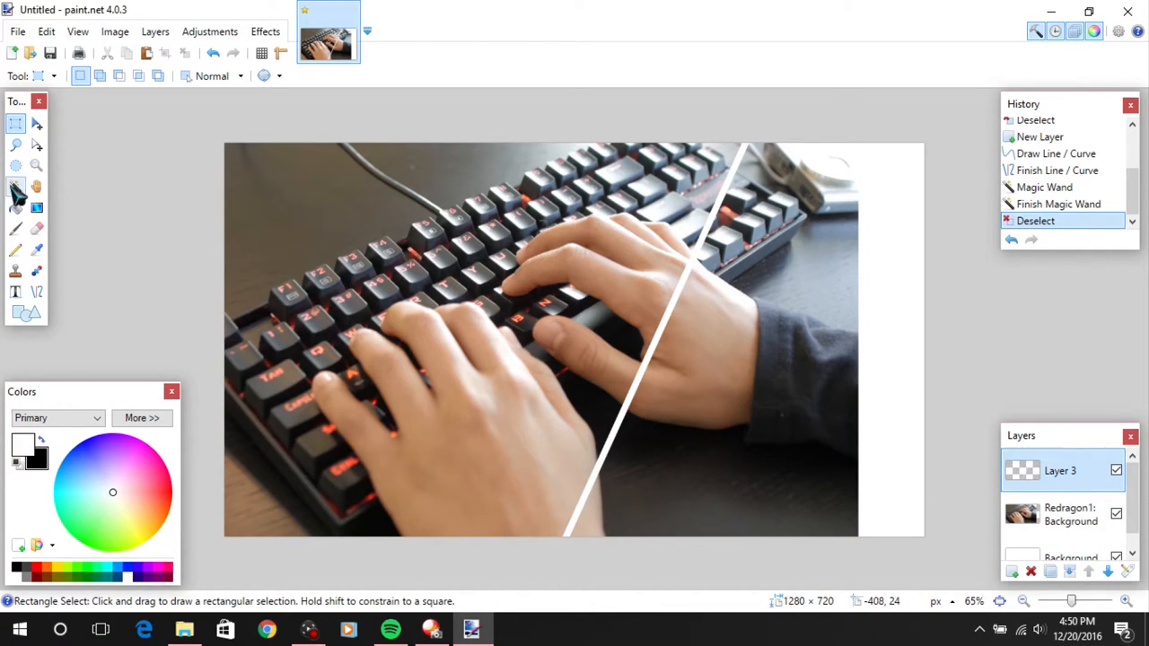
Select the area right of the white line with the Magic Wand, then outline the leftover sliver
click(16, 186)
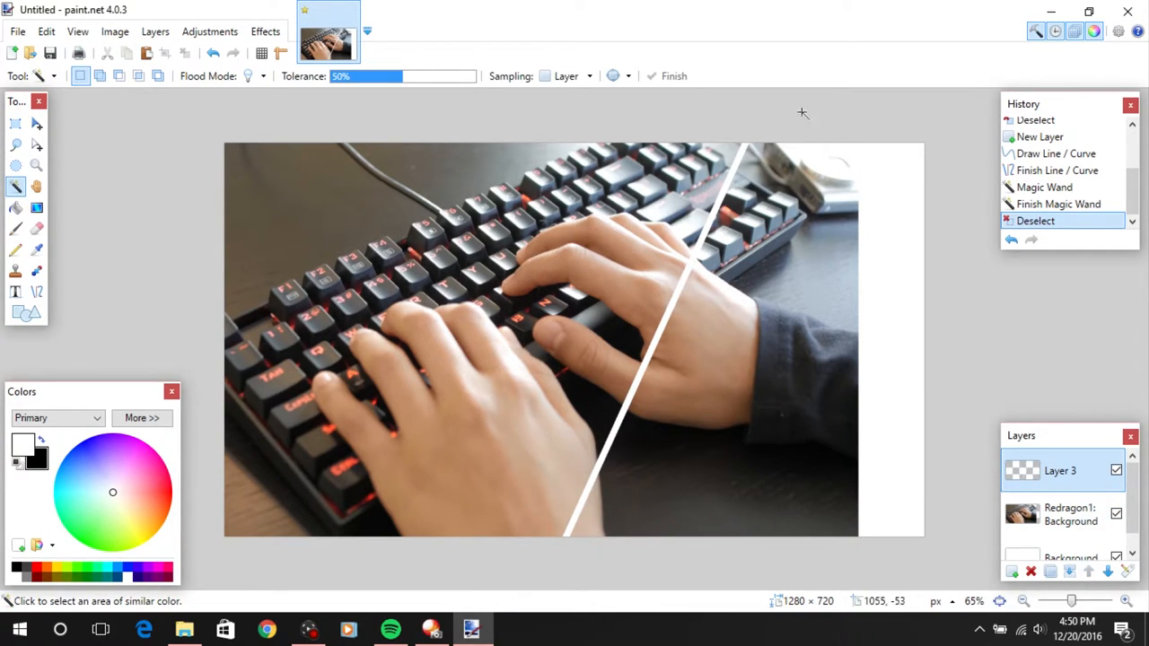
mouse_move(564, 503)
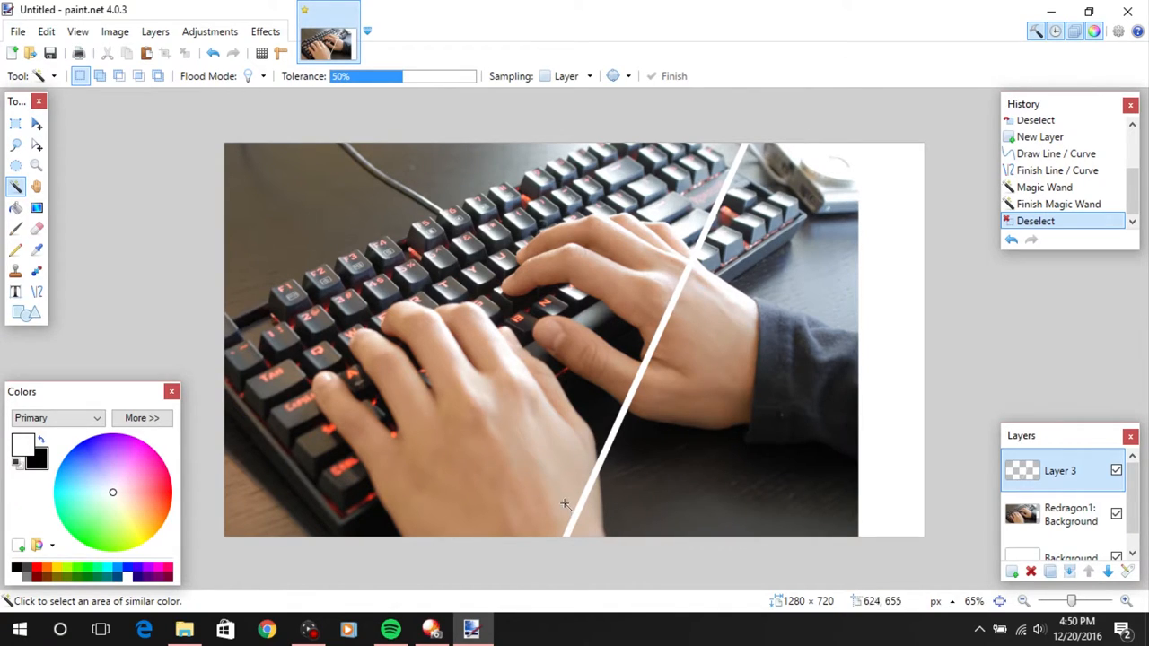
mouse_move(438, 332)
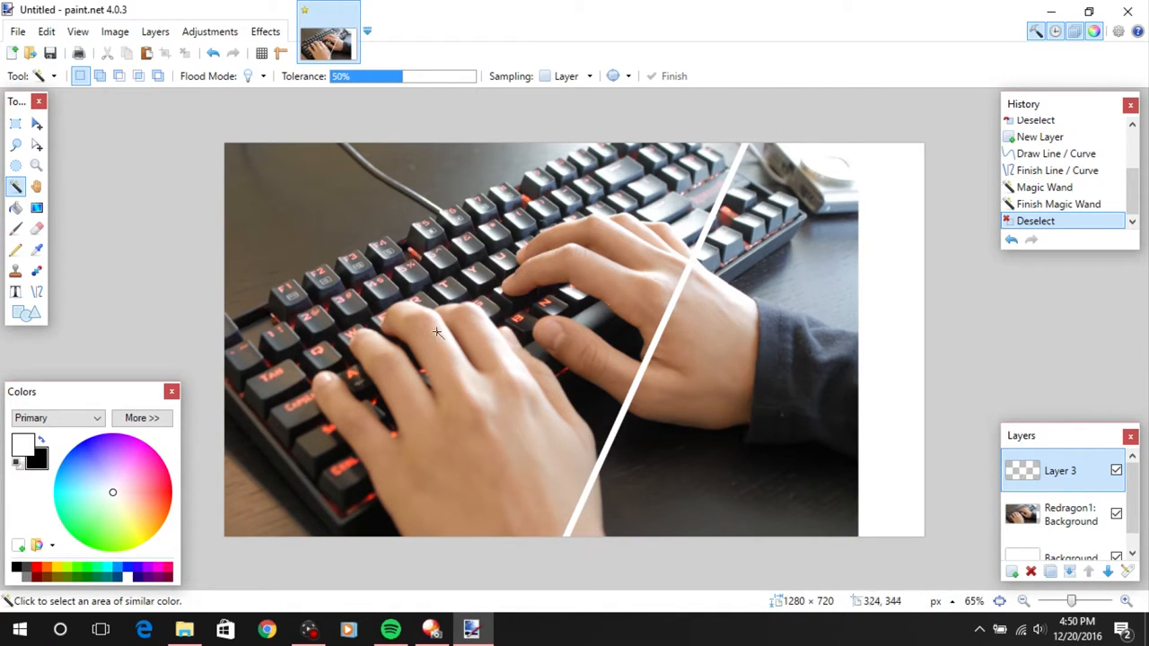
click(847, 223)
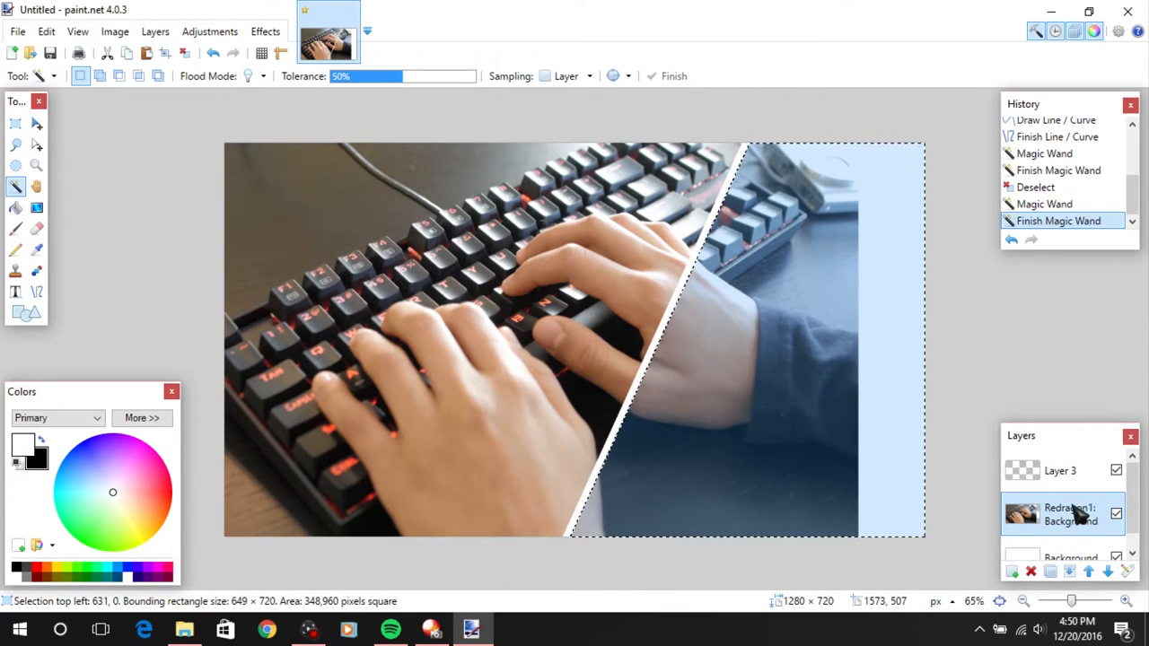
mouse_move(1014, 375)
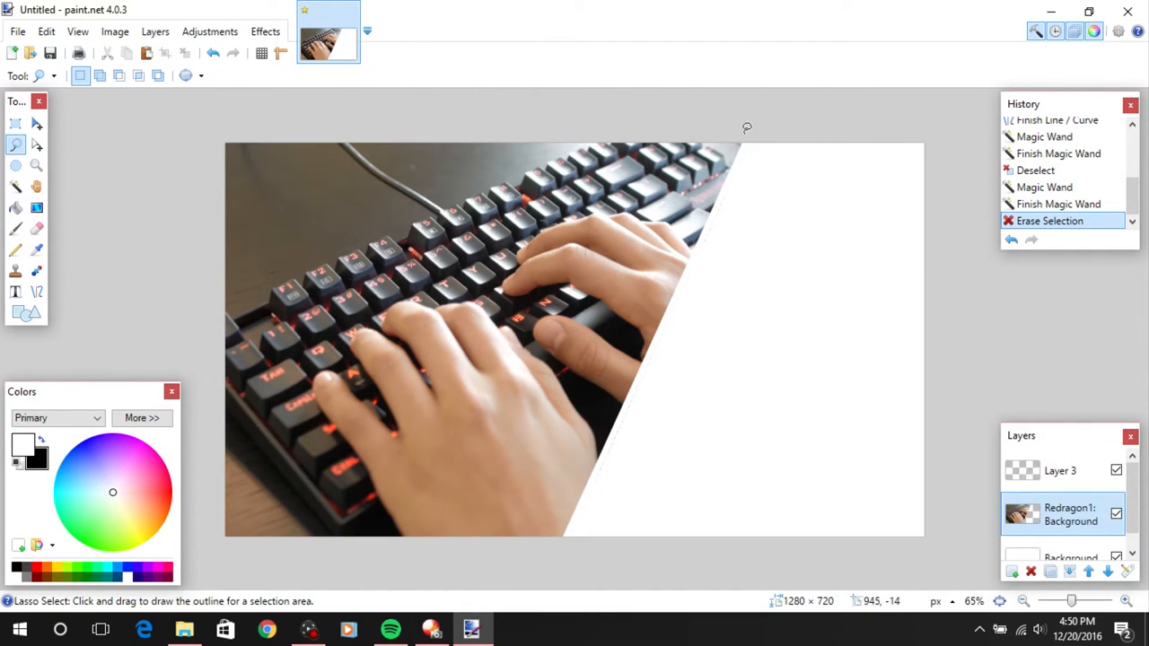
drag(747, 128, 716, 208)
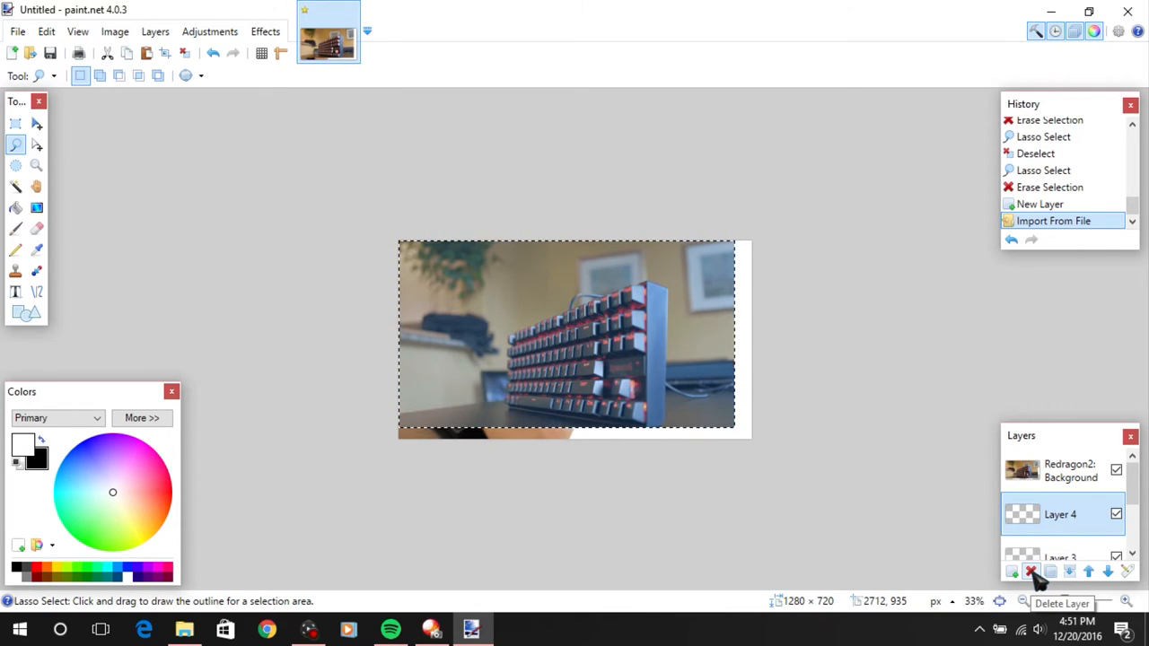
Delete the empty Layer 4
click(1030, 571)
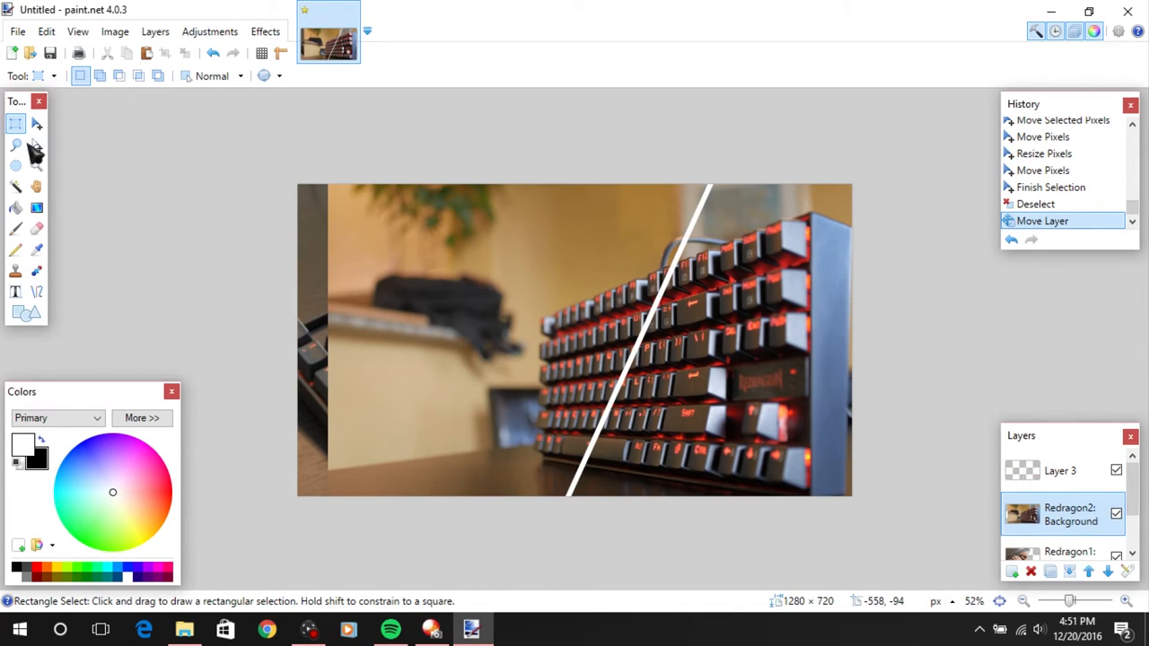
Resize the Redragon2 photo with Move Selected Pixels and raise the white-line layer
click(16, 123)
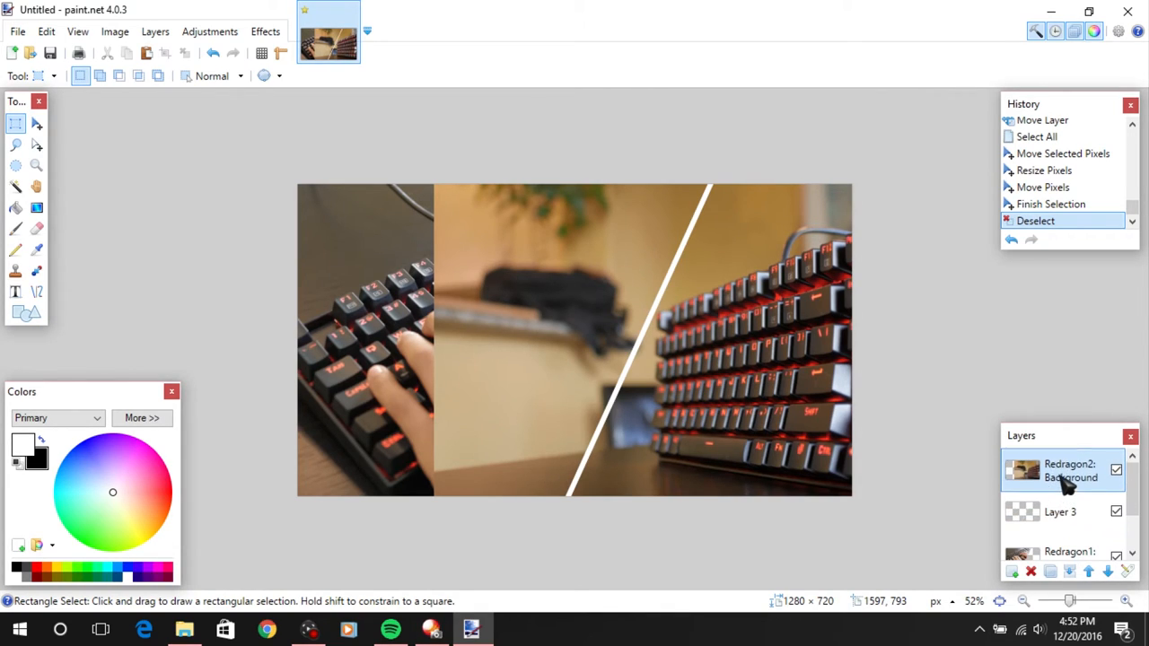
click(1062, 515)
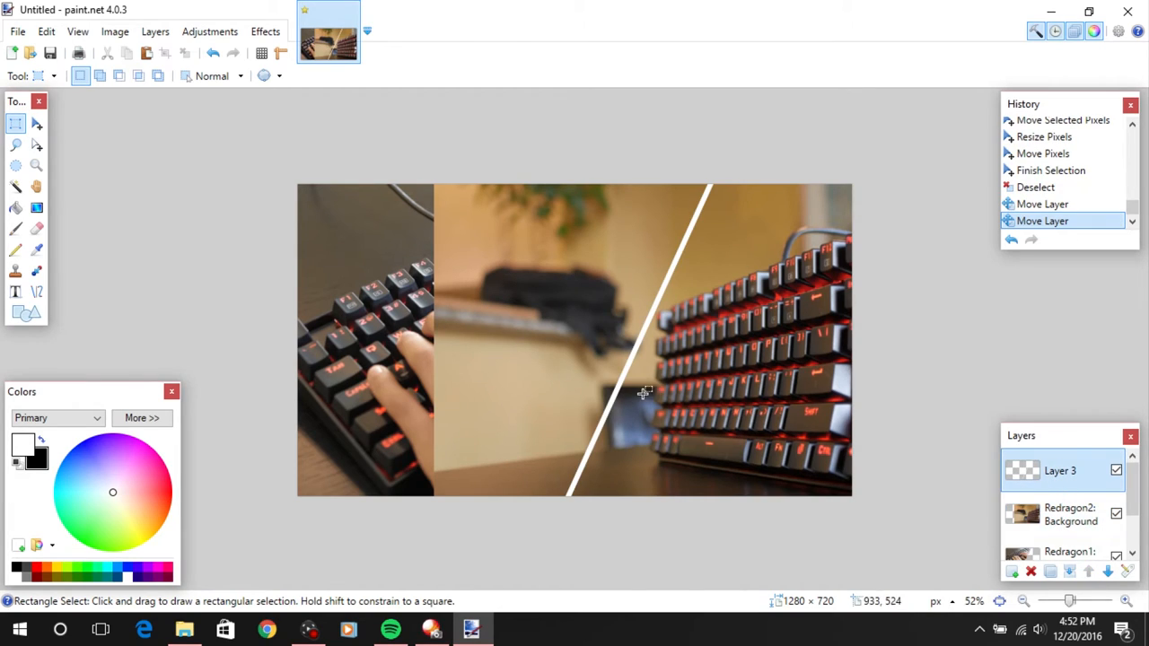
mouse_move(990, 478)
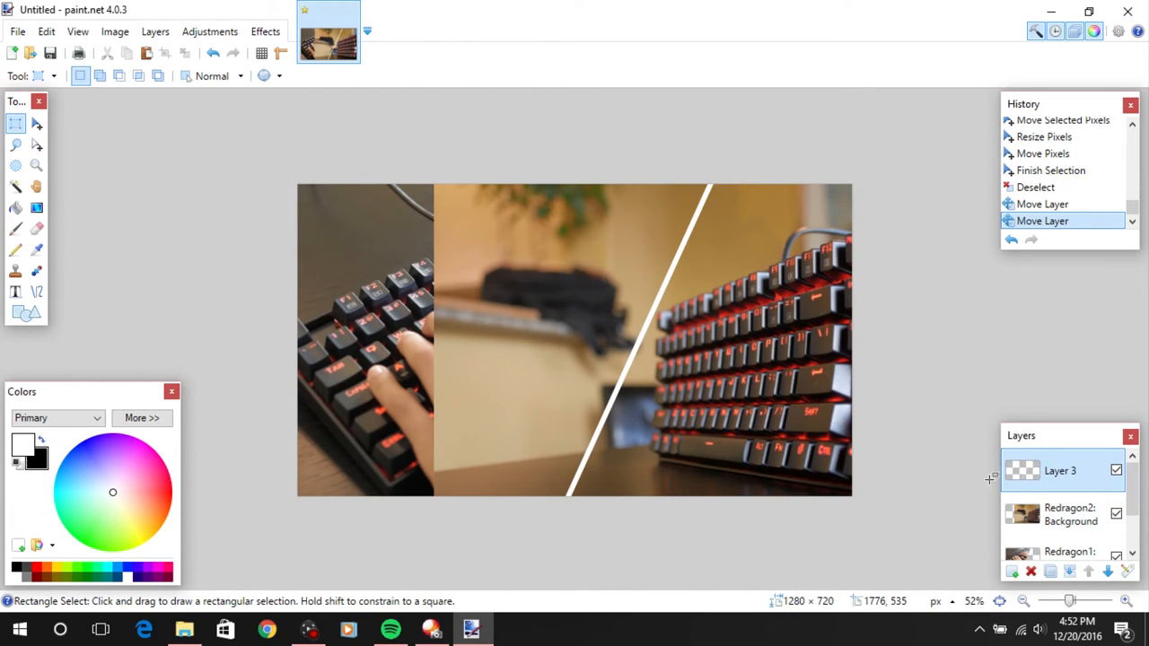
Select everything left of the white line with the Magic Wand
click(15, 187)
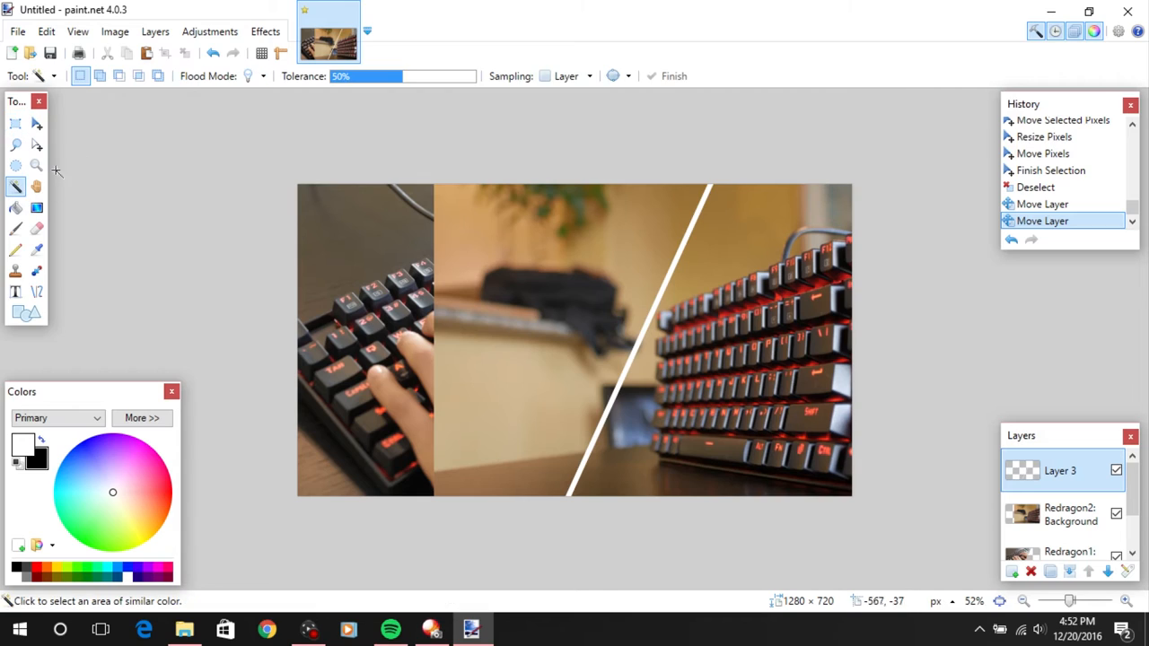
click(448, 300)
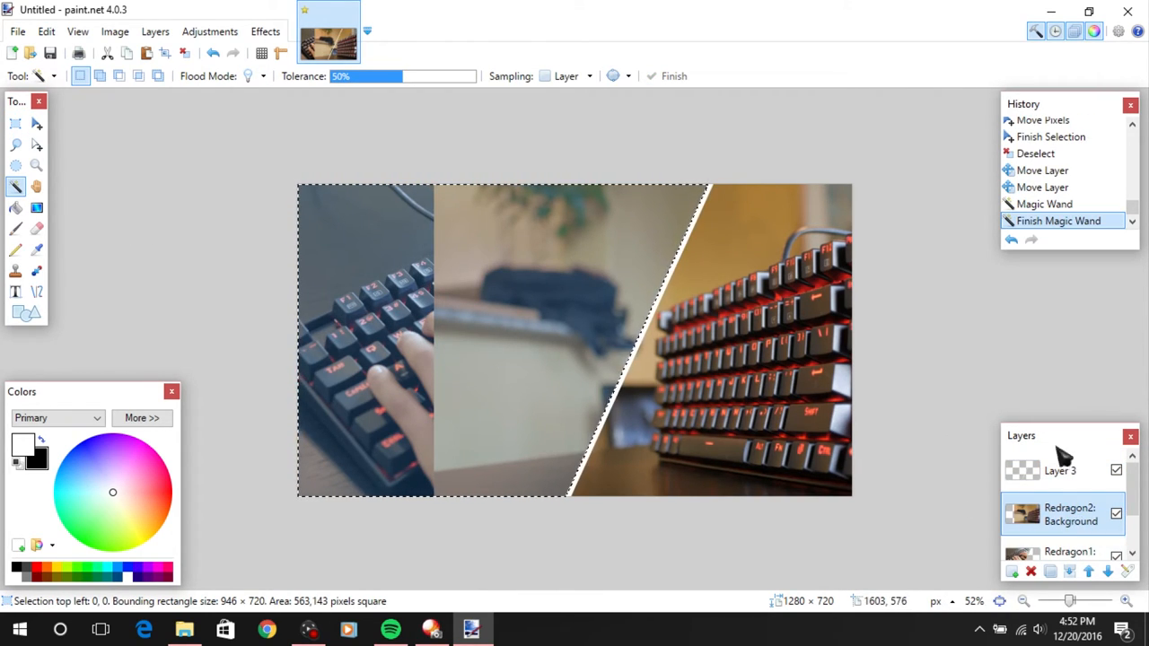
mouse_move(836, 342)
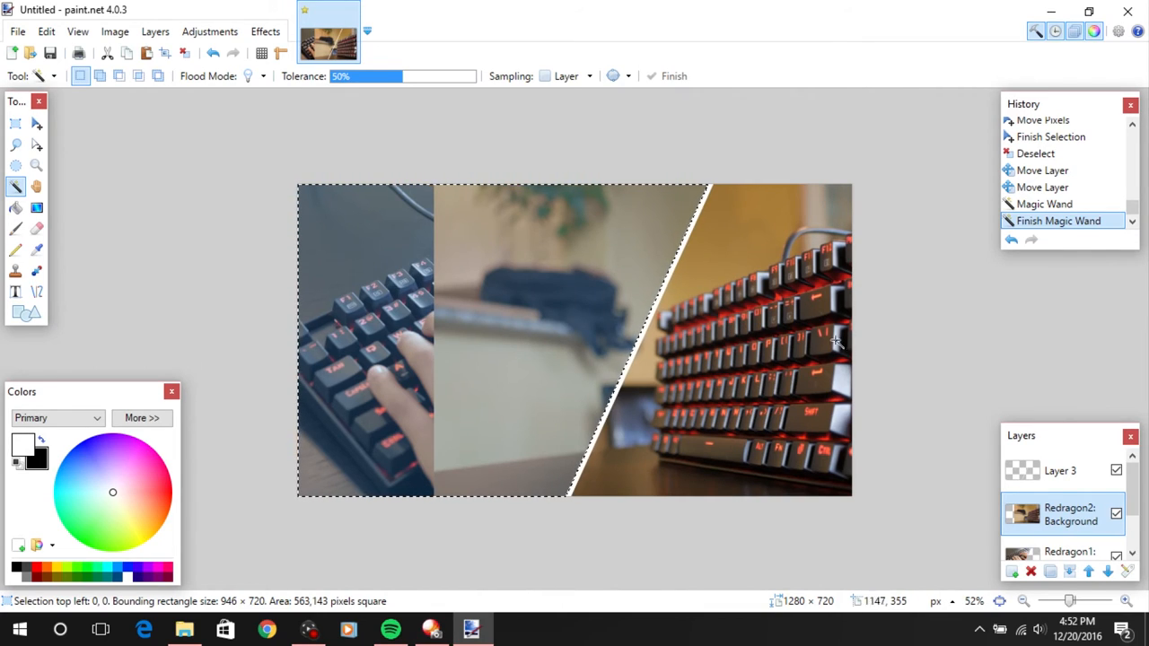
mouse_move(827, 363)
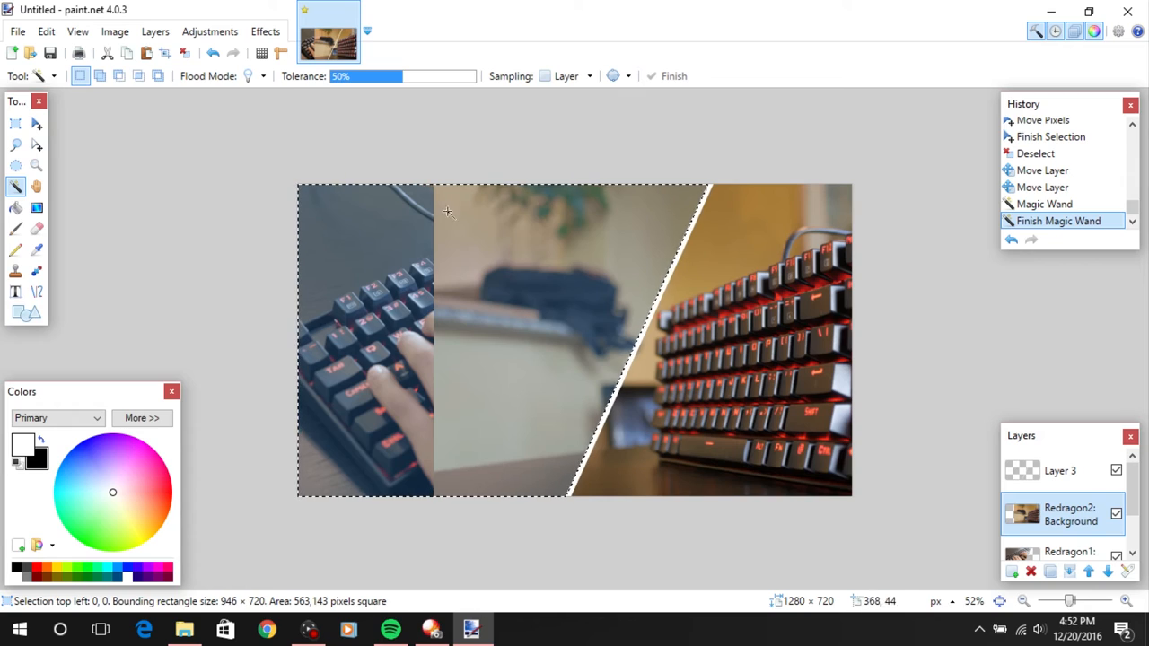
mouse_move(315, 303)
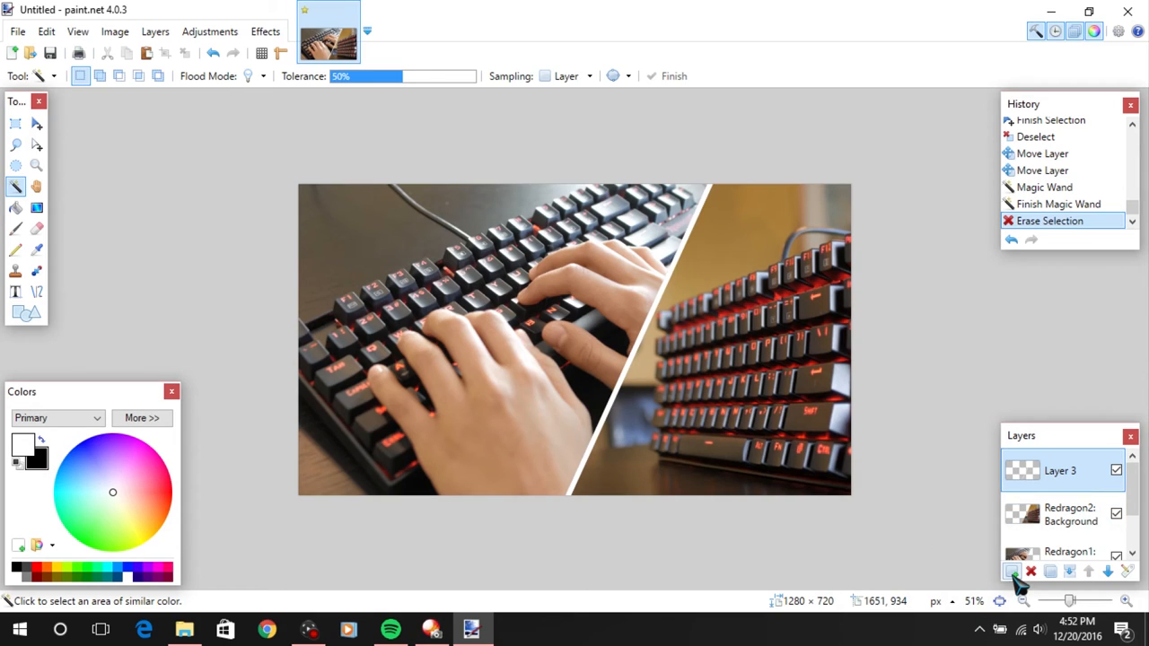
Add a text layer and type '$40' in italic Bebas font
click(1012, 572)
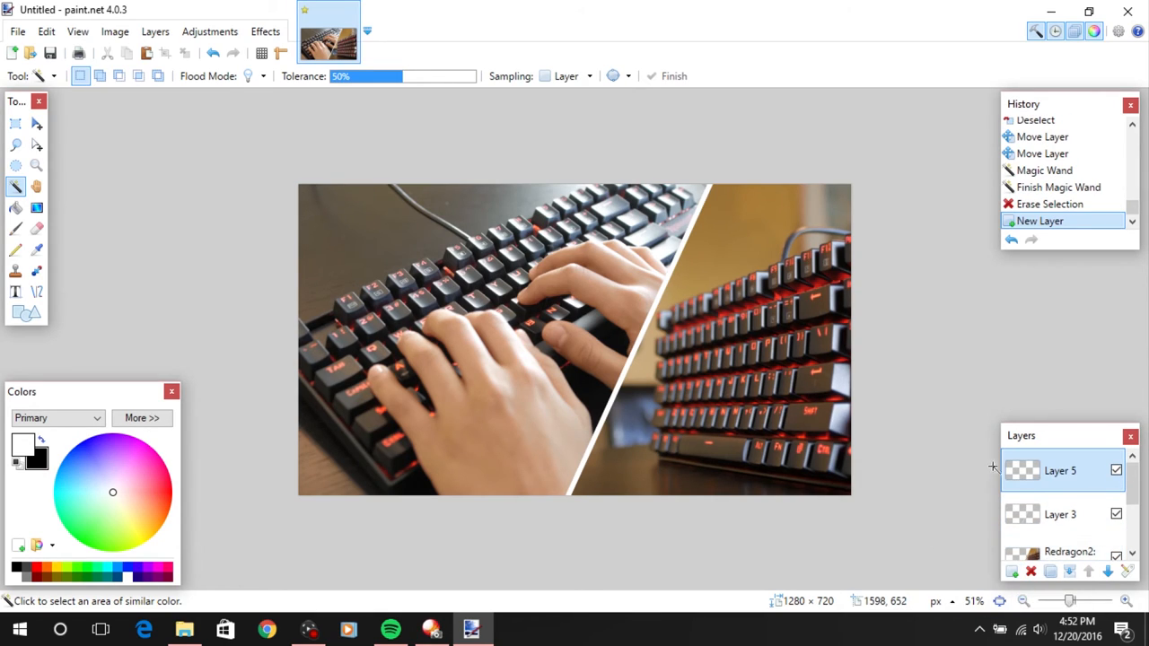
mouse_move(932, 434)
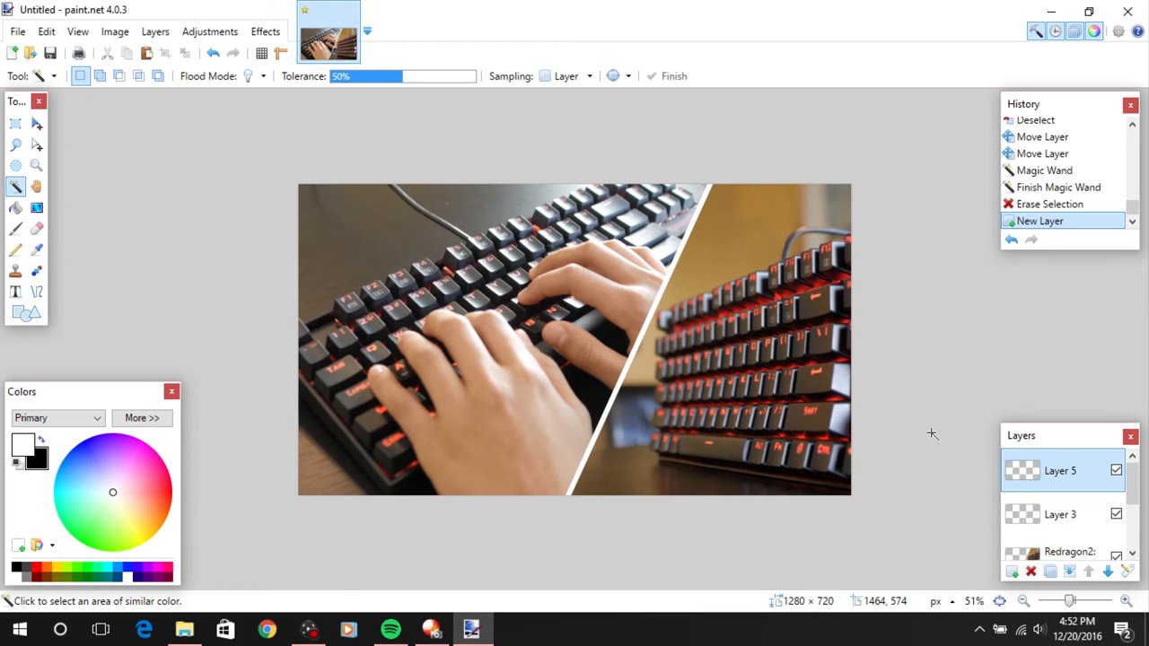
mouse_move(981, 312)
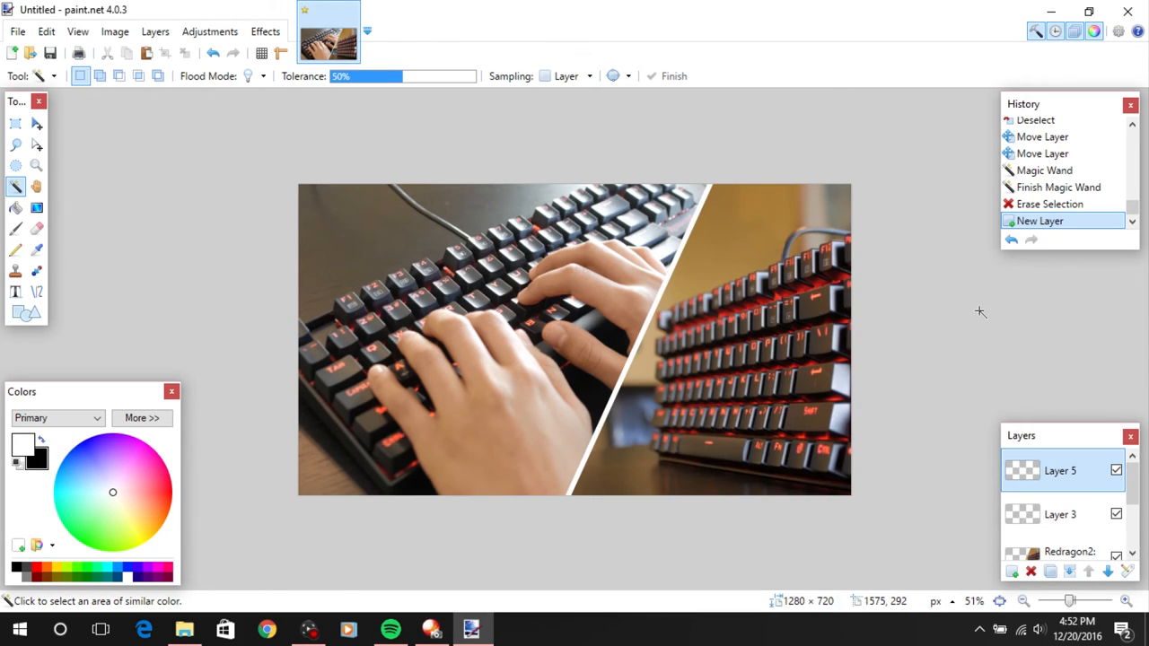
mouse_move(1082, 491)
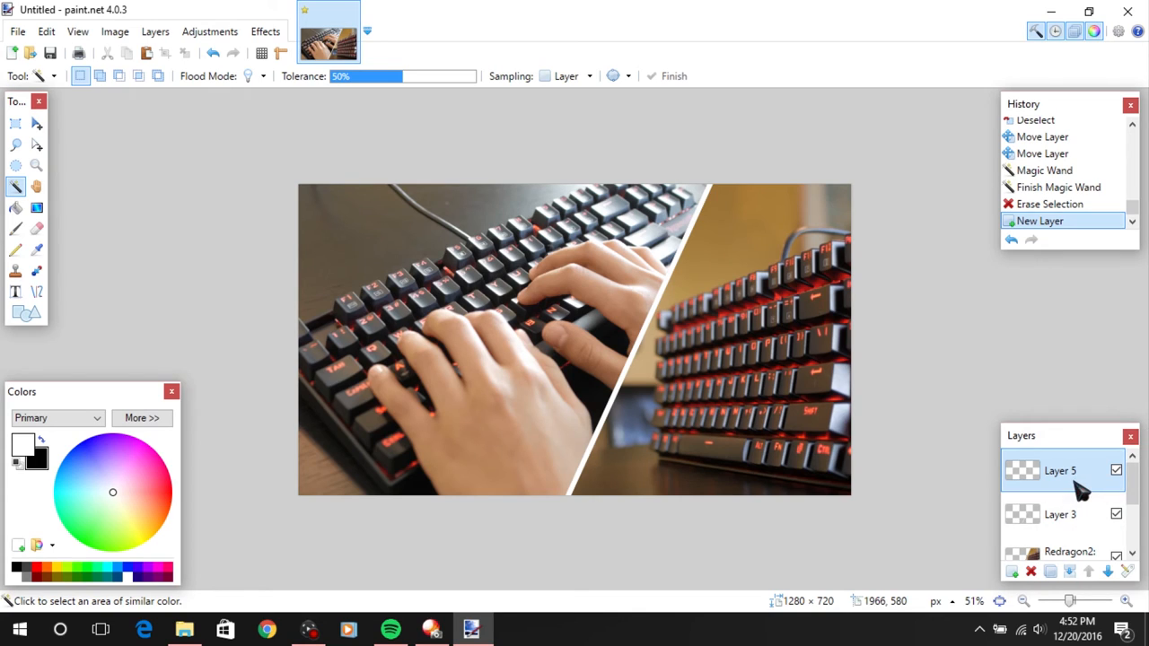
click(15, 292)
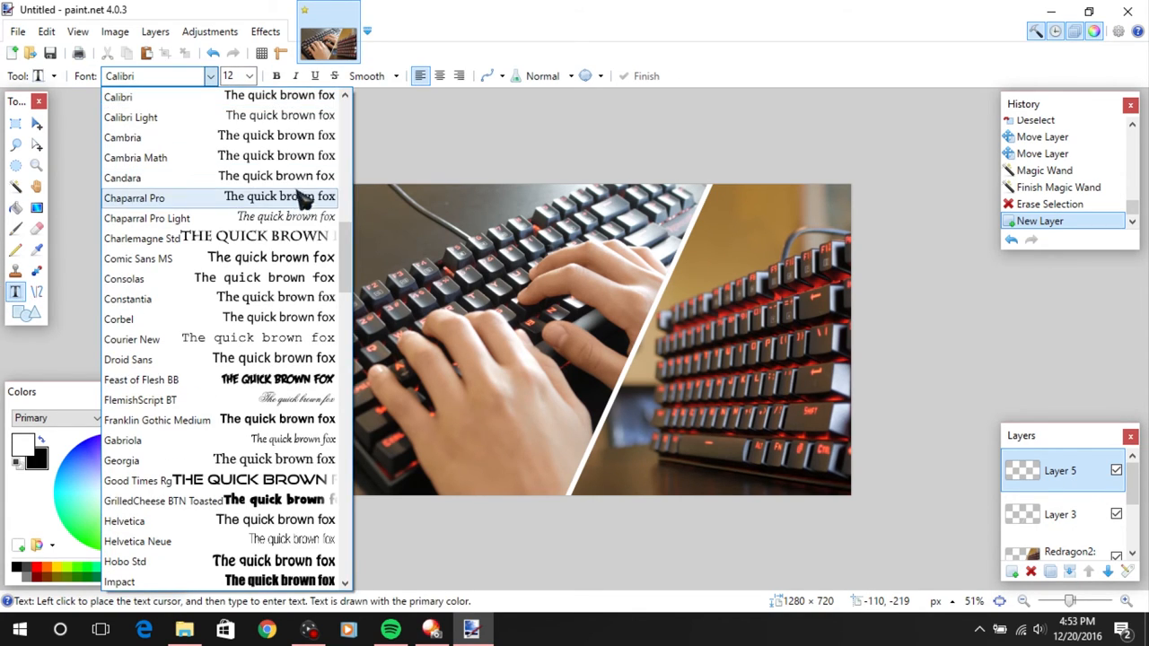
click(157, 76)
text(Bebas)
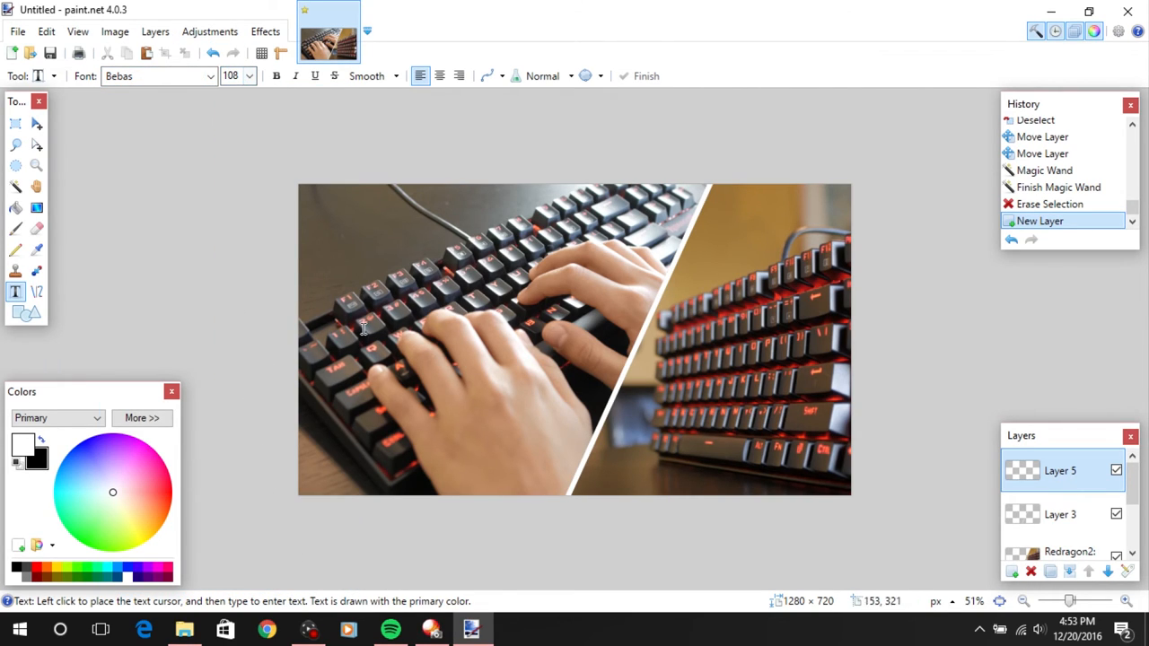
text($)
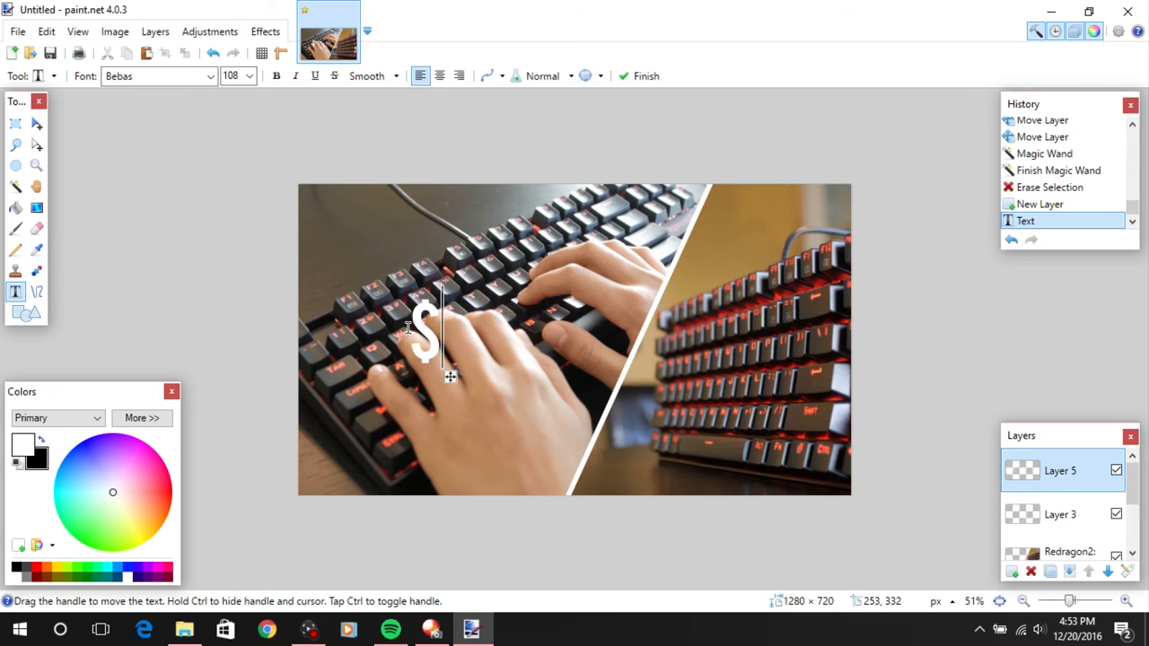
text(40)
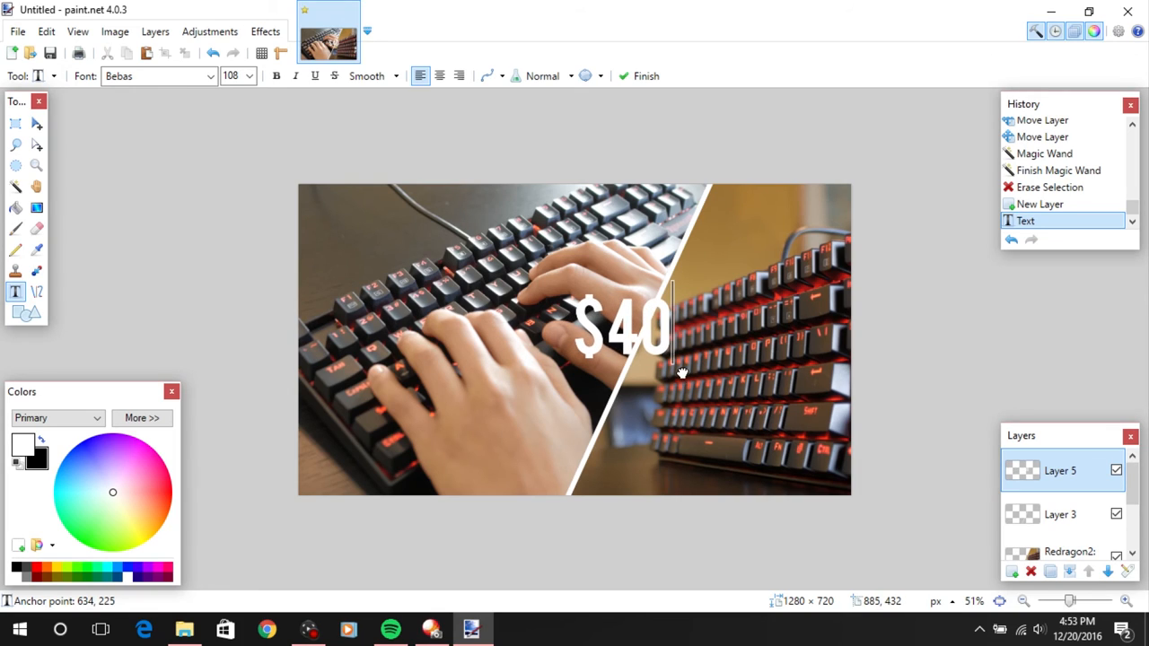
click(295, 75)
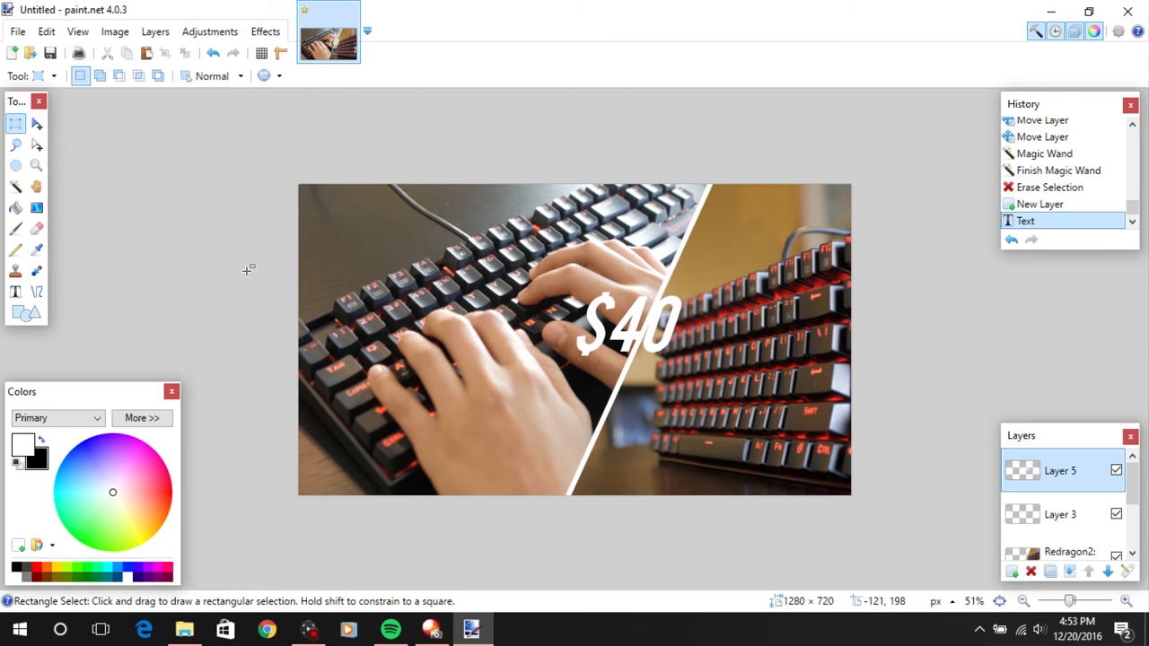
mouse_move(922, 383)
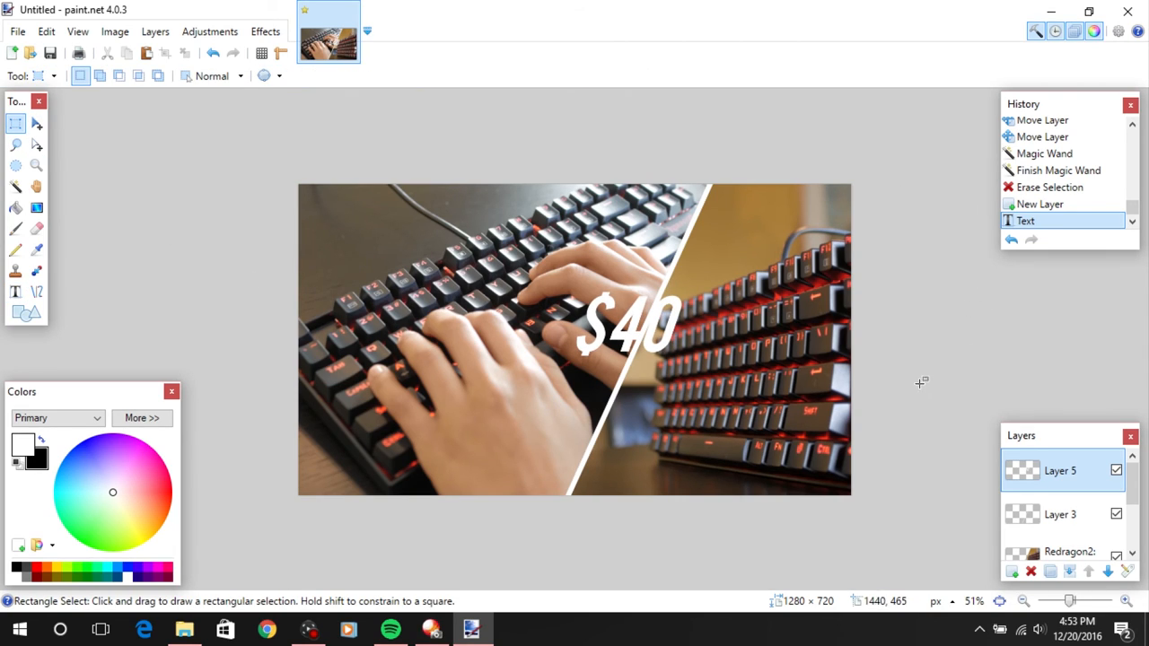
mouse_move(921, 354)
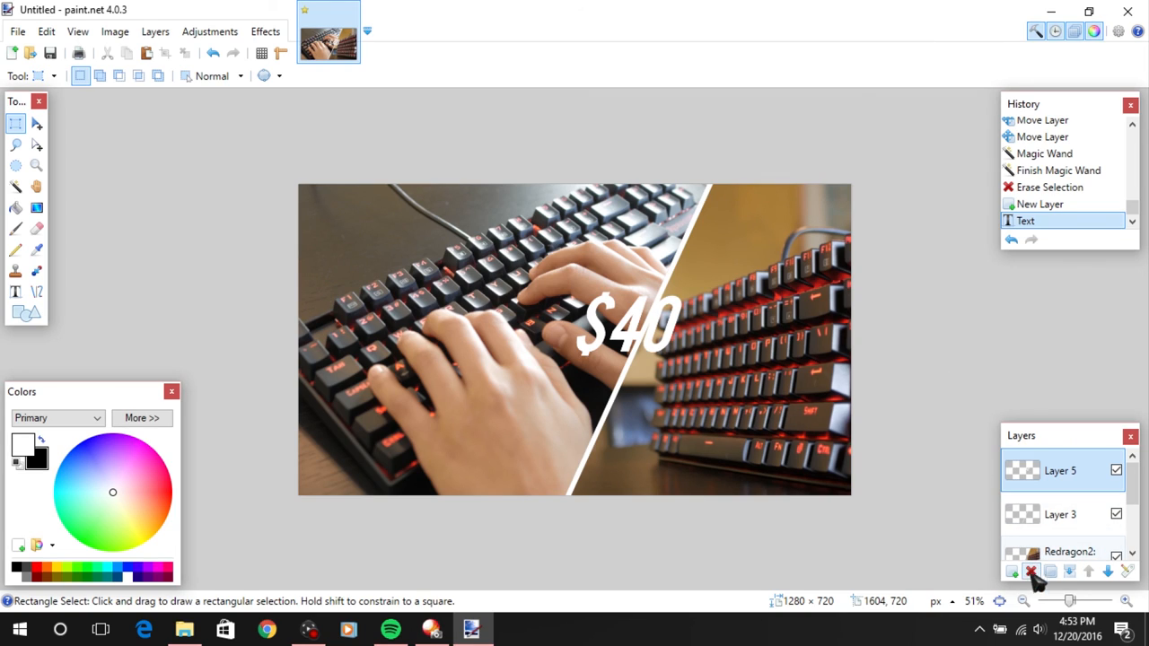
Delete Layer 5 containing the '$40' text, keeping the split keyboard photos and diagonal line
click(1030, 572)
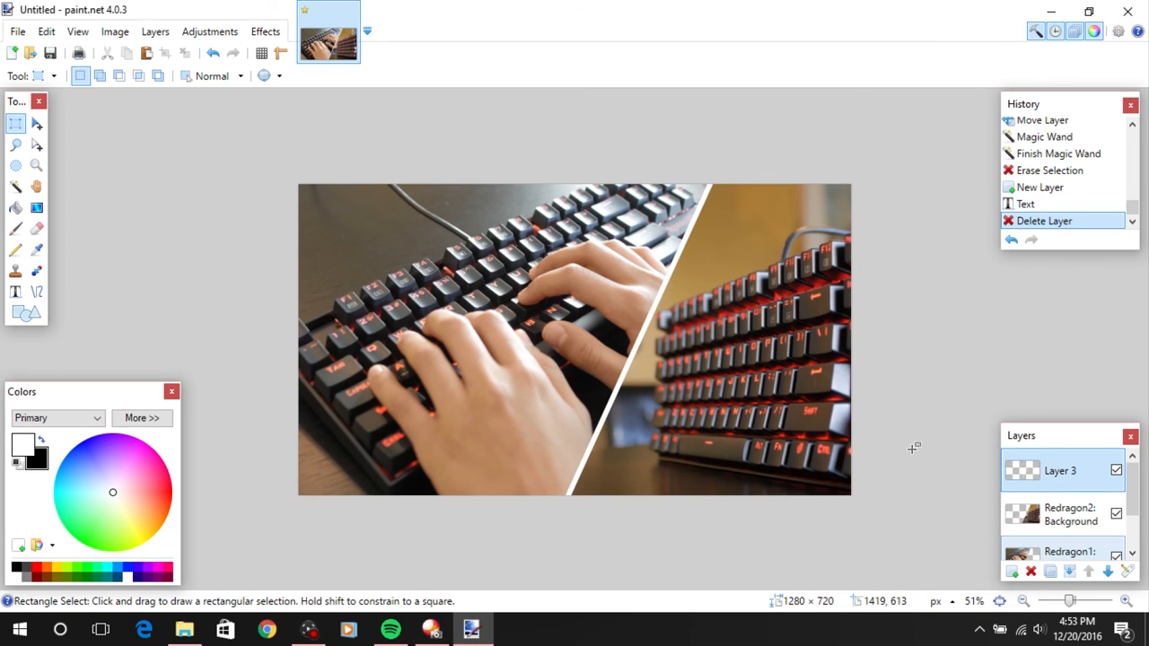
mouse_move(873, 424)
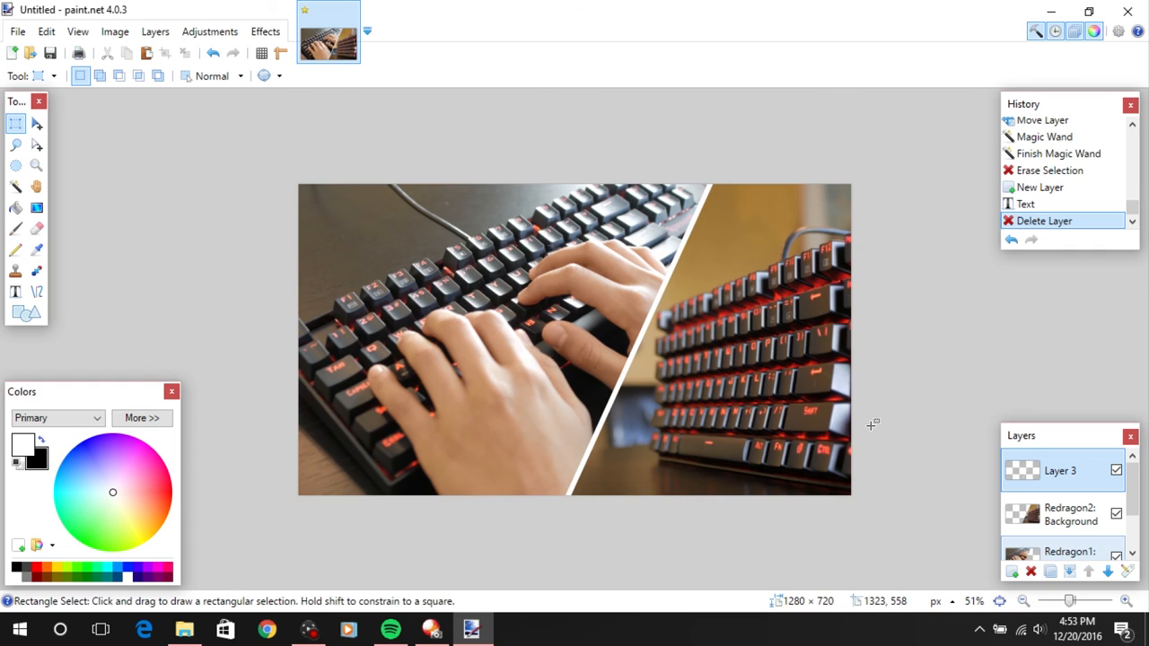
mouse_move(751, 335)
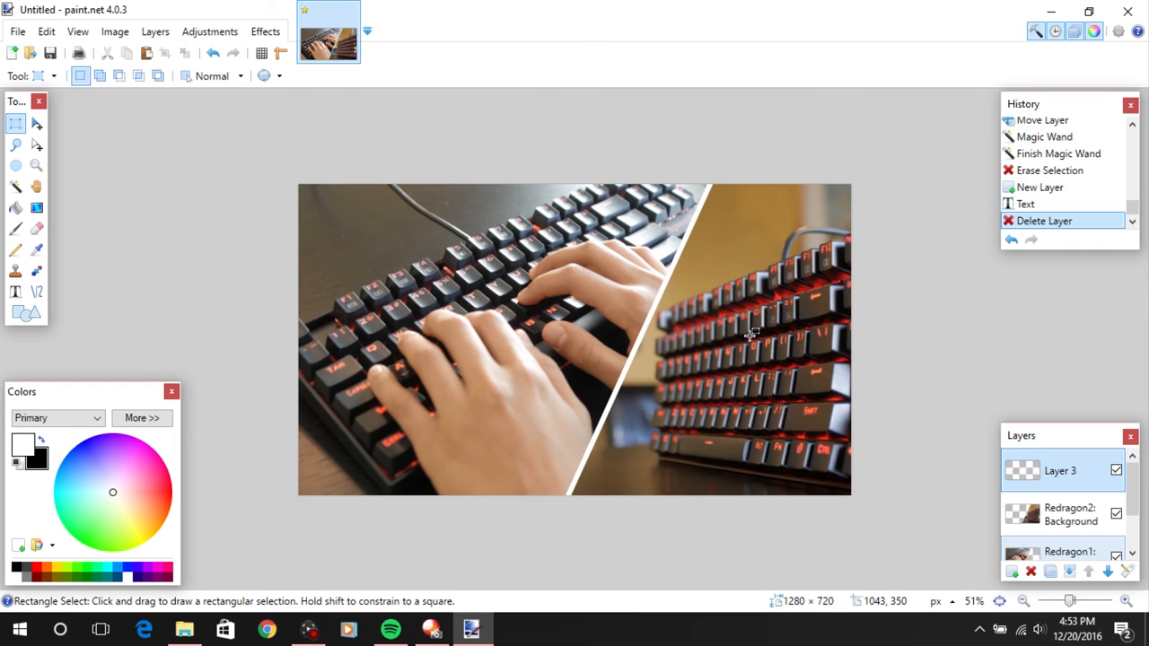